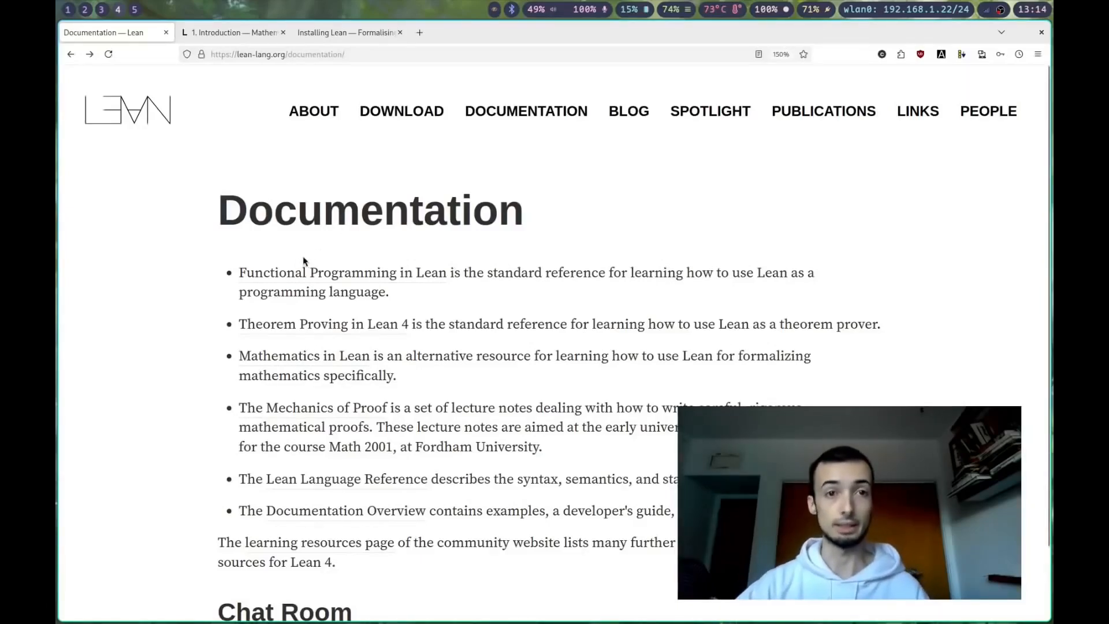
# Open Theorem Proving in Lean 4 from the documentation page and browse its chapters
pyautogui.click(312, 324)
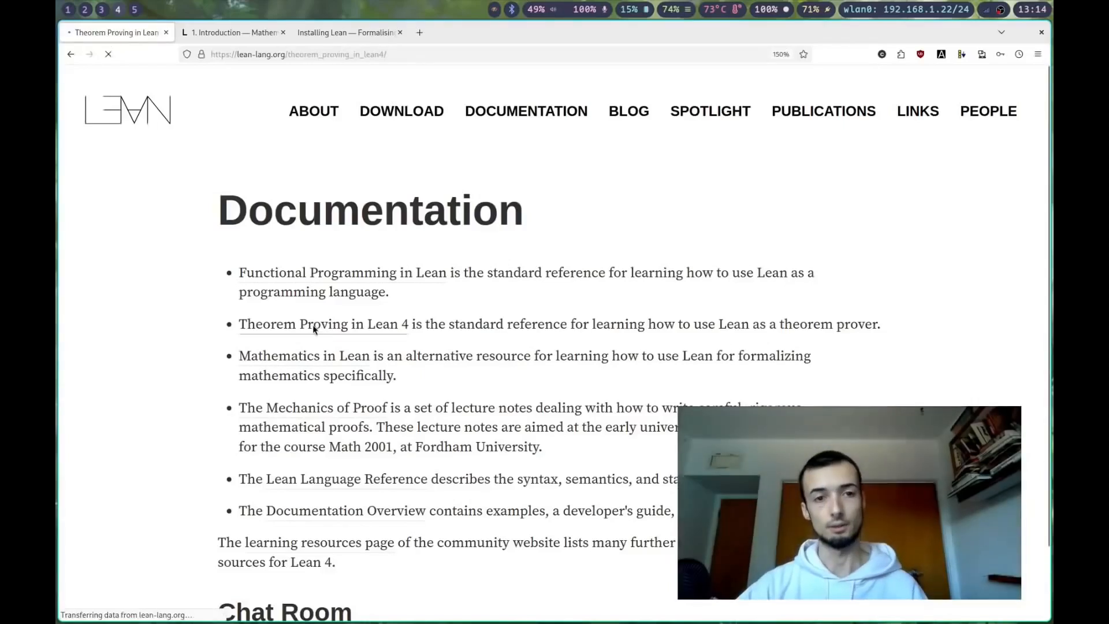
pyautogui.click(323, 323)
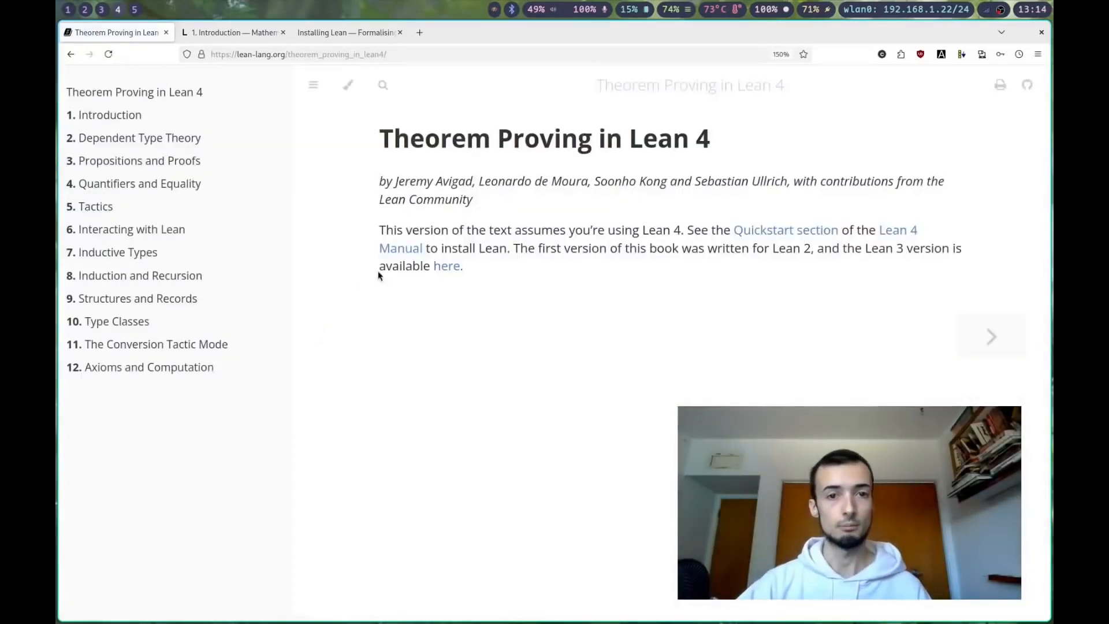
pyautogui.moveTo(117, 252)
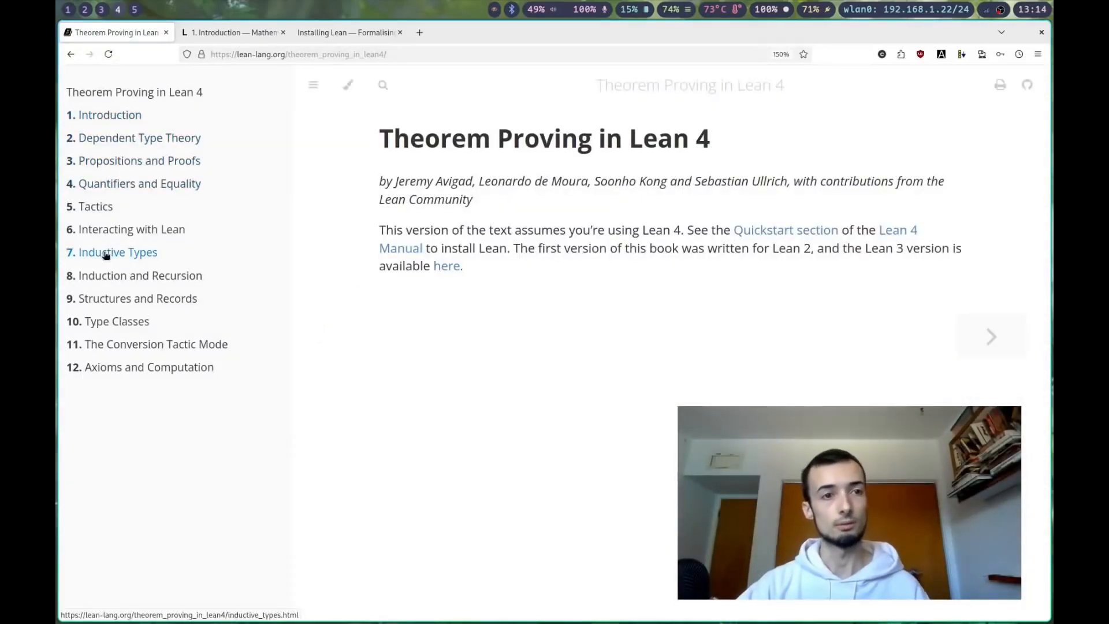
pyautogui.moveTo(119, 138)
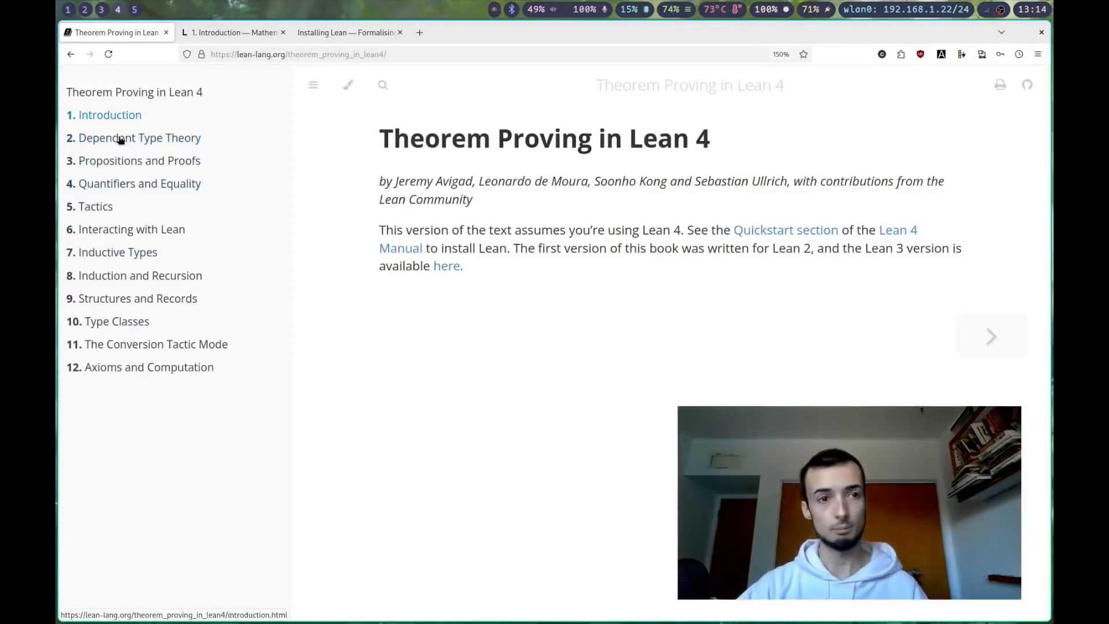
pyautogui.click(109, 114)
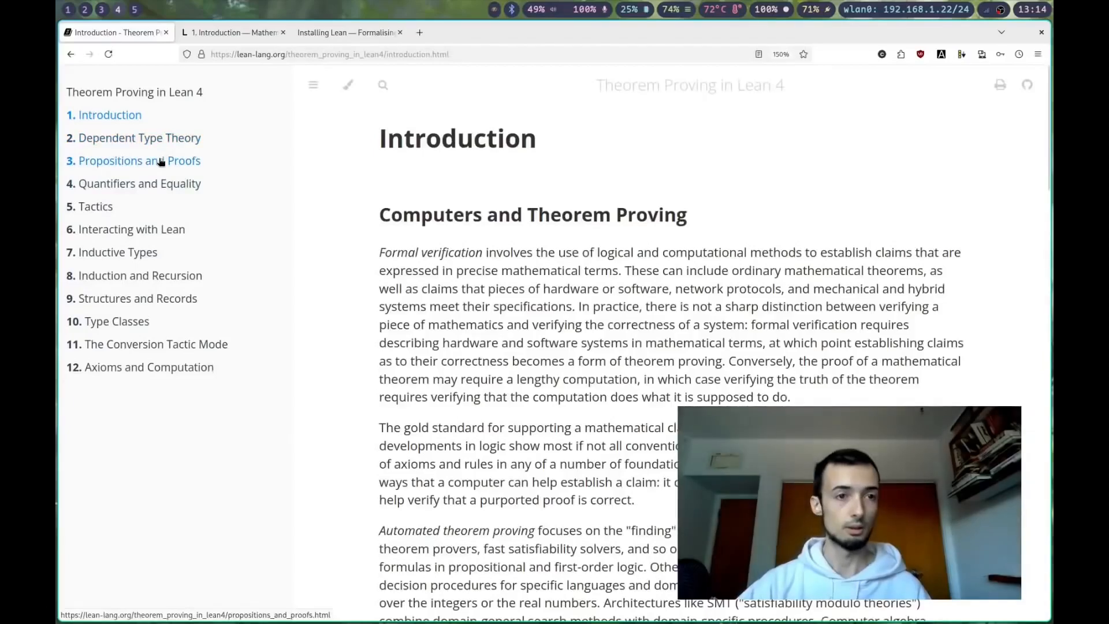
pyautogui.click(139, 161)
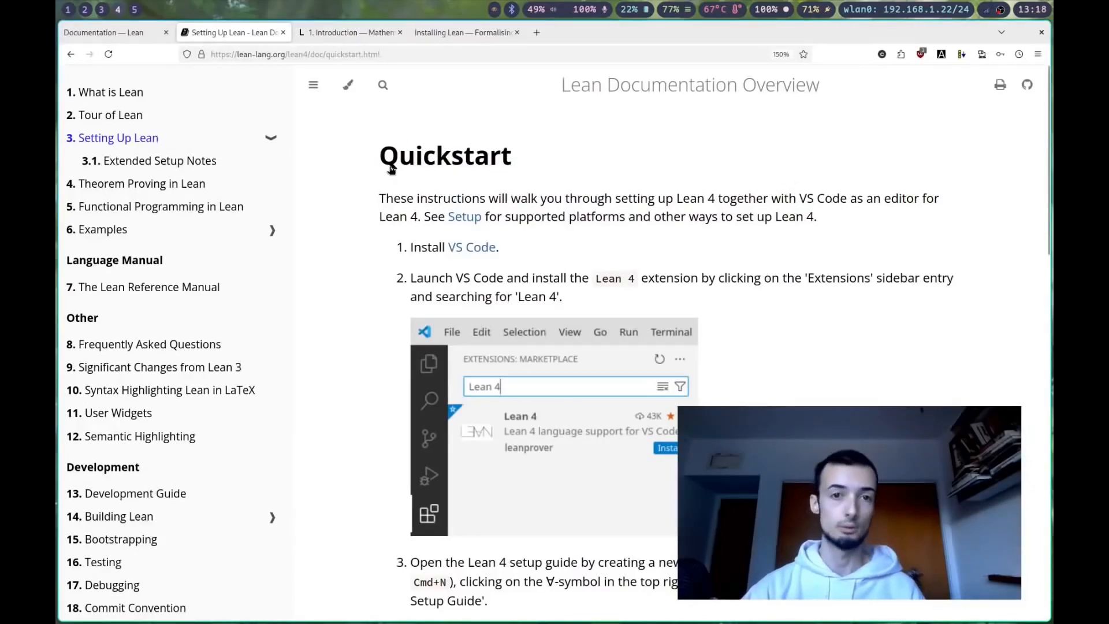
pyautogui.moveTo(489, 193)
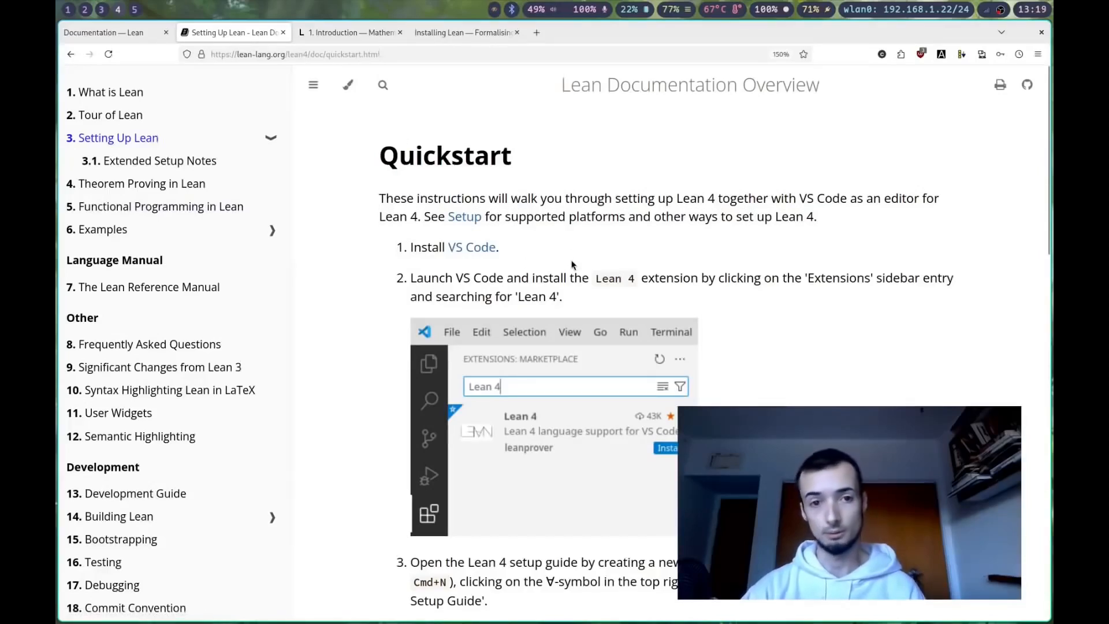
pyautogui.moveTo(581, 276)
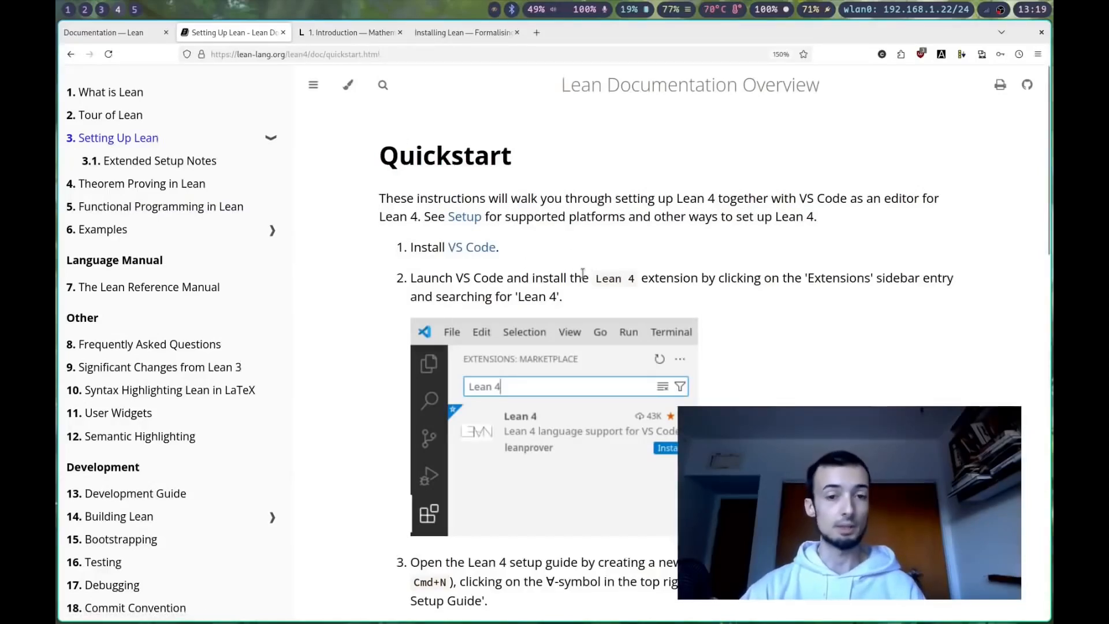
pyautogui.scroll(-3)
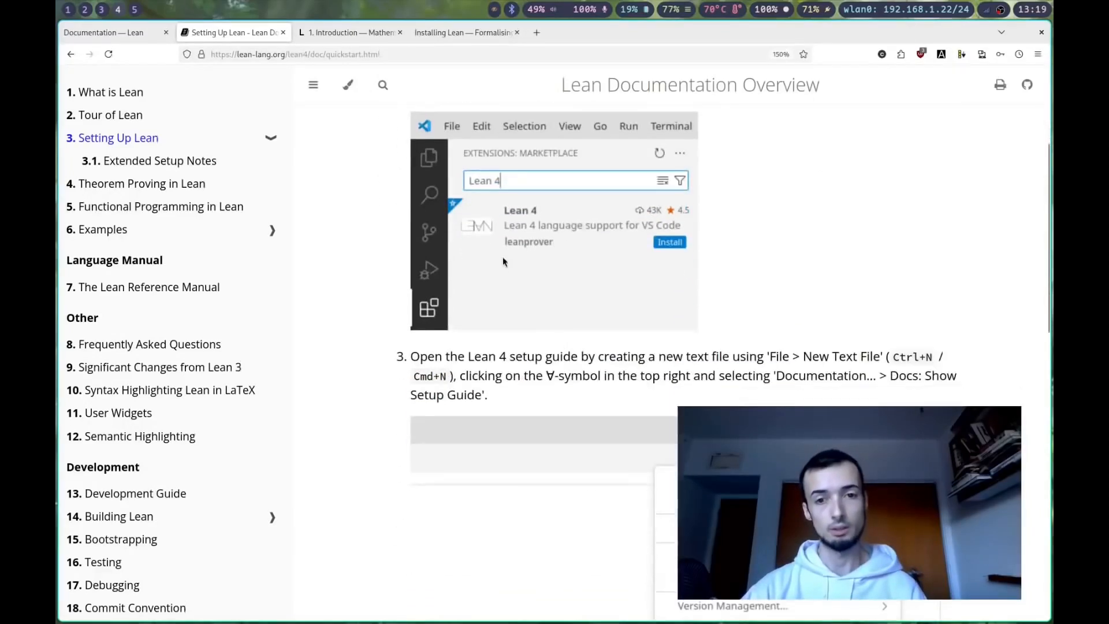
pyautogui.scroll(-3)
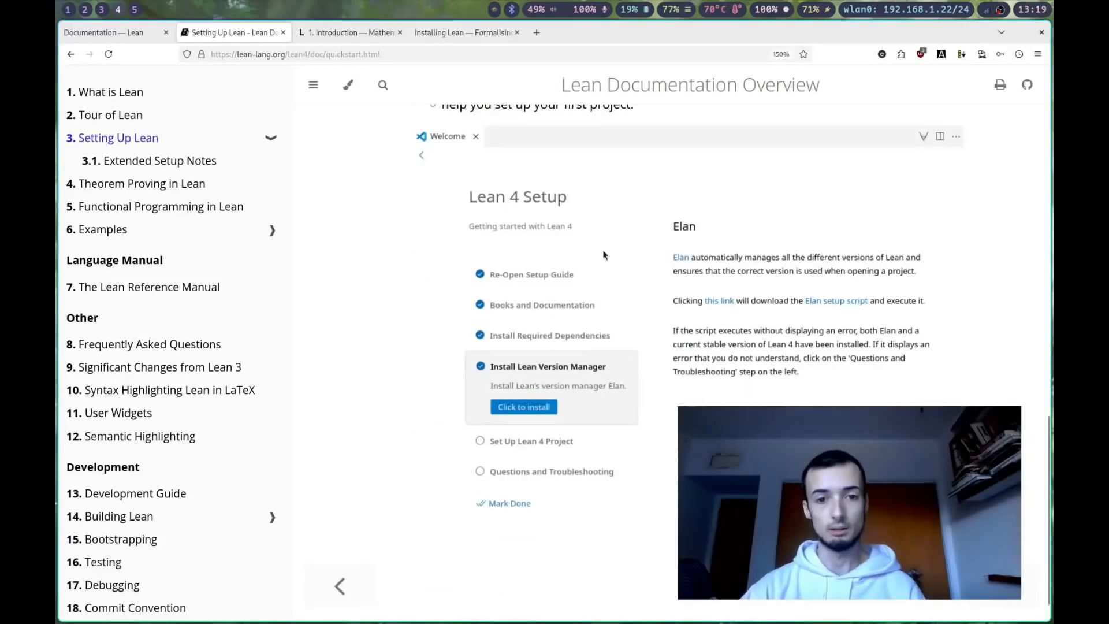
pyautogui.moveTo(734, 238)
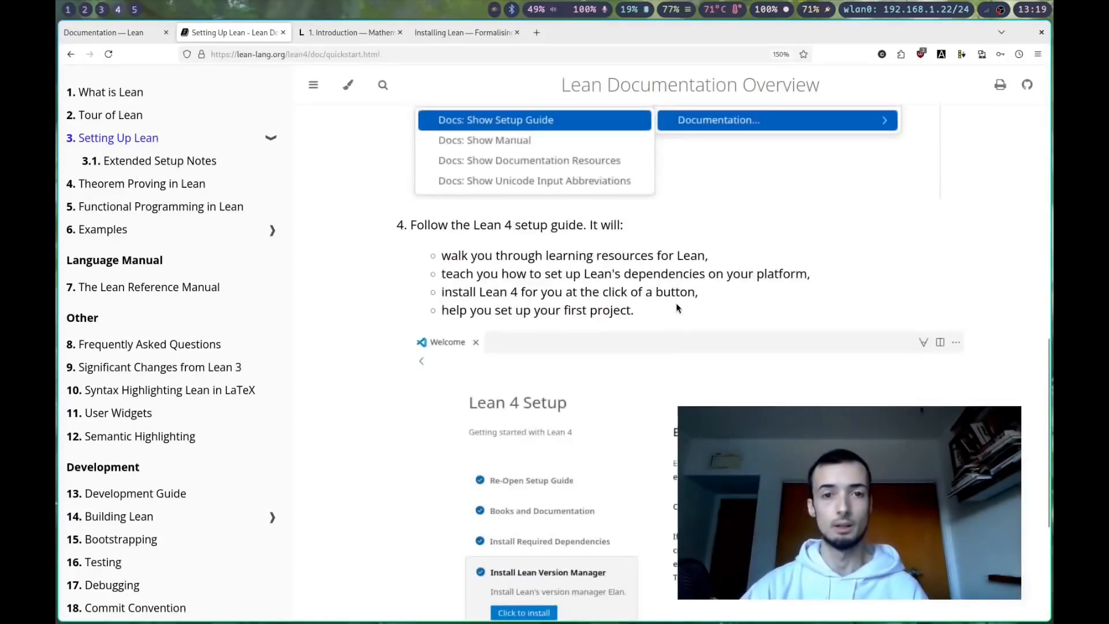
pyautogui.scroll(3)
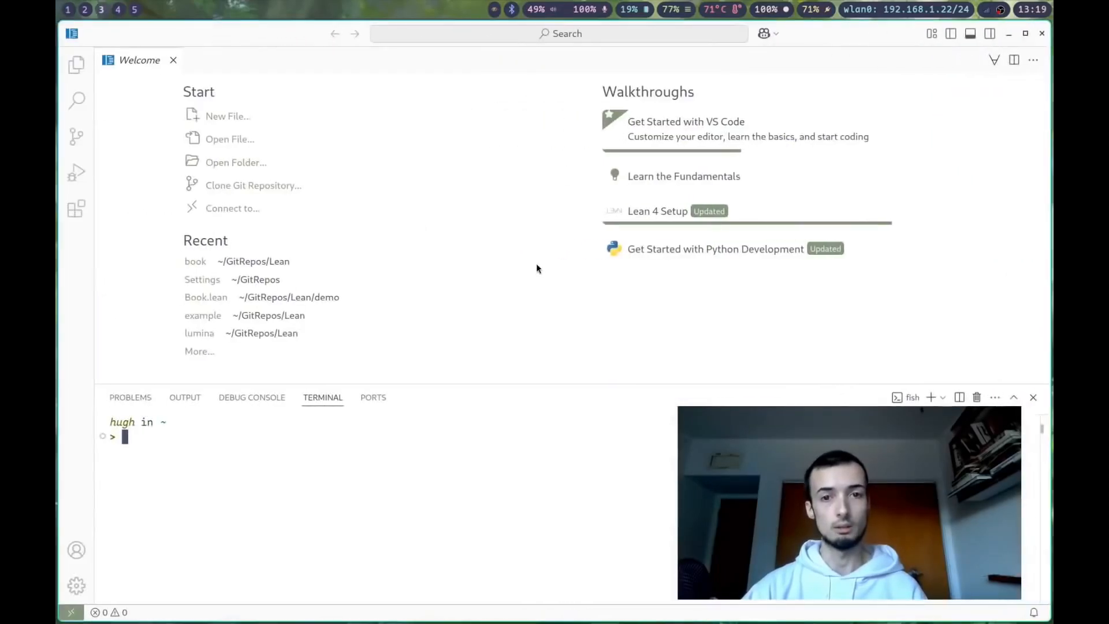
pyautogui.moveTo(281, 488)
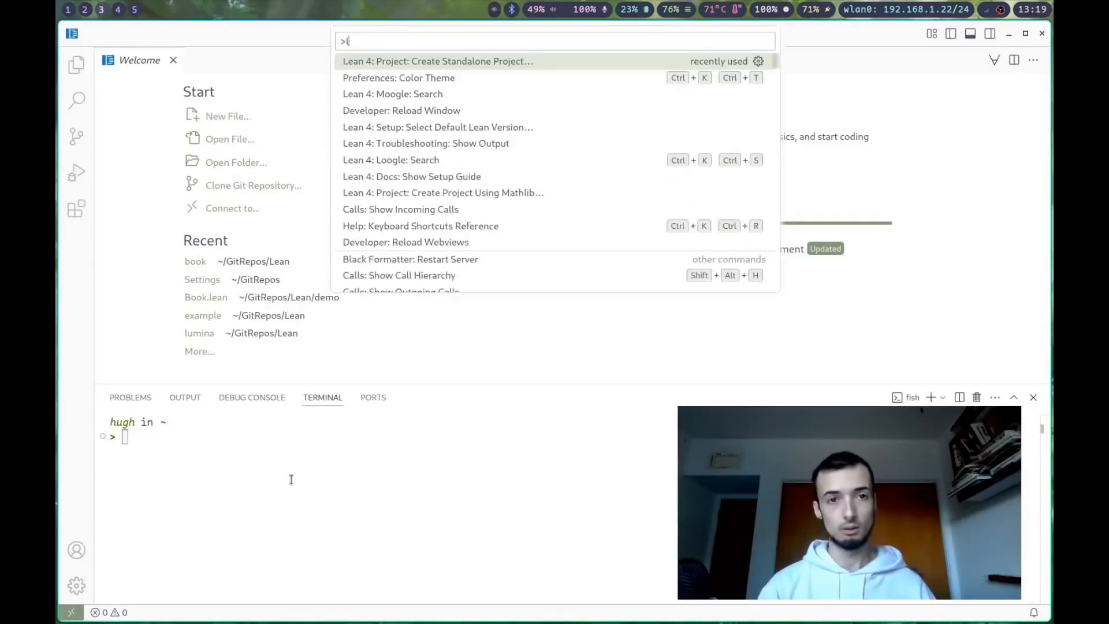
# Run Lean 4: Project: Create Standalone Project from the palette to create 'book'
pyautogui.write('ean')
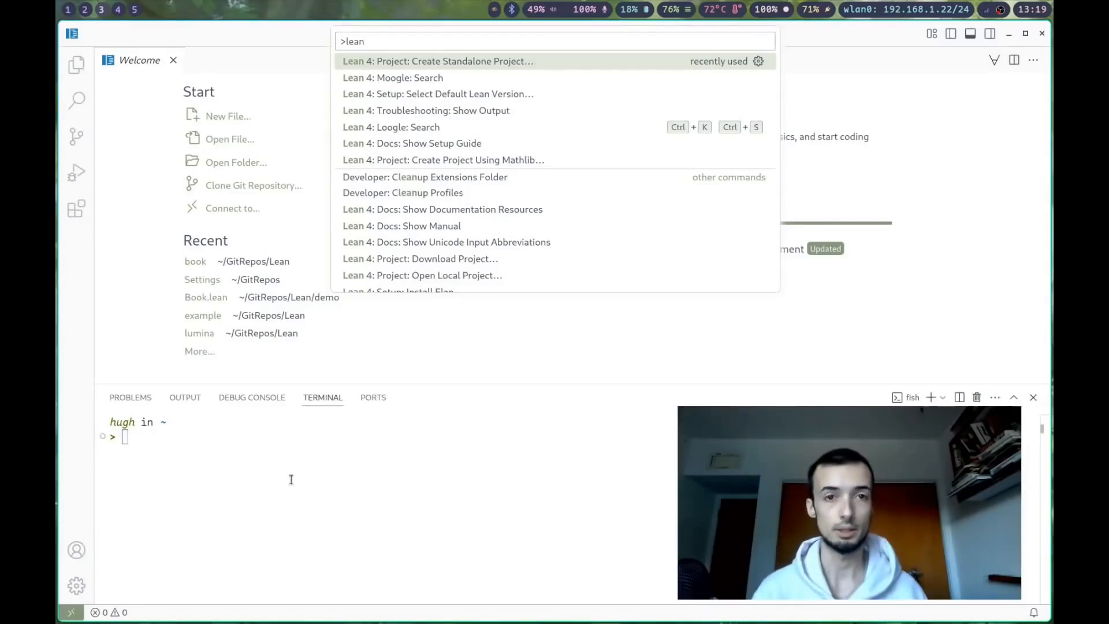
pyautogui.click(437, 61)
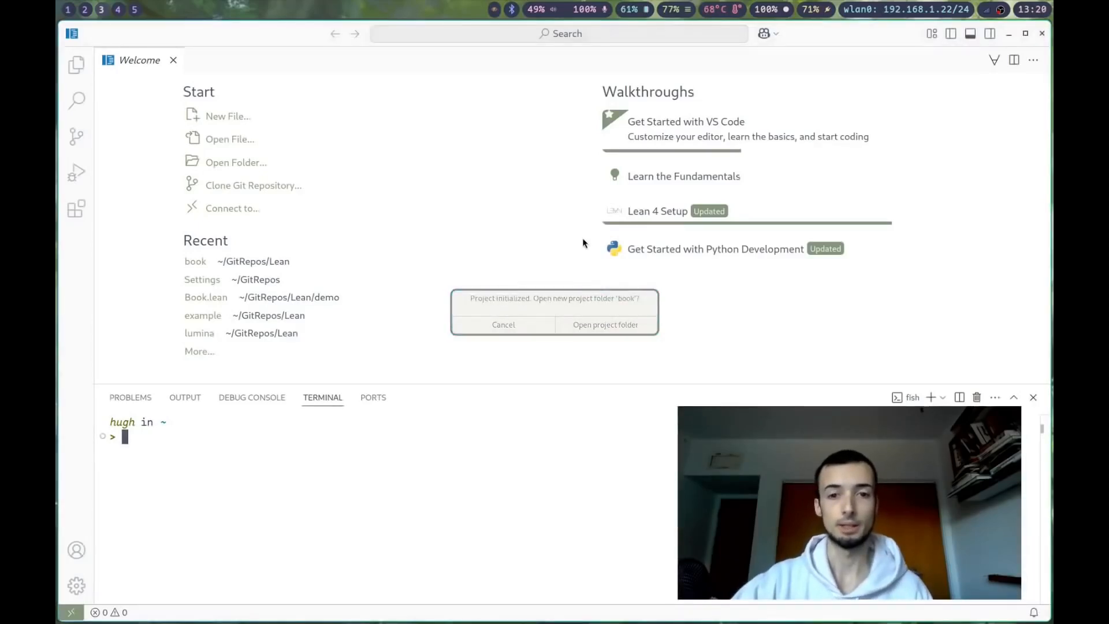
# Open the book project folder and view Basic.lean with its hello definition
pyautogui.click(604, 325)
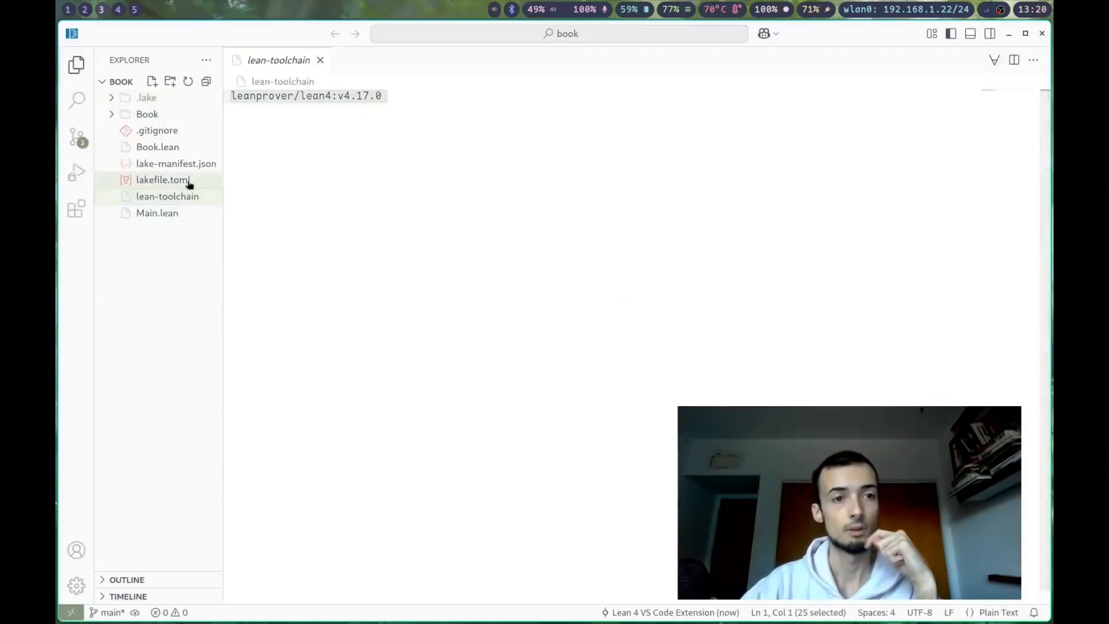
pyautogui.click(147, 113)
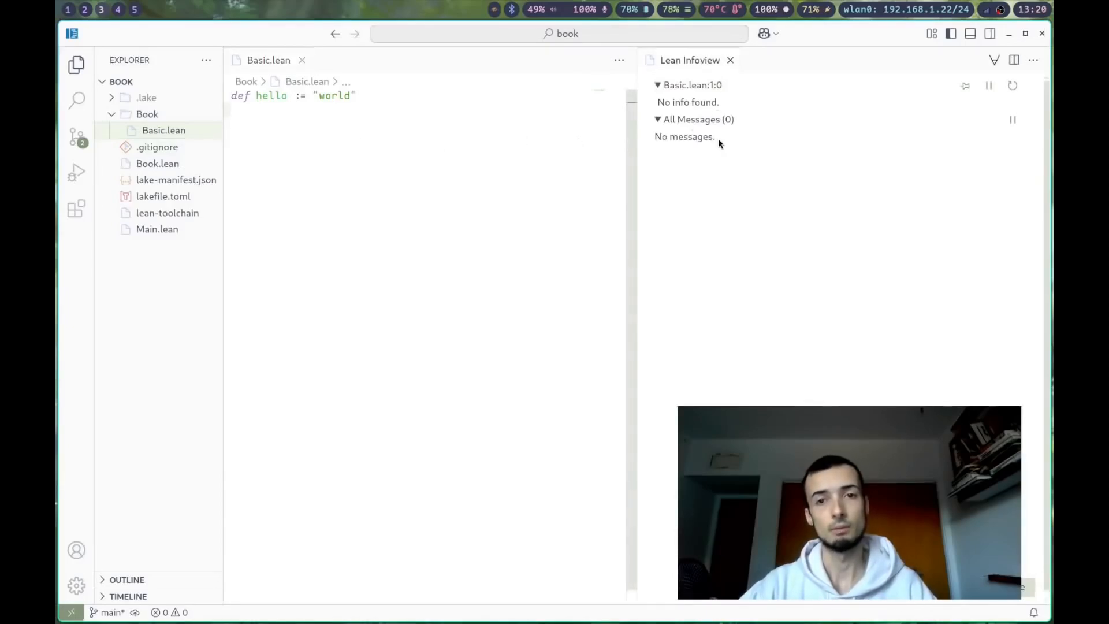
pyautogui.moveTo(725, 161)
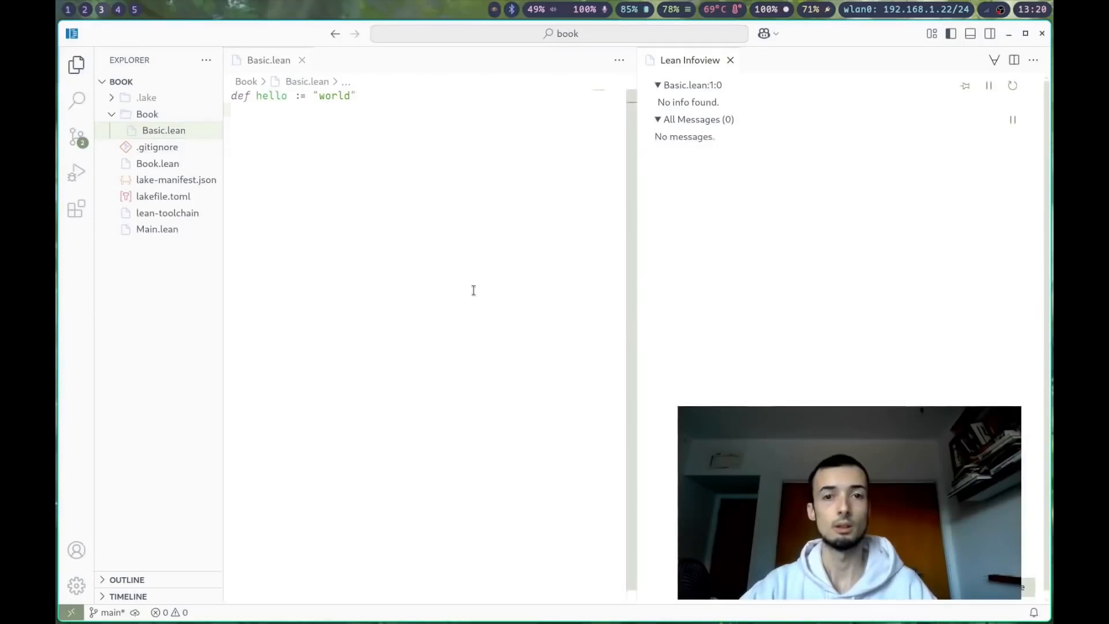
pyautogui.moveTo(742, 211)
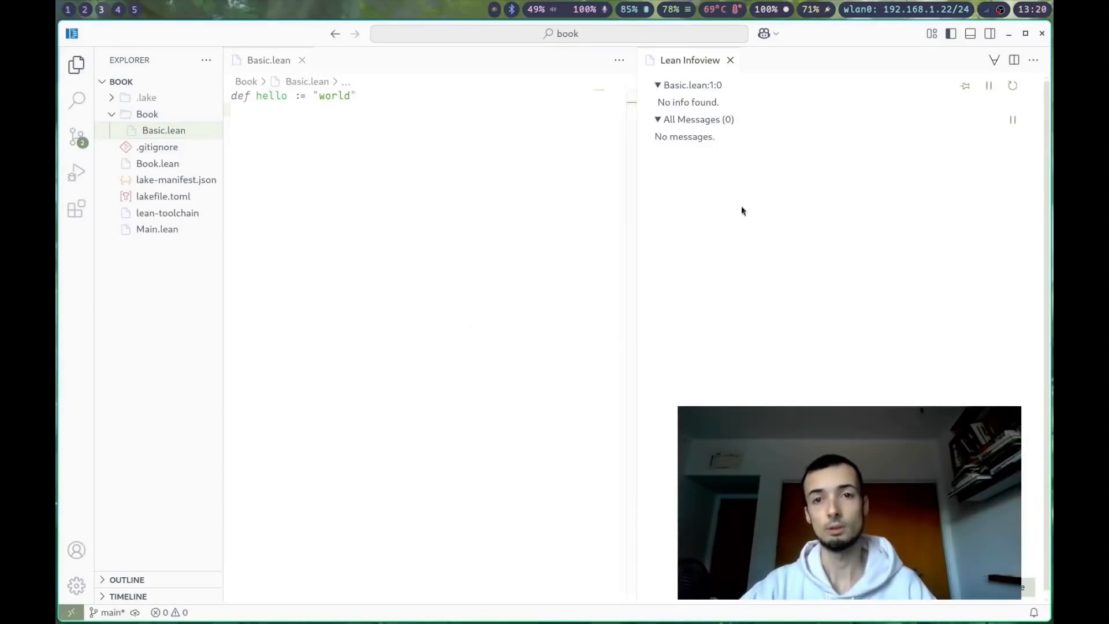
pyautogui.moveTo(718, 272)
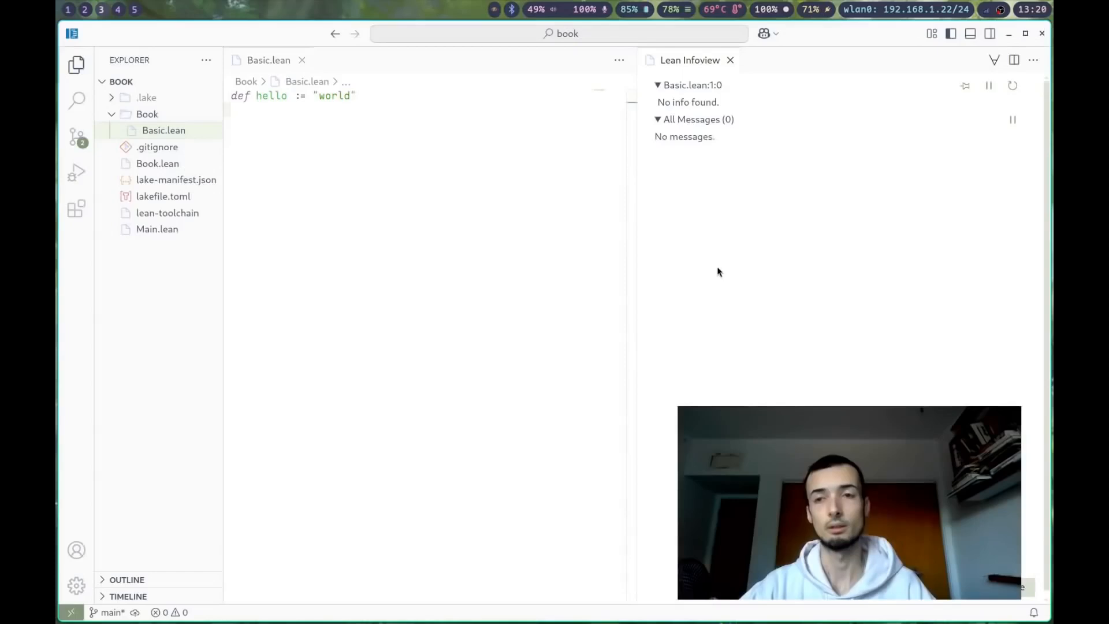
pyautogui.moveTo(217, 117)
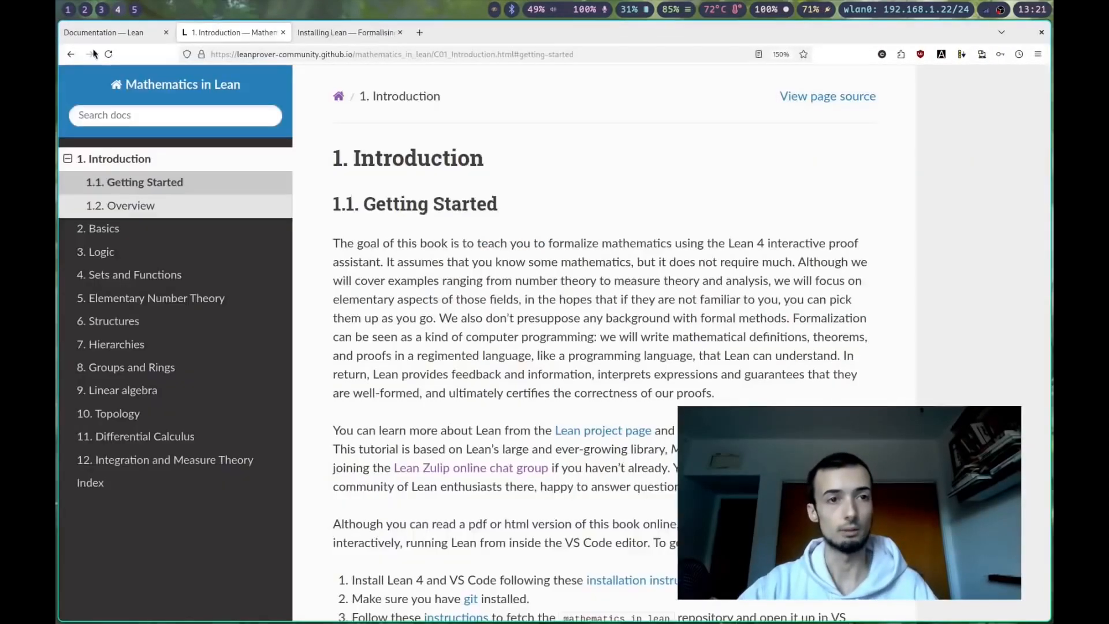
# Open Propositions and Proofs in Theorem Proving in Lean 4 and scroll to Curry-Howard
pyautogui.click(103, 32)
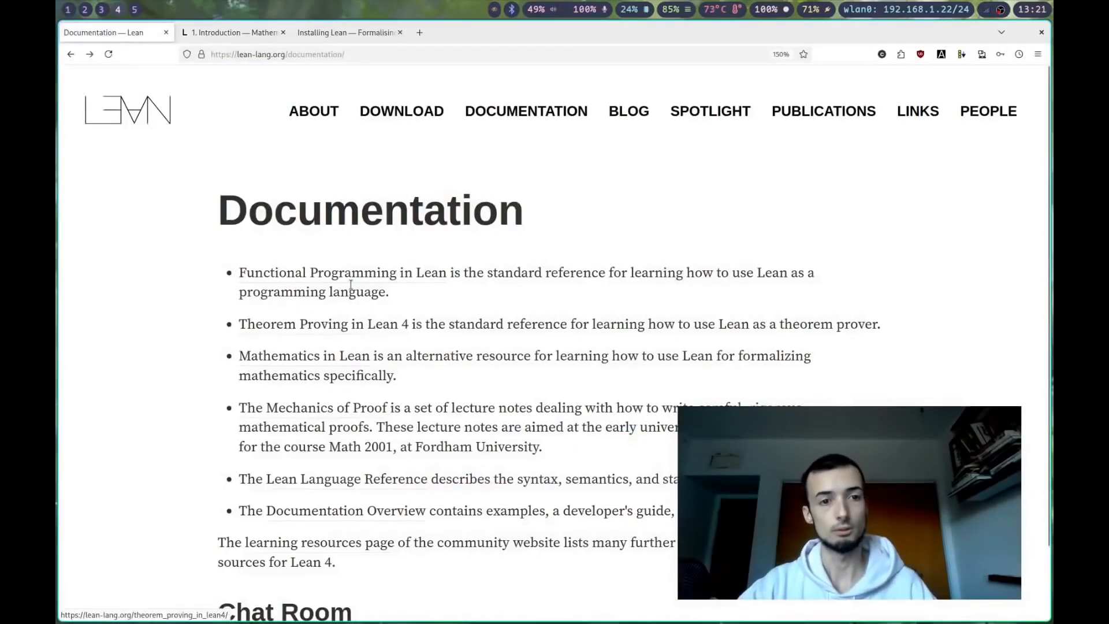
pyautogui.click(322, 324)
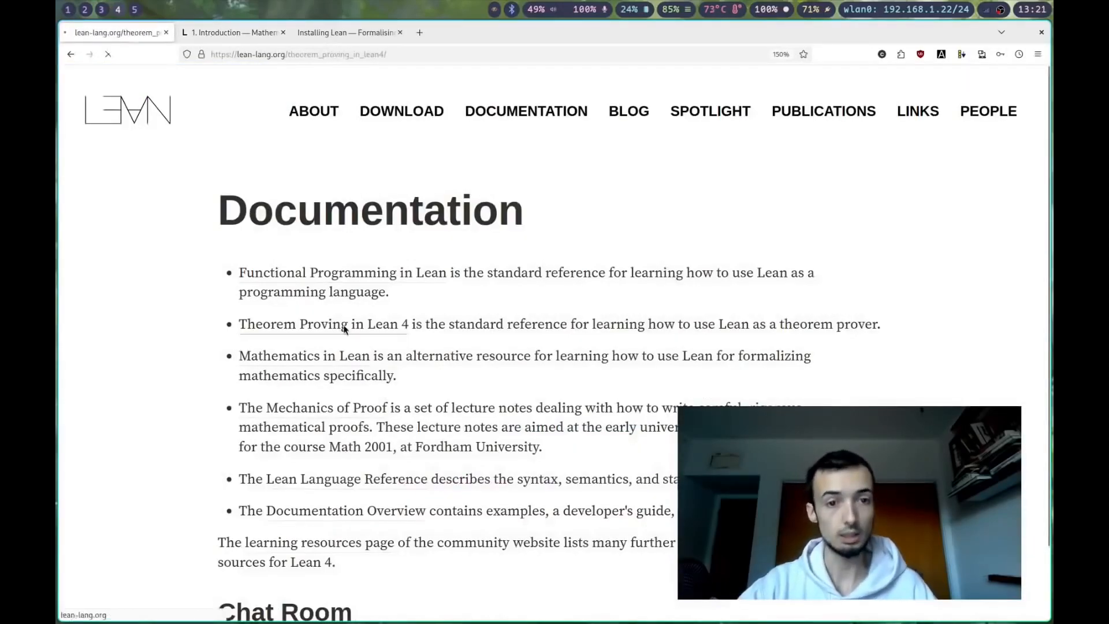
pyautogui.click(322, 324)
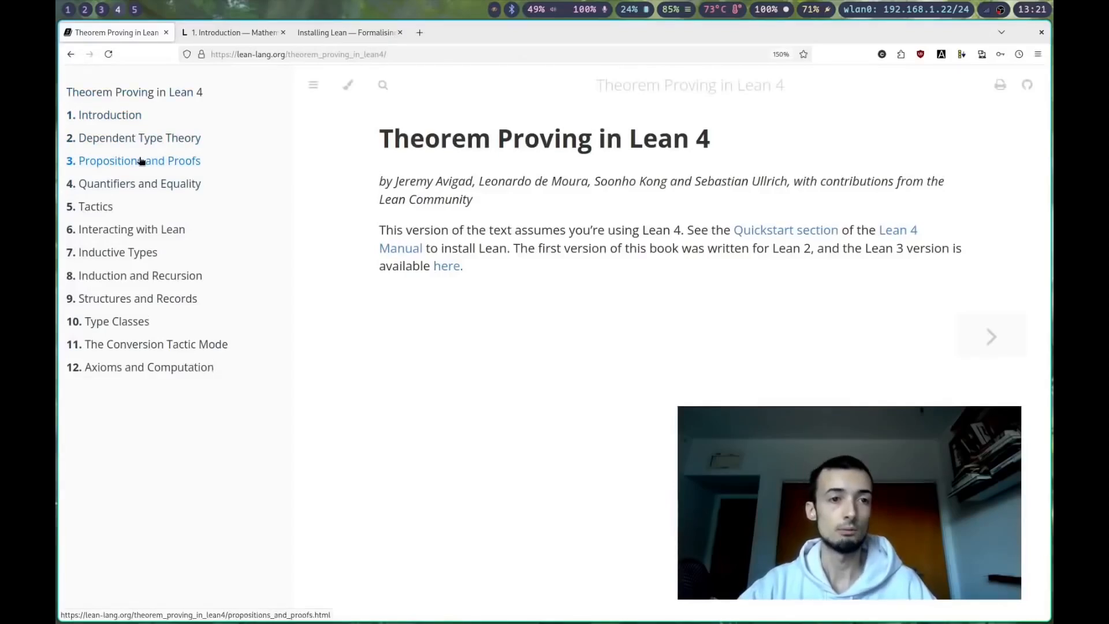
pyautogui.click(139, 161)
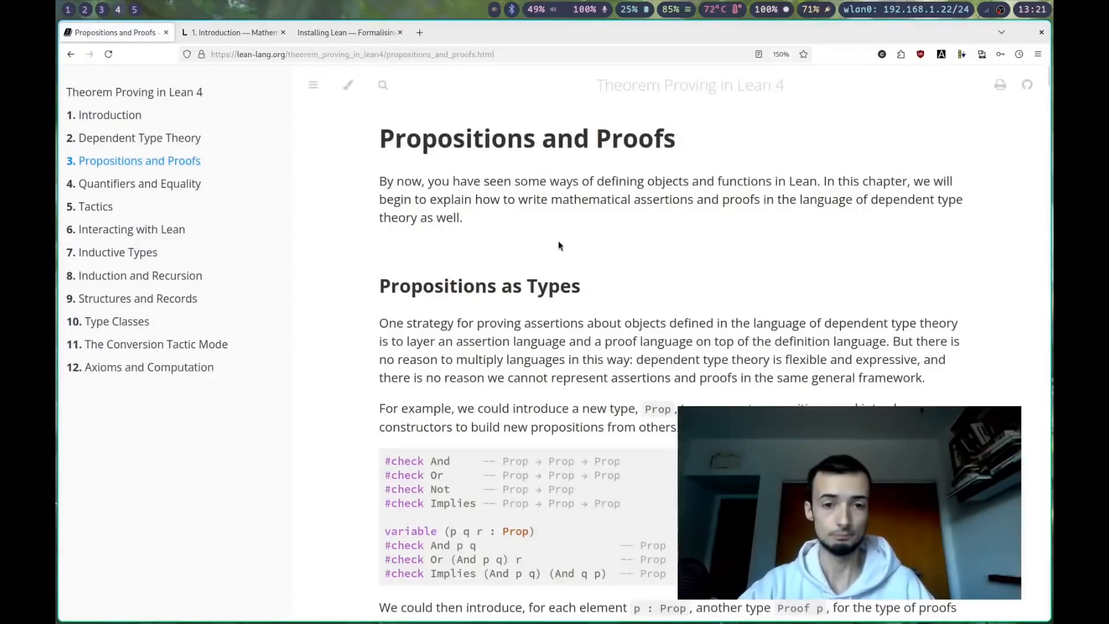
pyautogui.scroll(-3)
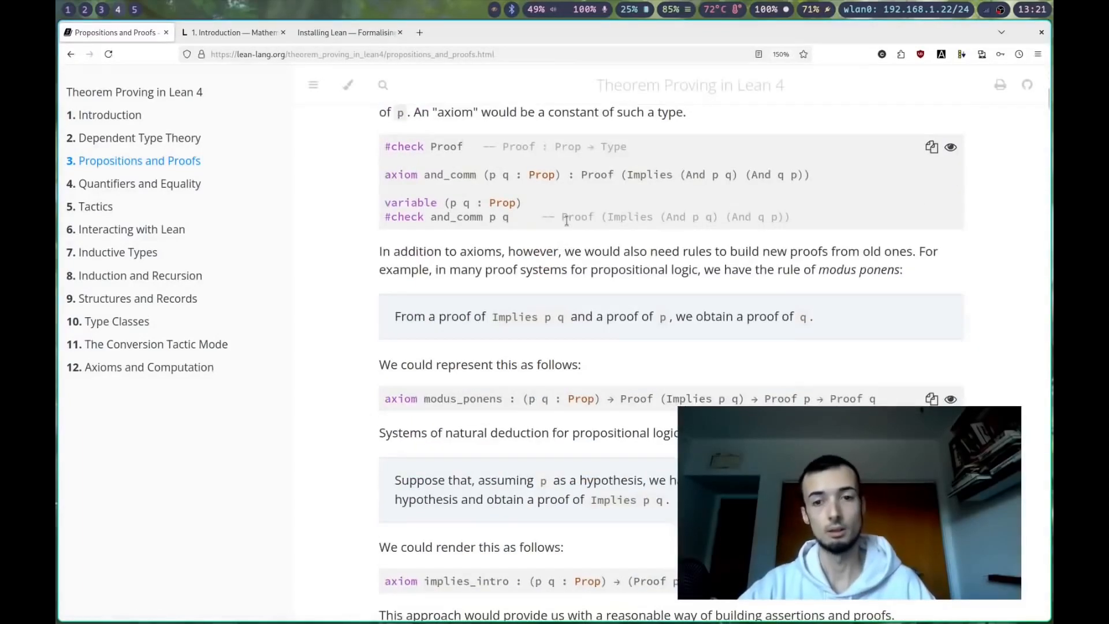
pyautogui.scroll(-3)
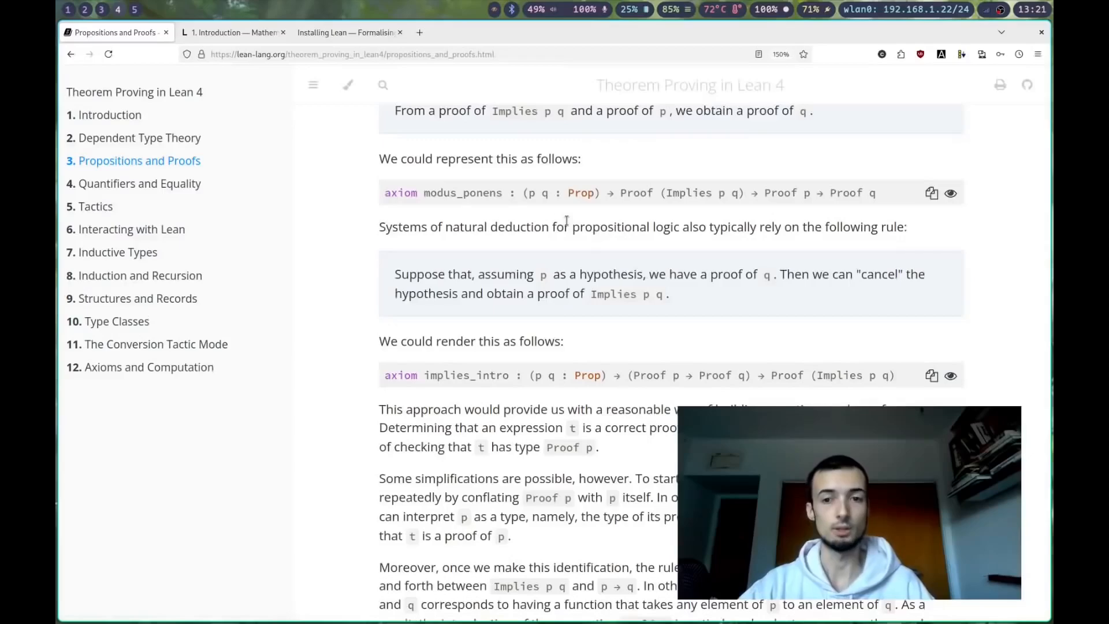
pyautogui.scroll(-3)
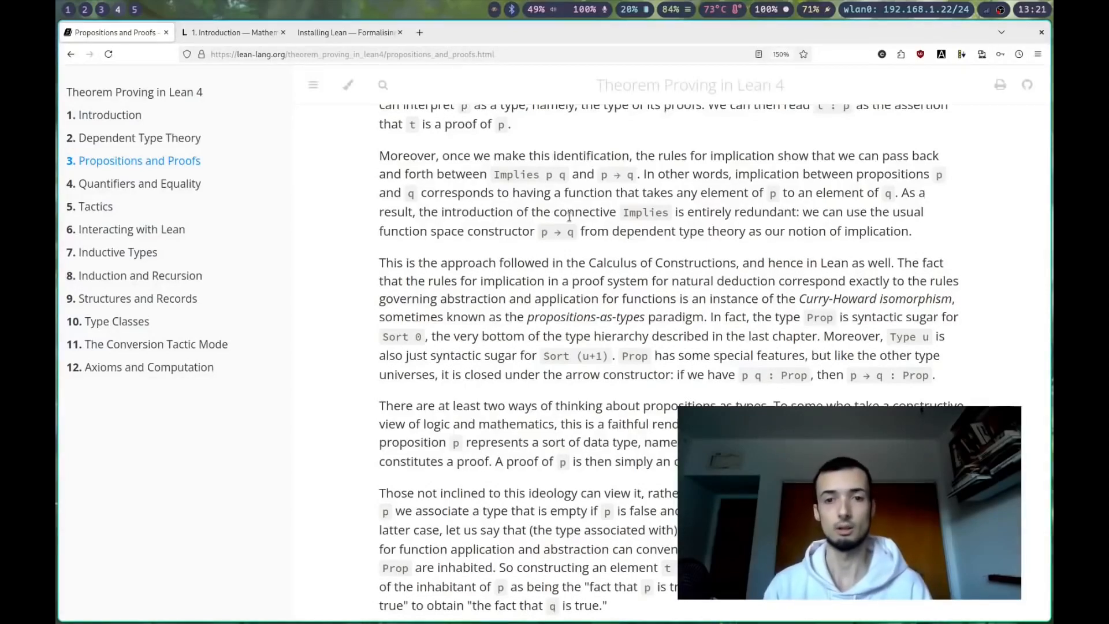
pyautogui.moveTo(799, 297)
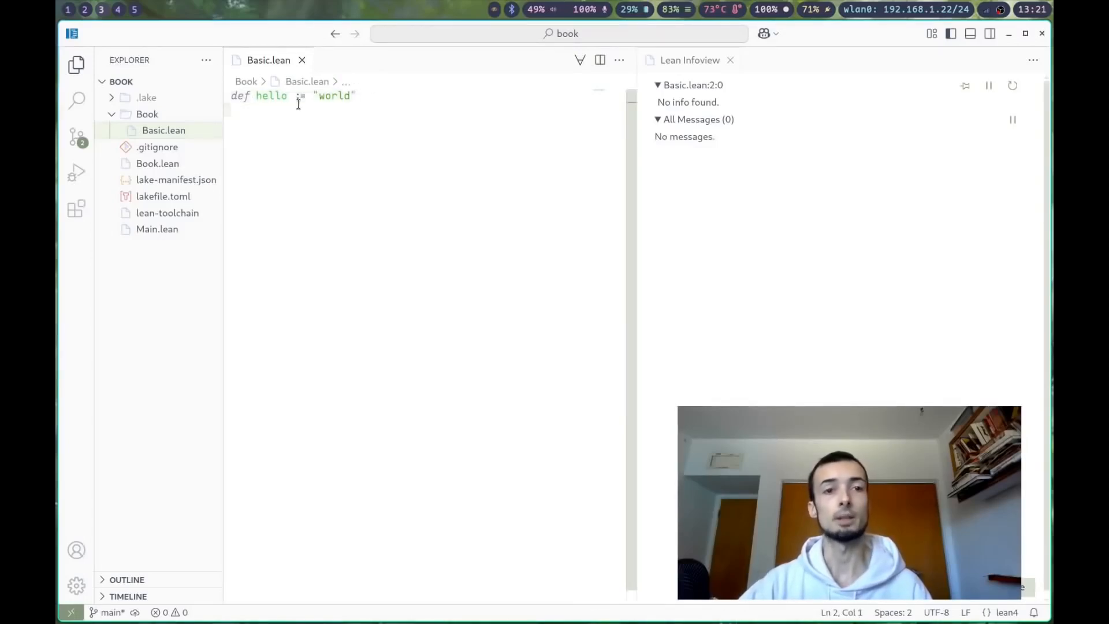
# Inspect hello in Basic.lean to see its type String in the Infoview
pyautogui.click(272, 96)
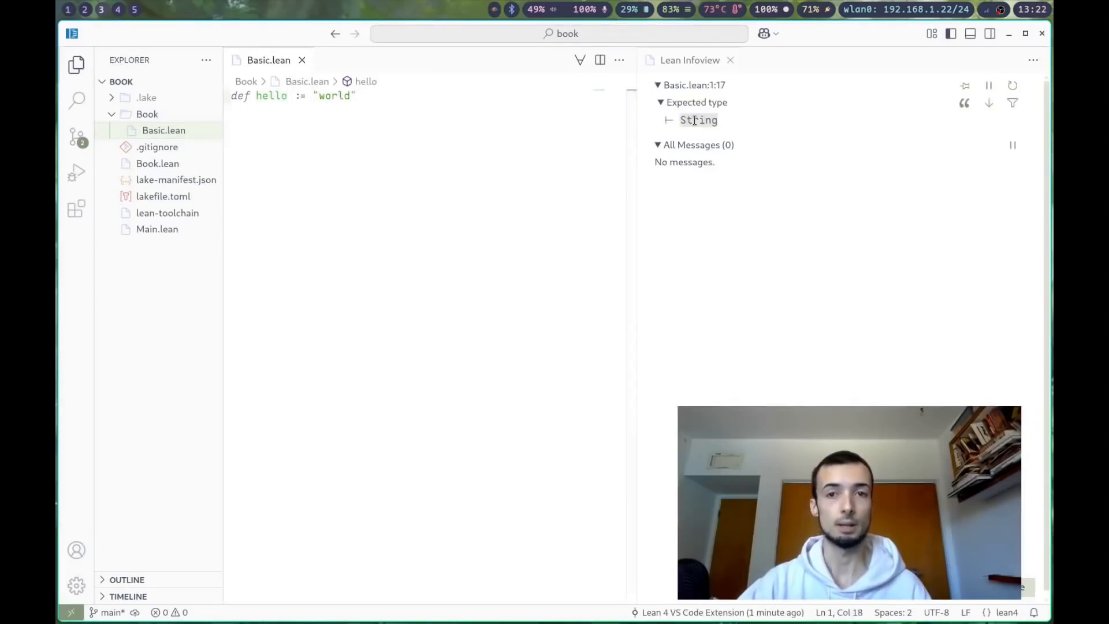
pyautogui.moveTo(699, 120)
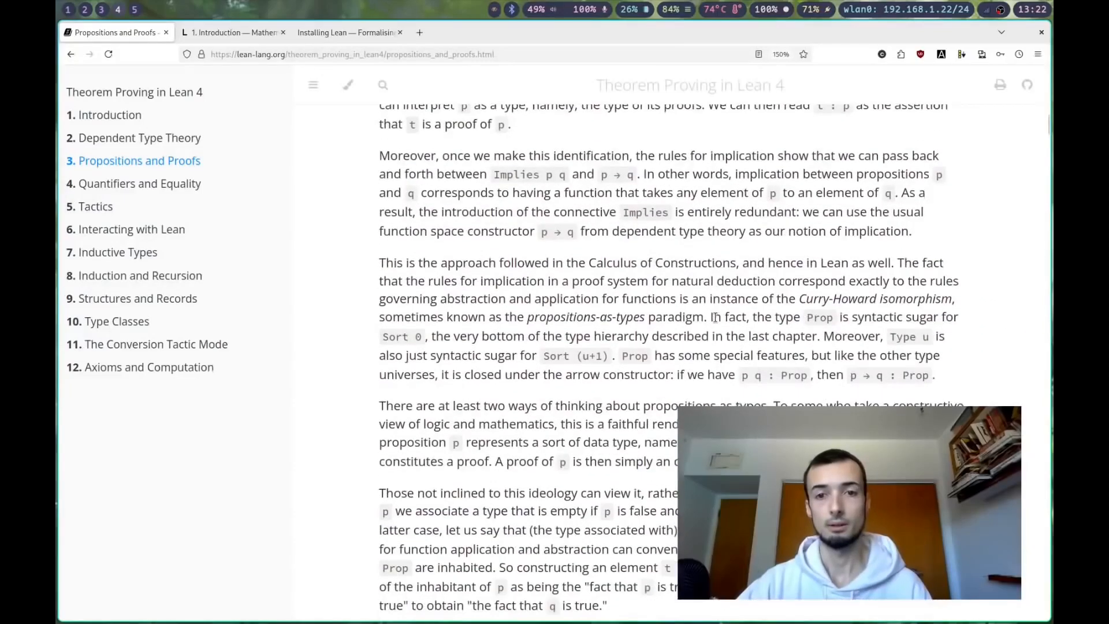
# Highlight p → q in the text and scroll to Working with Propositions as Types
pyautogui.doubleClick(555, 231)
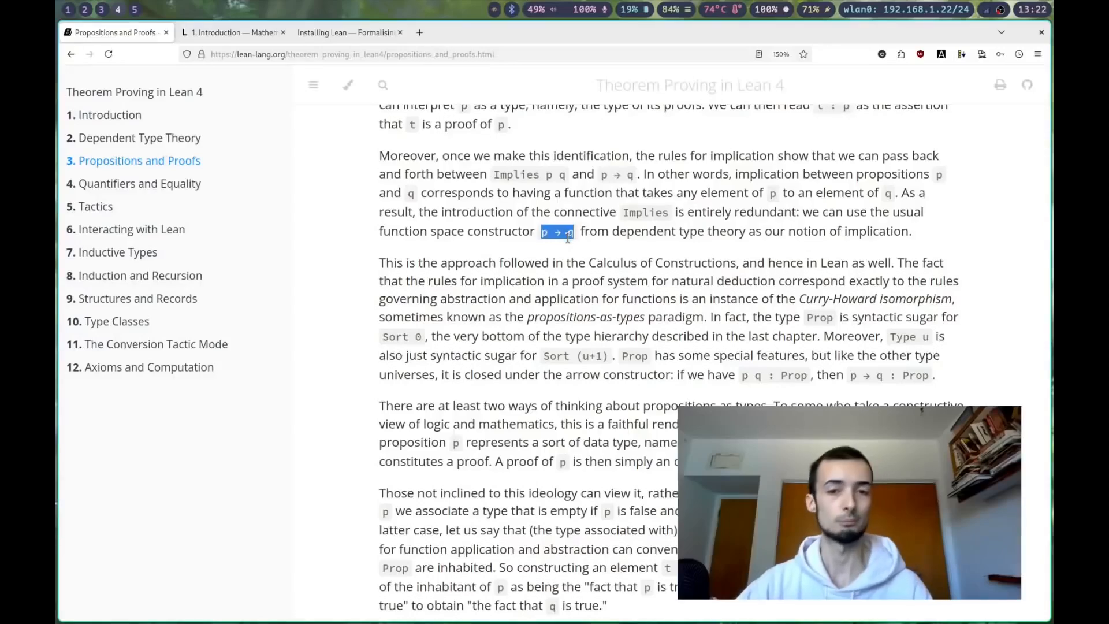
pyautogui.scroll(-3)
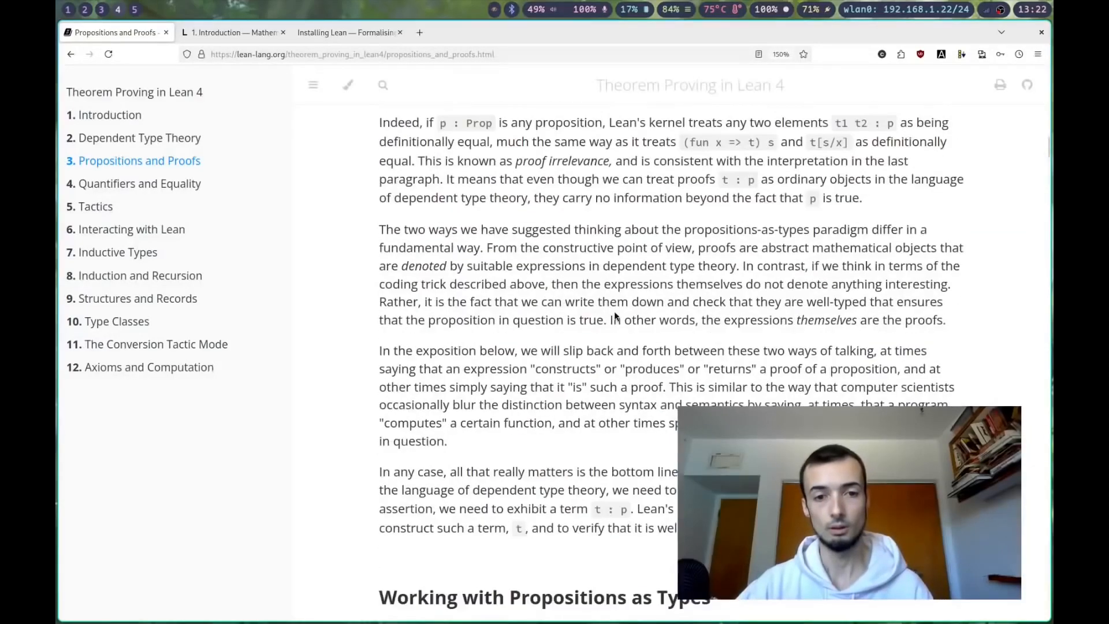
pyautogui.scroll(-3)
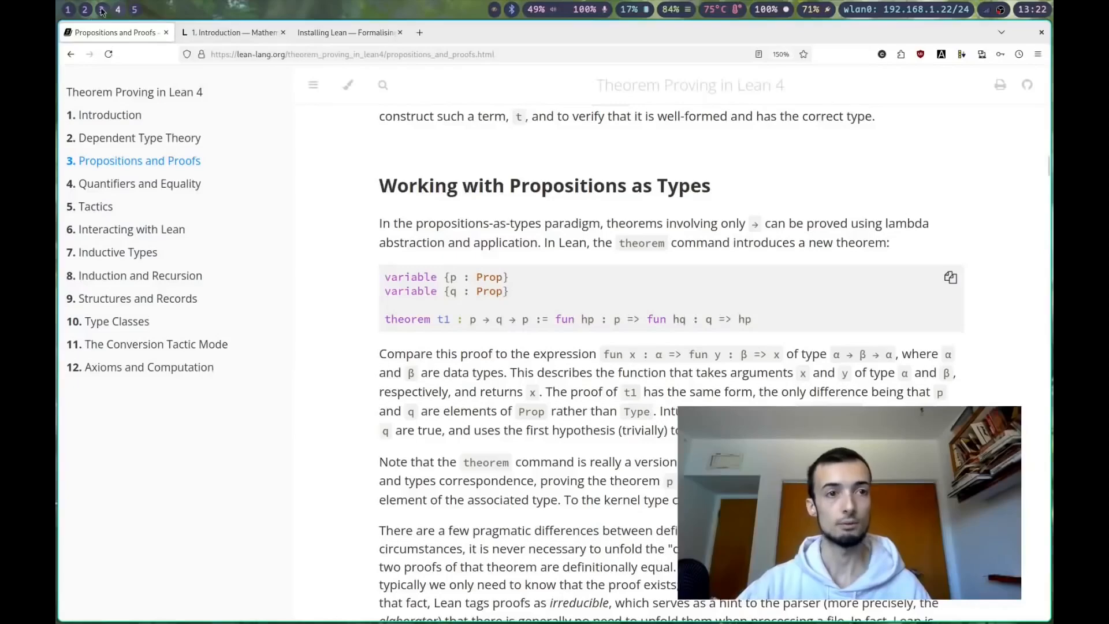
# Type the p and q variable declarations and theorem t1, moving the proof term to its own line
pyautogui.click(100, 9)
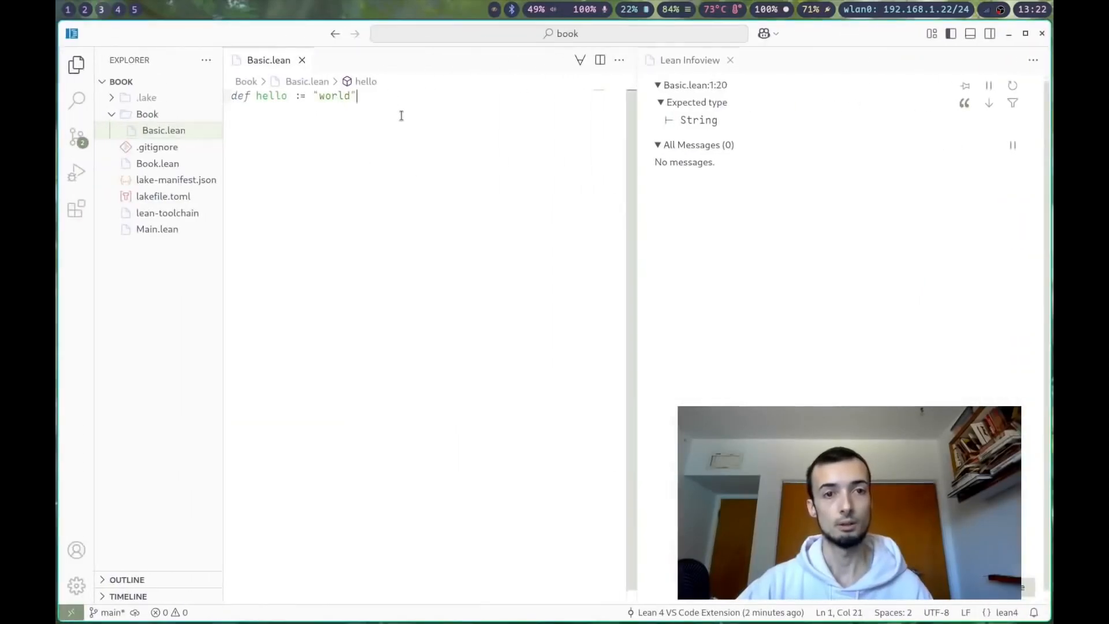
pyautogui.write('variable {p : Prop}')
pyautogui.write('theorem t1 : p → q → p := fun hp : p ⇒ fun hq : q ⇒ hp')
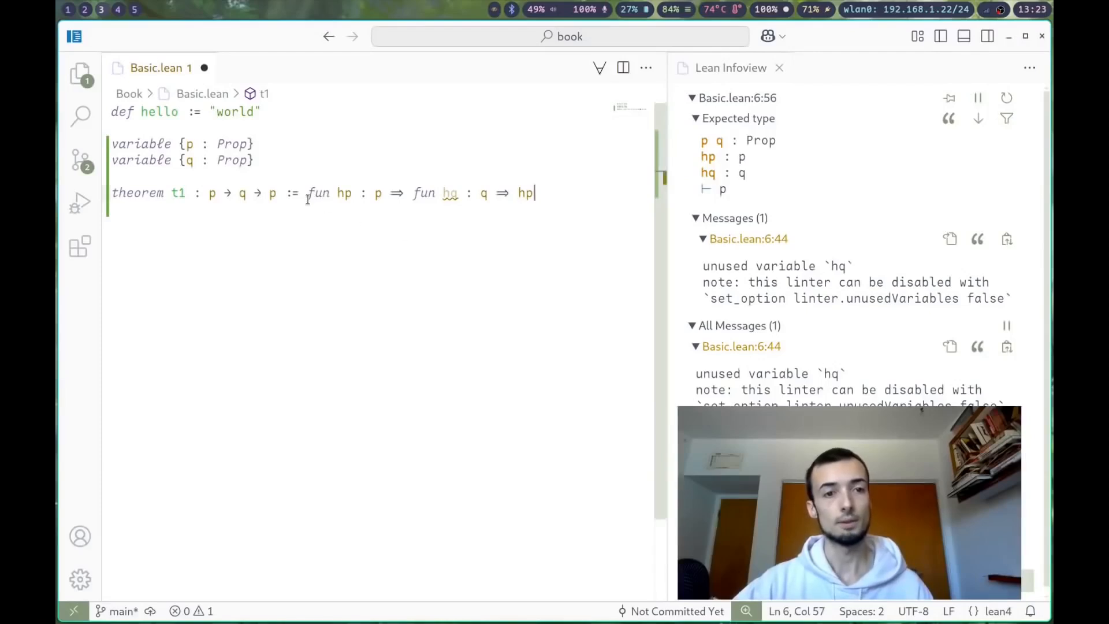
pyautogui.press('Enter')
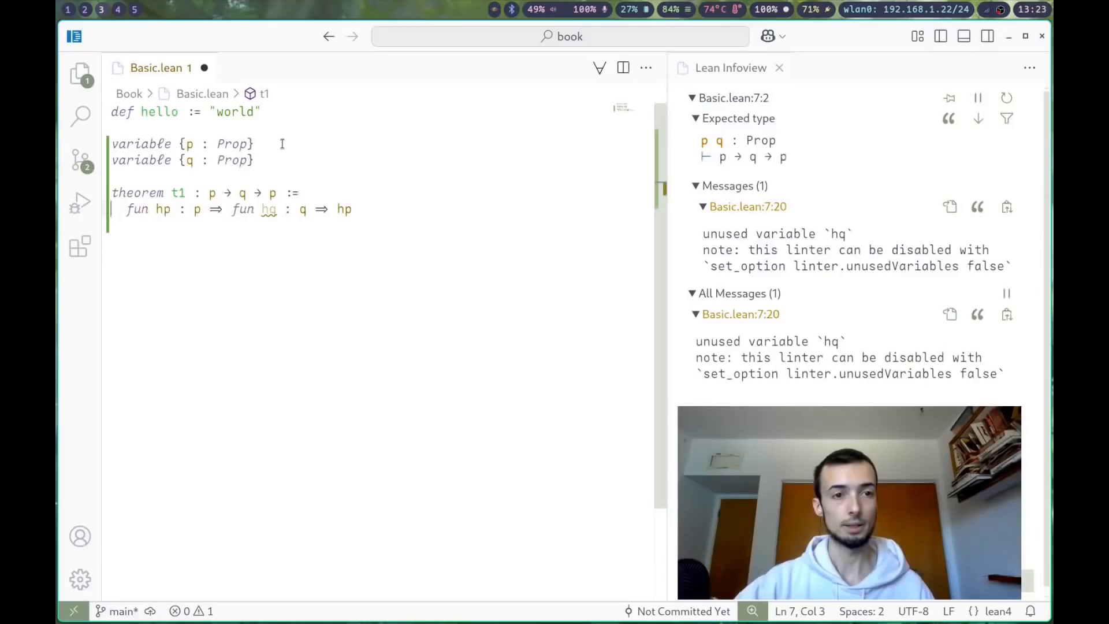
# Select and inspect the t1 statement p → q → p and its proof term
pyautogui.click(190, 192)
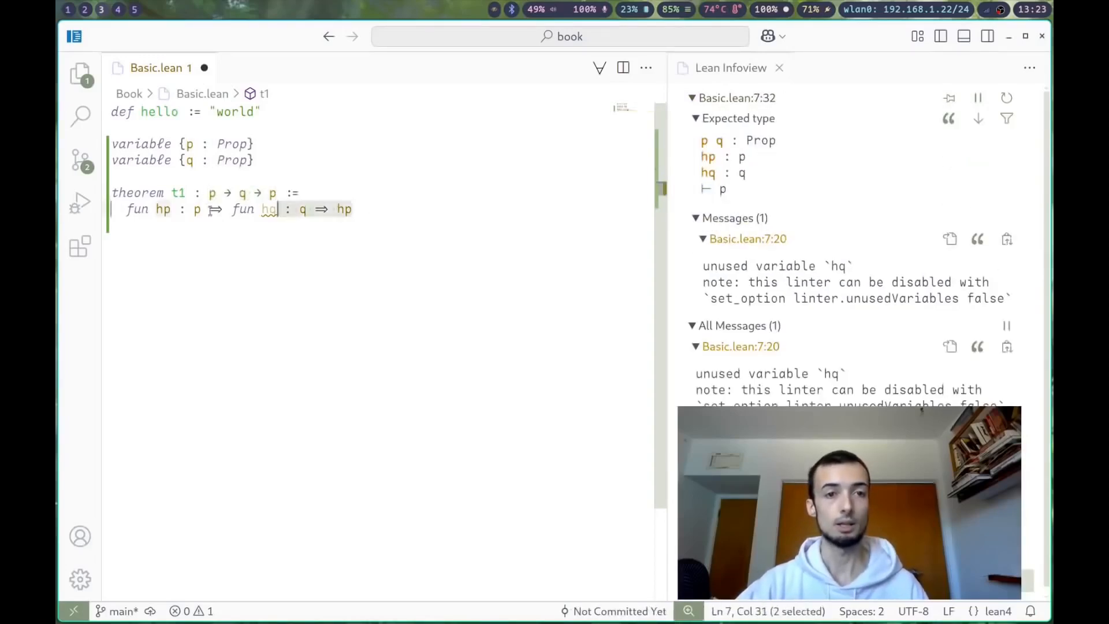
pyautogui.click(123, 209)
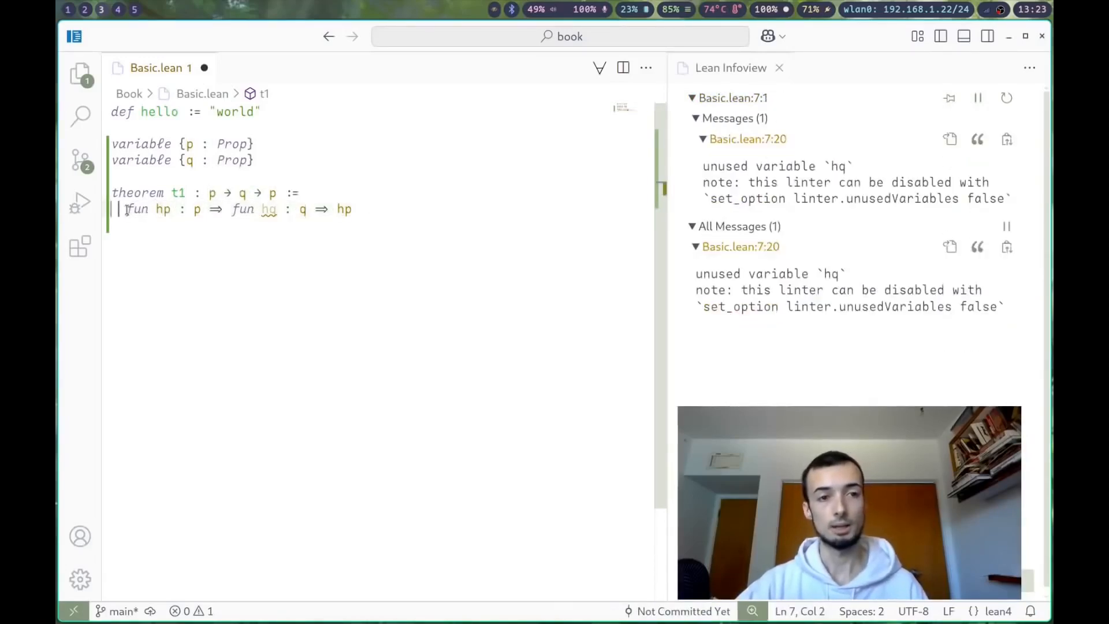
pyautogui.moveTo(125, 209); pyautogui.dragTo(353, 209)
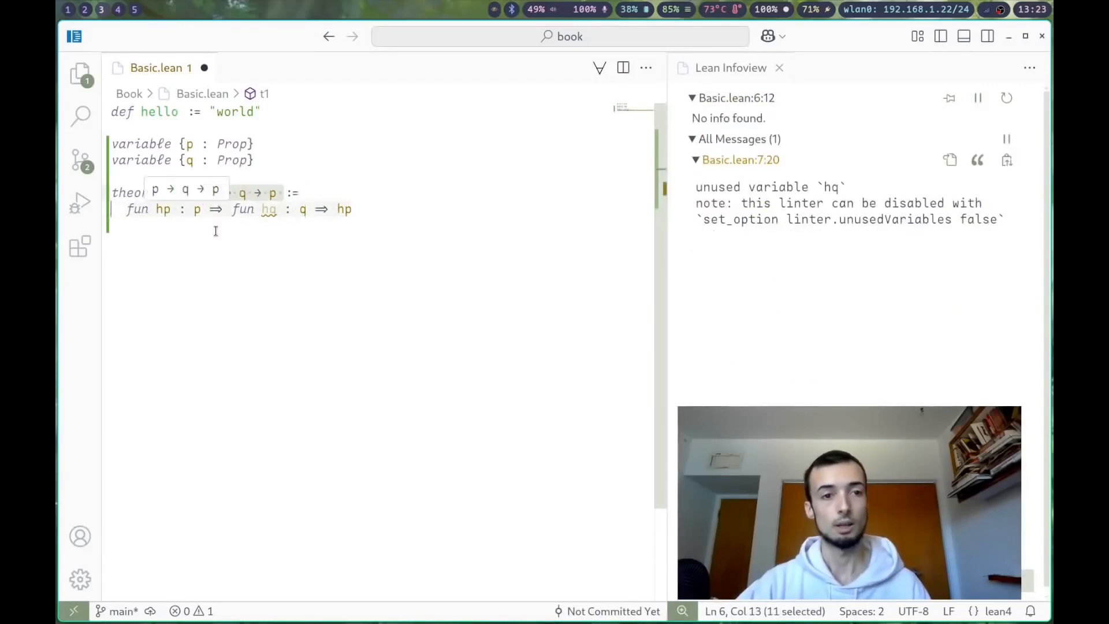
pyautogui.click(126, 208)
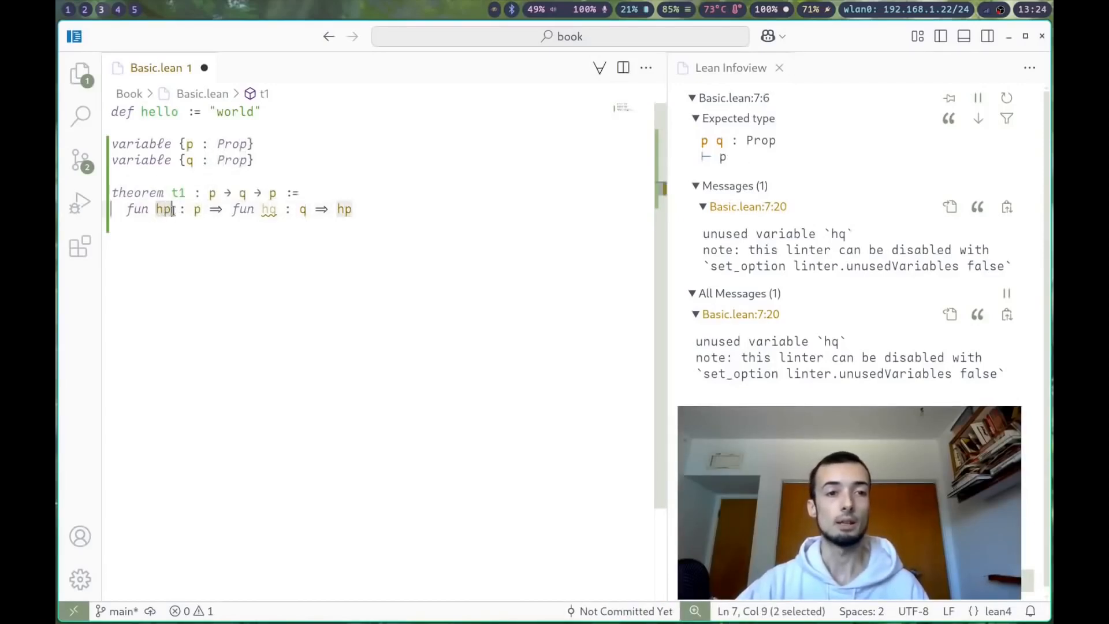
pyautogui.moveTo(197, 209)
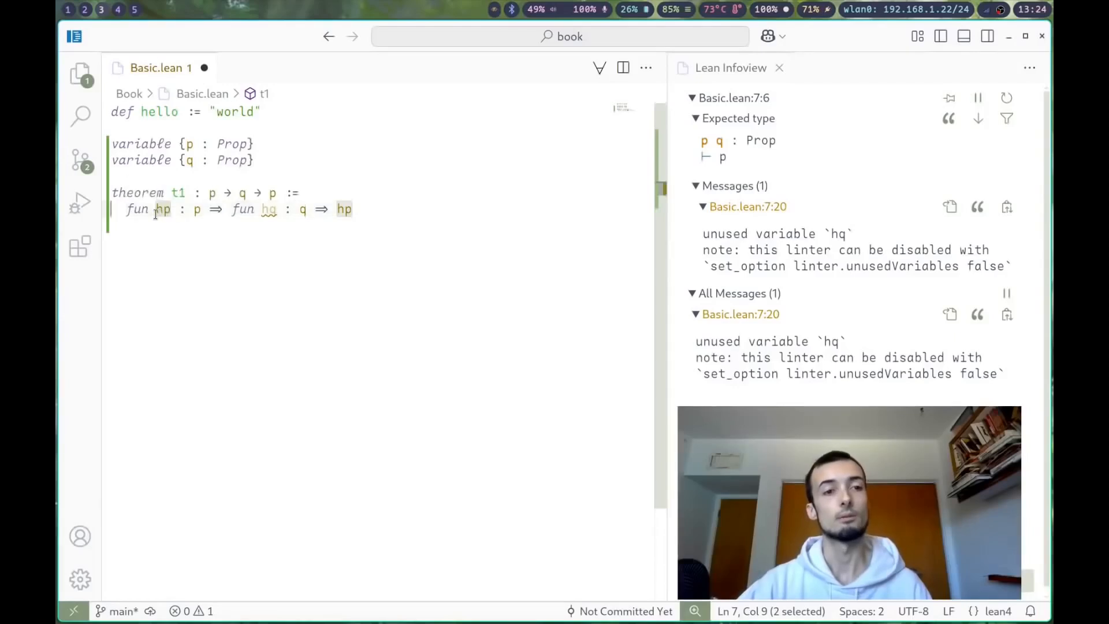
pyautogui.moveTo(163, 208)
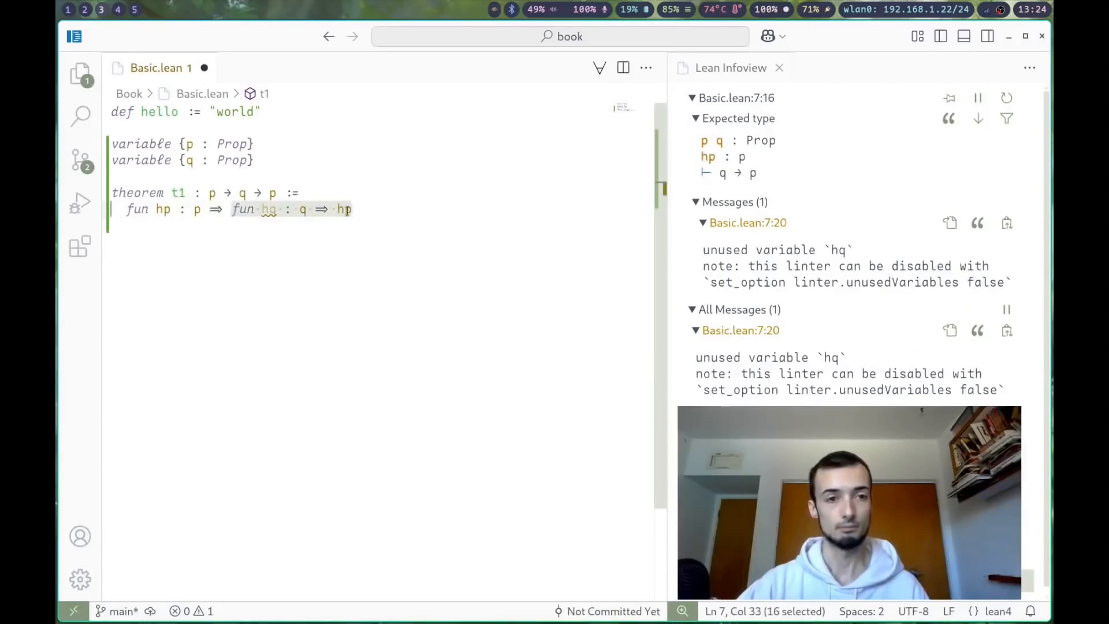
pyautogui.moveTo(177, 192)
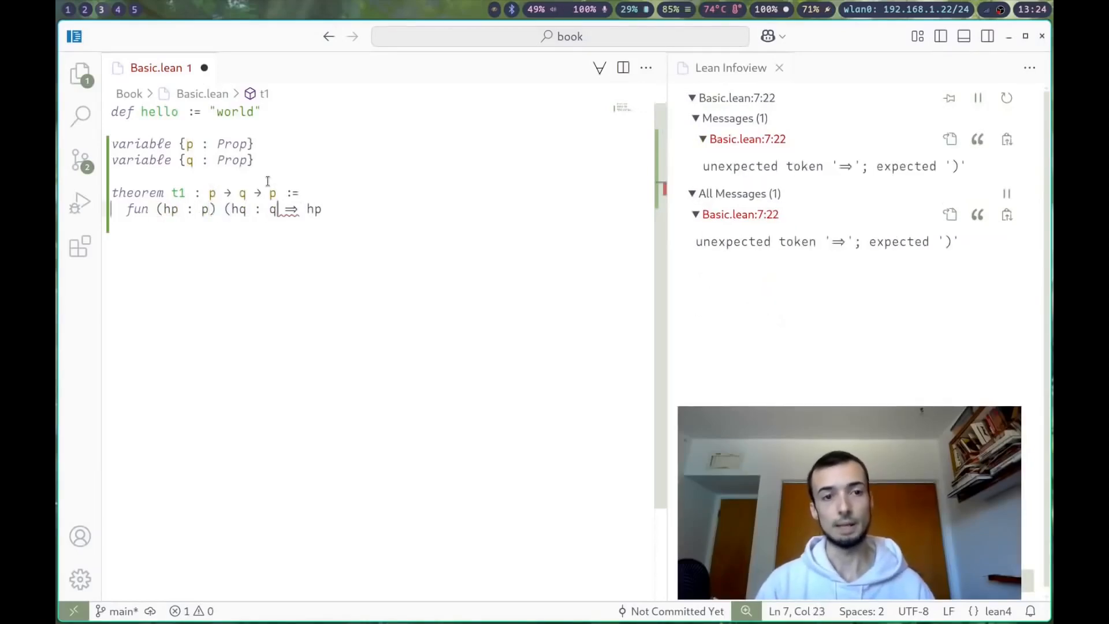
# Add the missing closing parenthesis so t1 reads fun (hp : p) (hq : q) ⇒ hp
pyautogui.write(')')
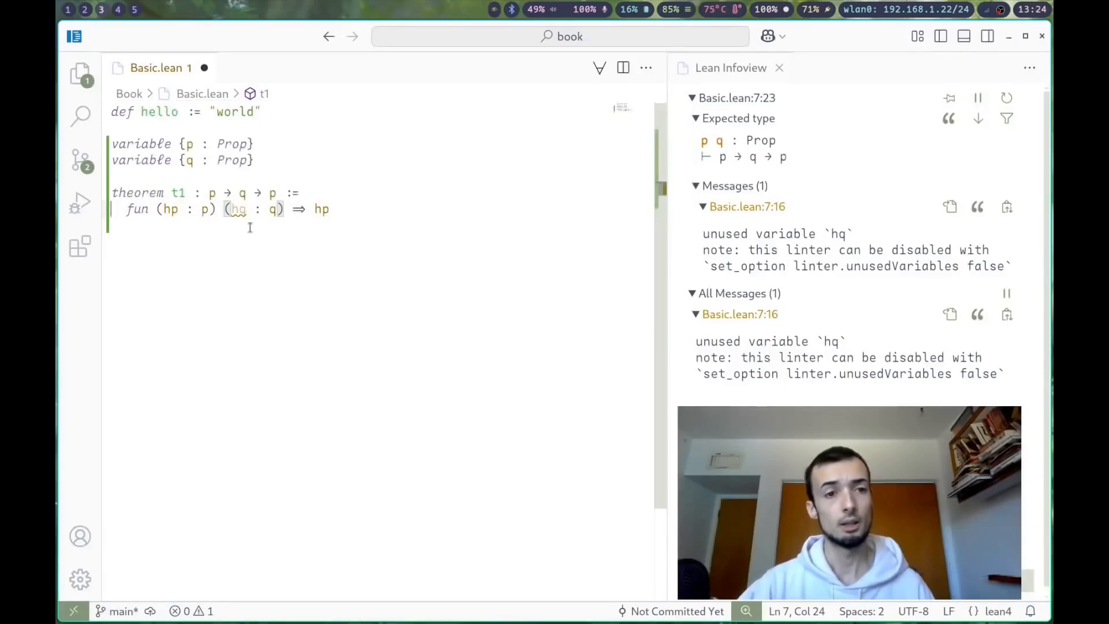
pyautogui.moveTo(235, 209)
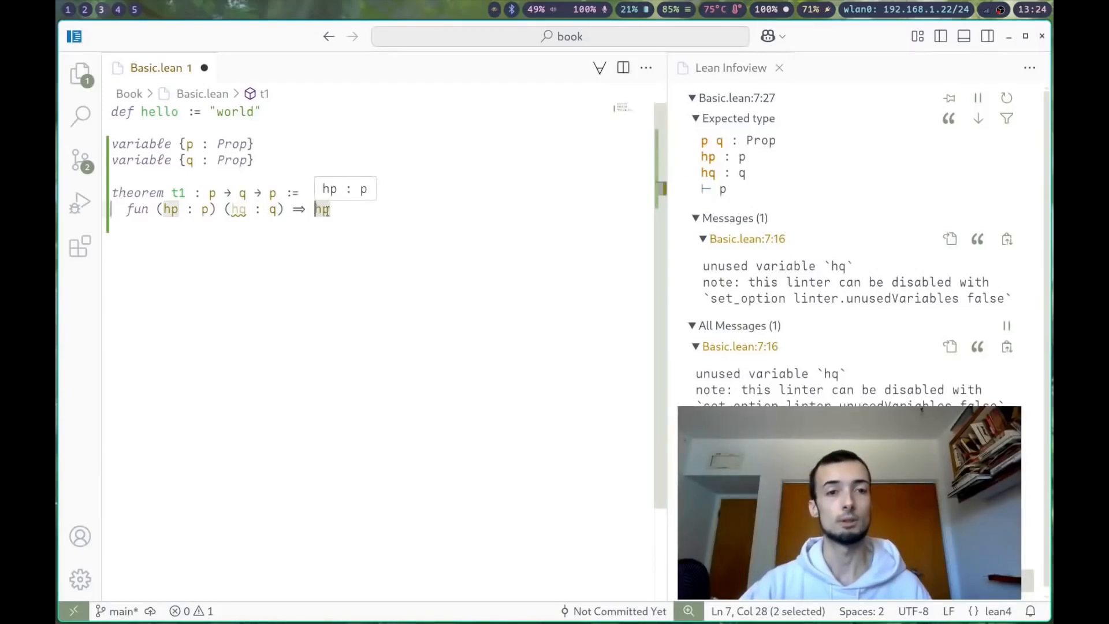
pyautogui.click(168, 209)
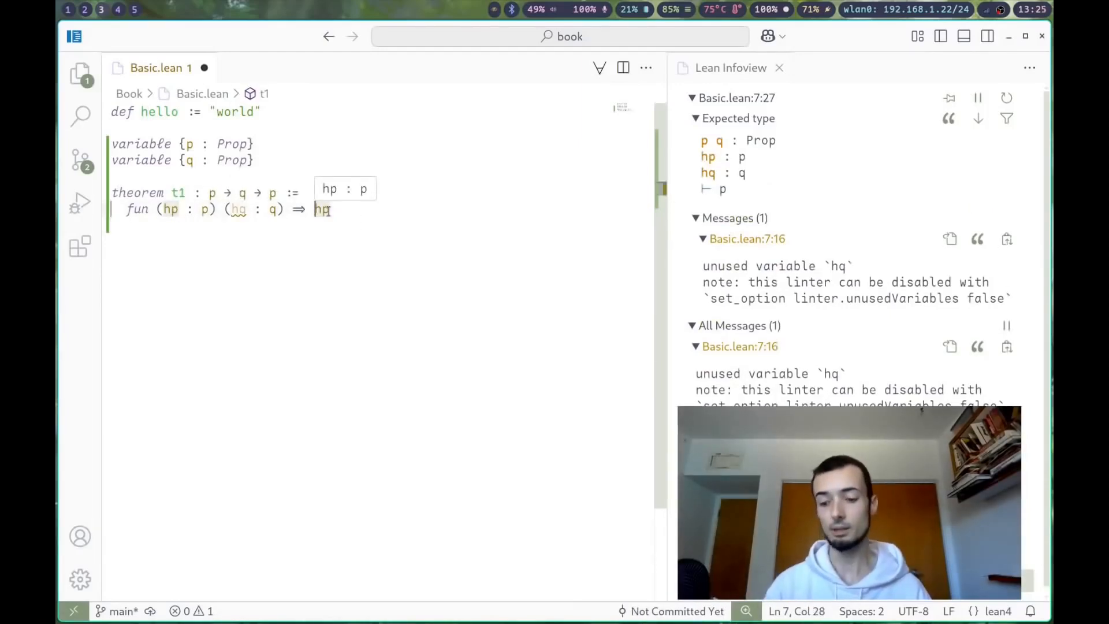
pyautogui.write('p')
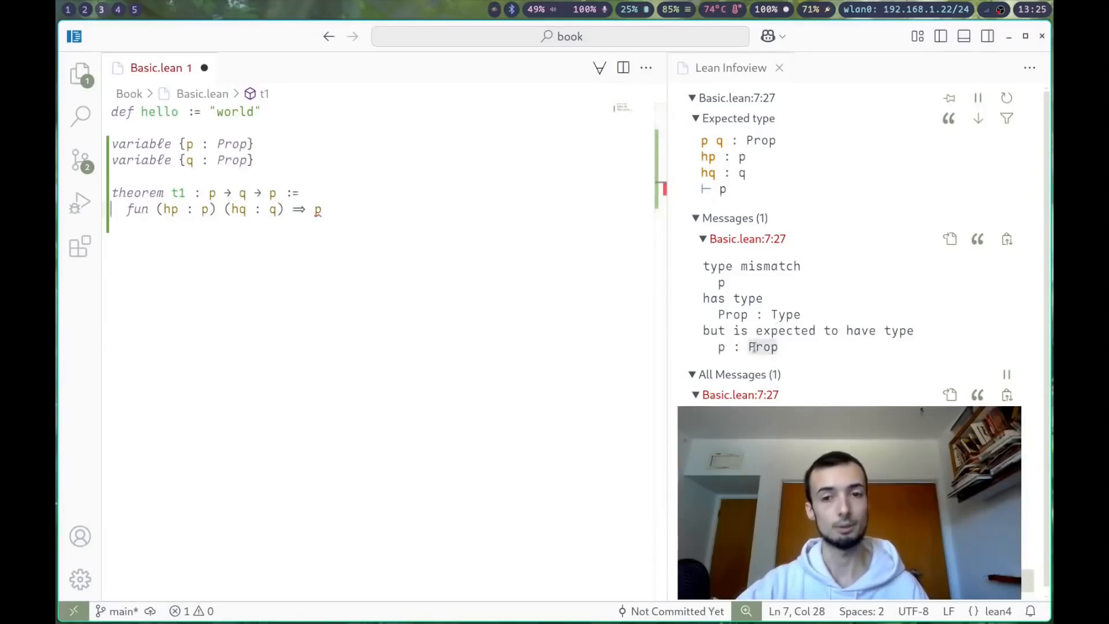
pyautogui.moveTo(792, 359)
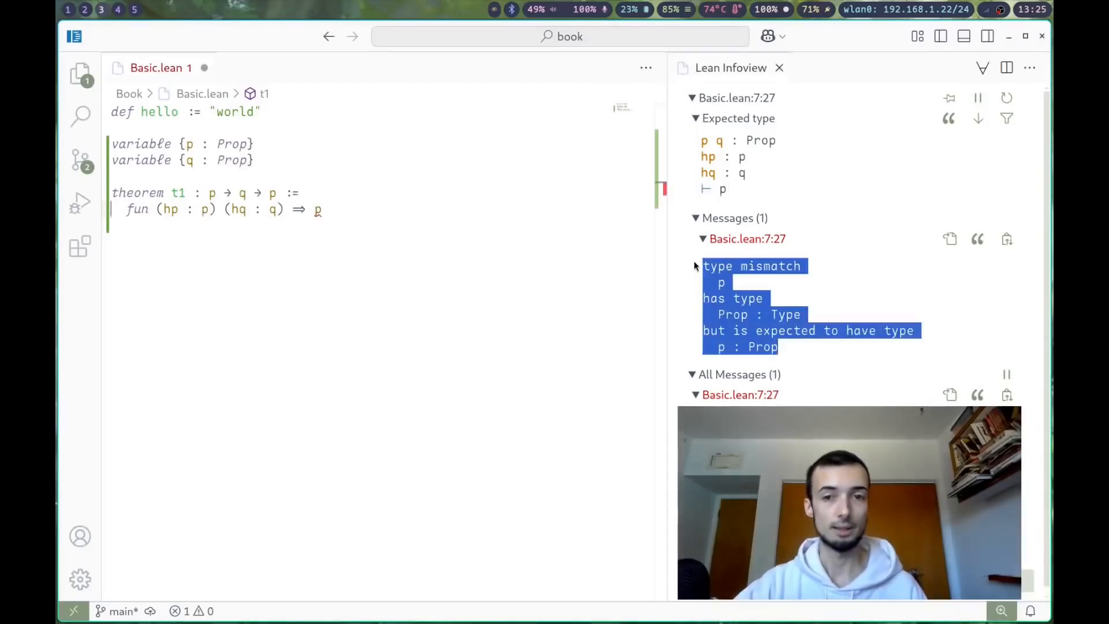
pyautogui.click(731, 330)
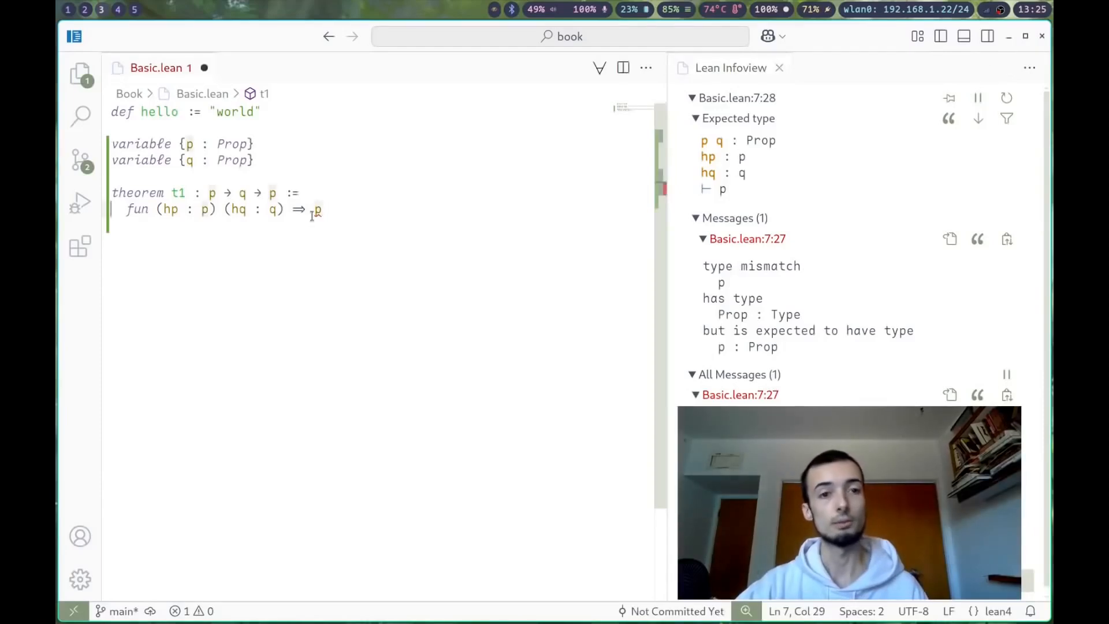
pyautogui.moveTo(317, 210)
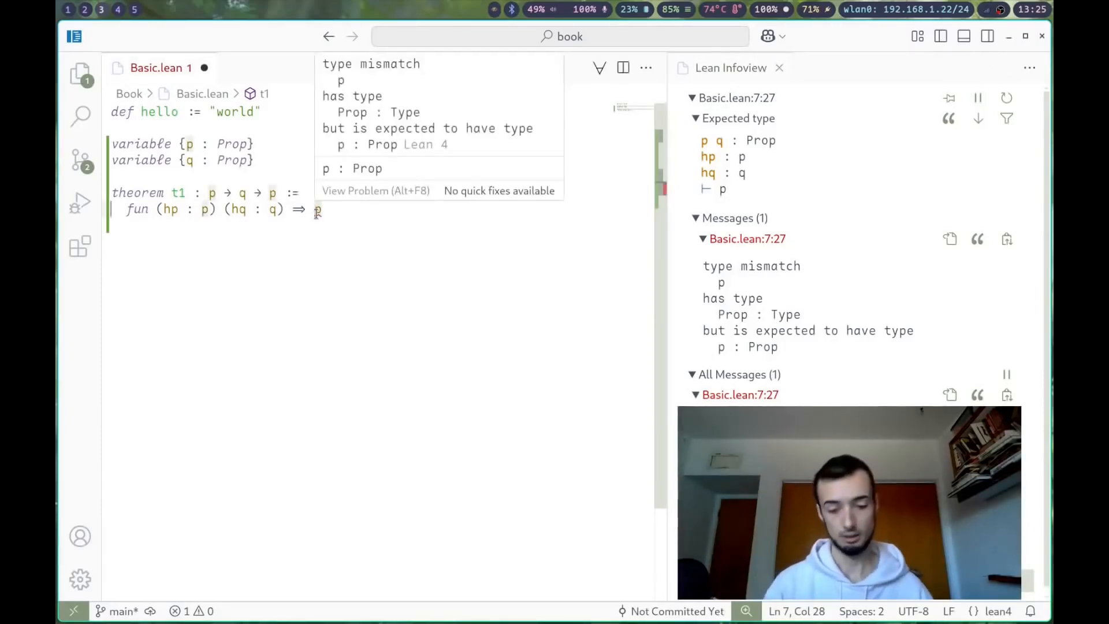
pyautogui.write('h')
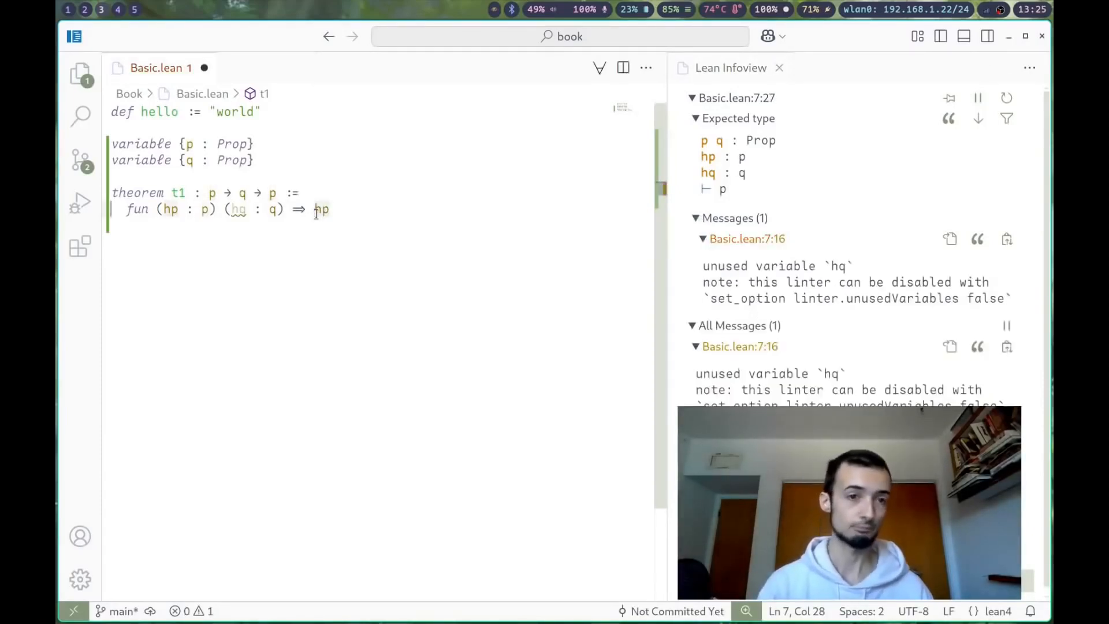
pyautogui.click(271, 209)
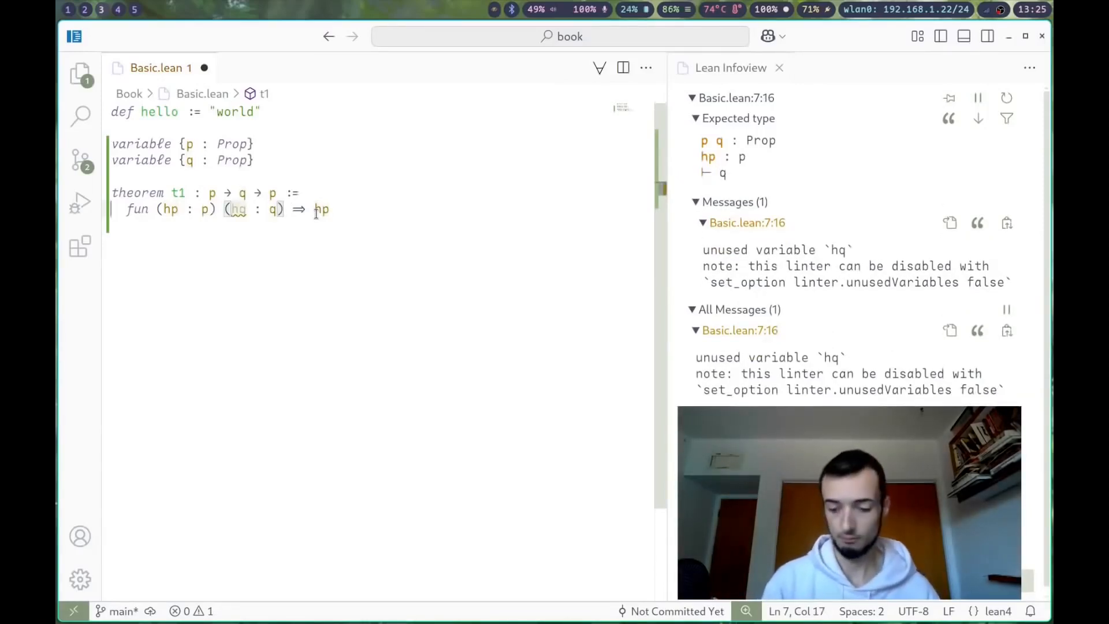
# Replace the hq binder with an underscore, giving fun (hp : p) (_ : q) ⇒ hp
pyautogui.write('_')
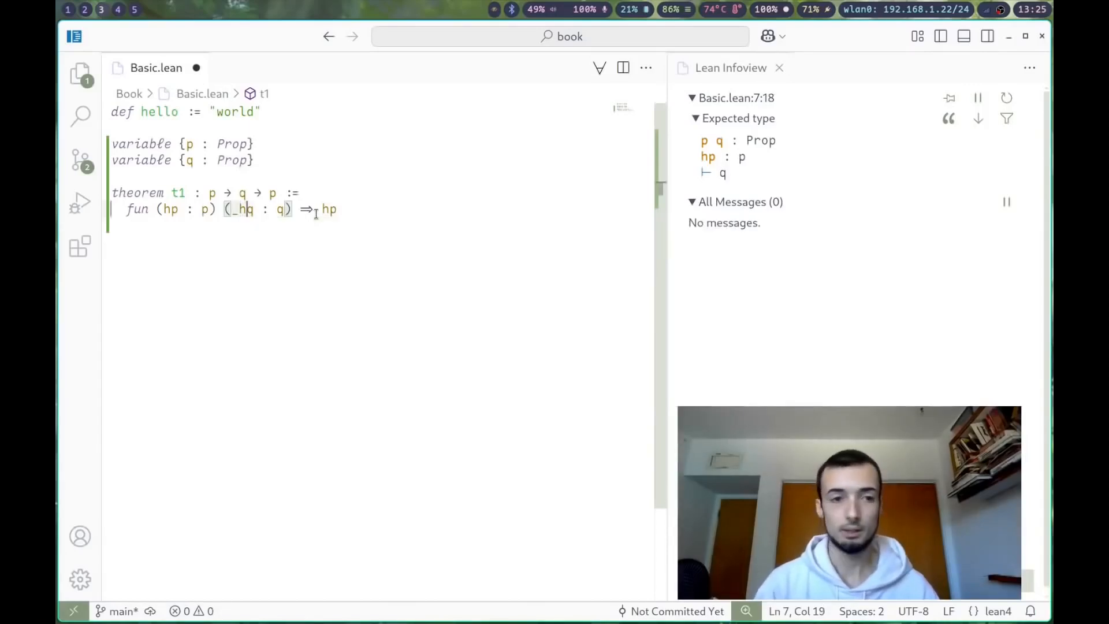
pyautogui.press('Backspace')
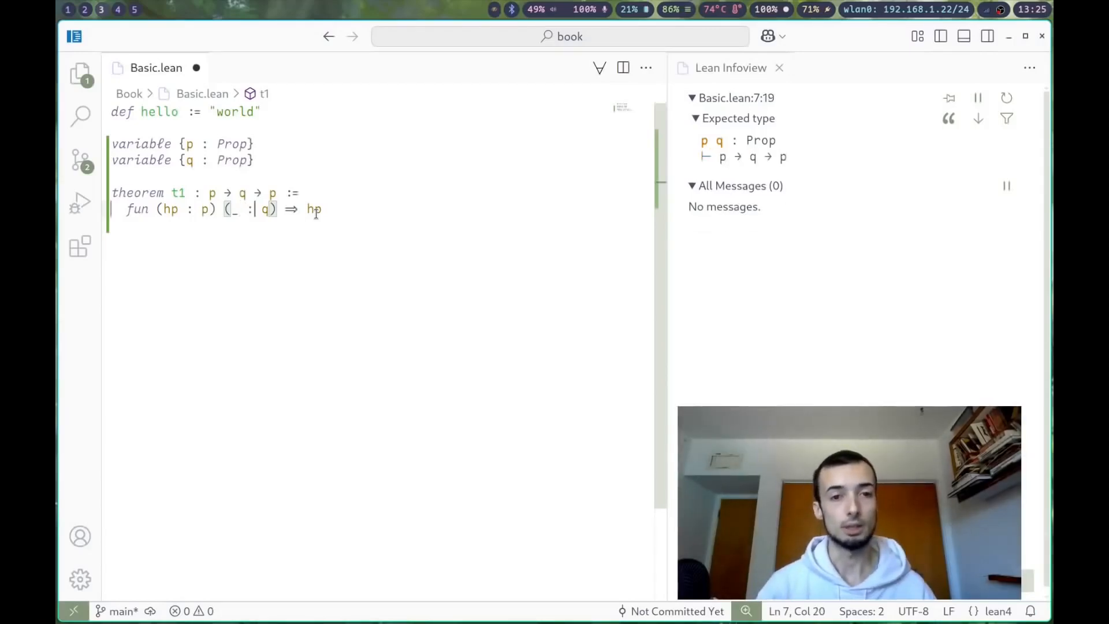
pyautogui.press('Backspace')
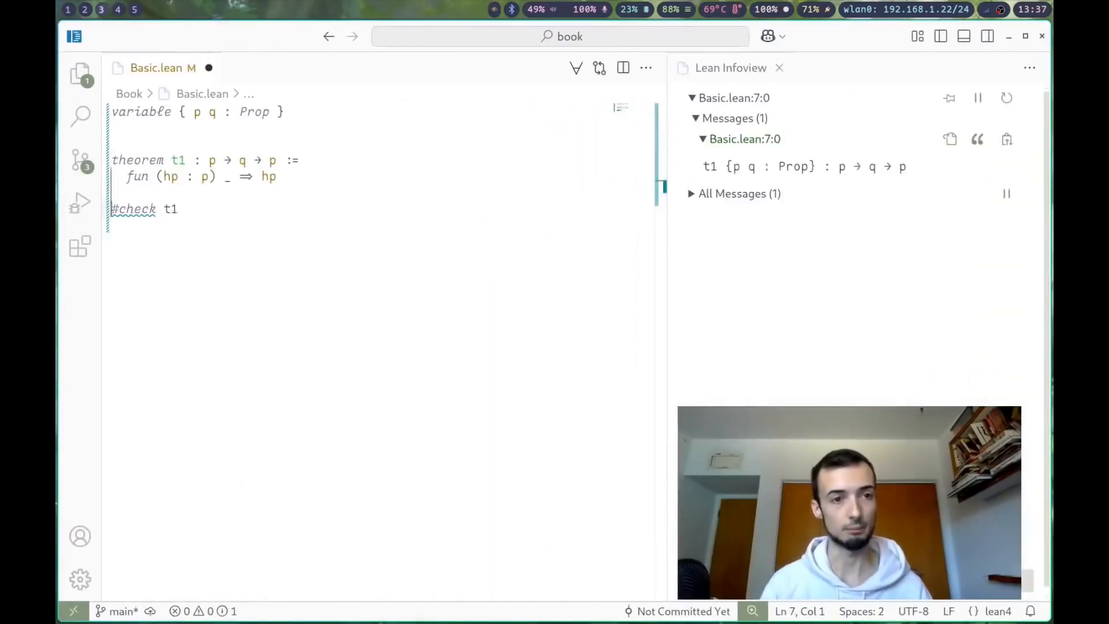
# Switch to Firefox on the Propositions and Proofs section about generalizing t1
pyautogui.click(178, 209)
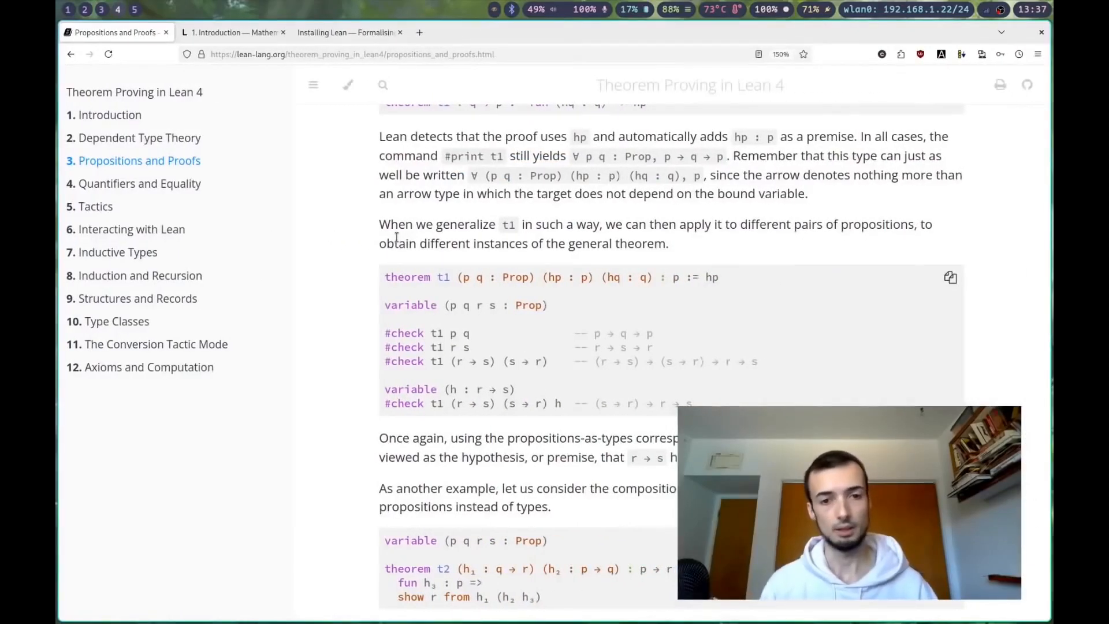
# Scroll past the t1 and t2 examples to the Propositional Logic connectives table
pyautogui.scroll(-3)
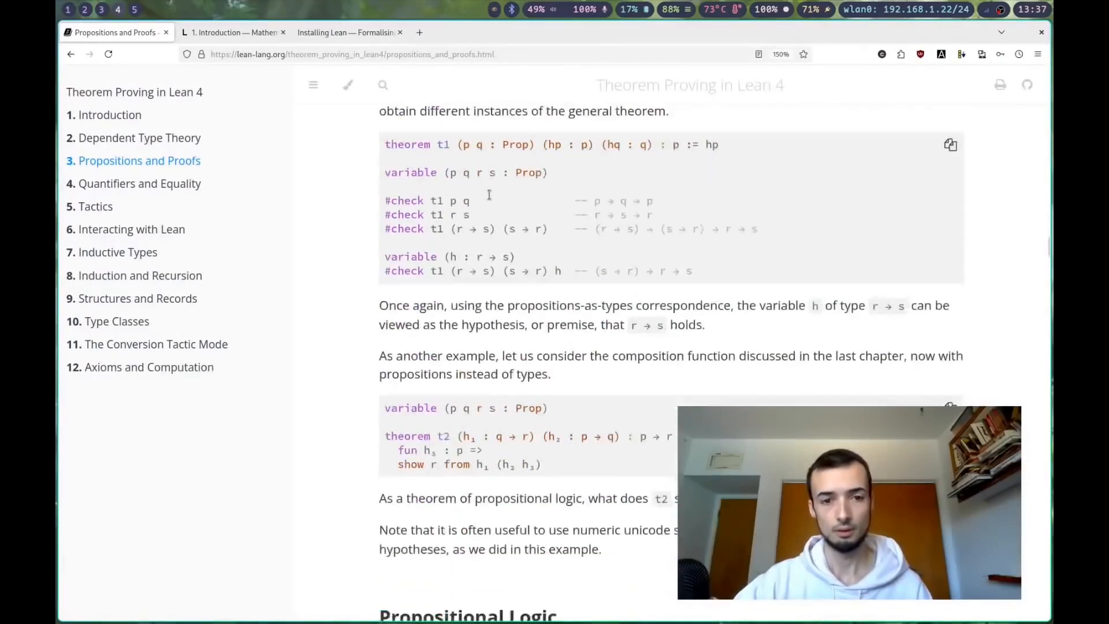
pyautogui.scroll(-3)
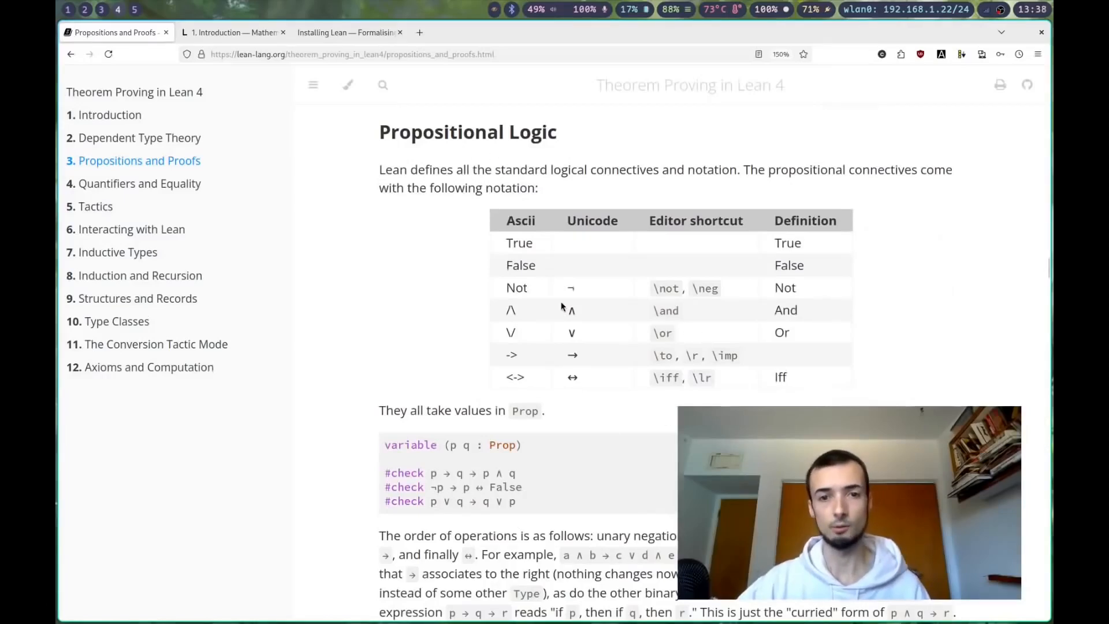
pyautogui.moveTo(684, 401)
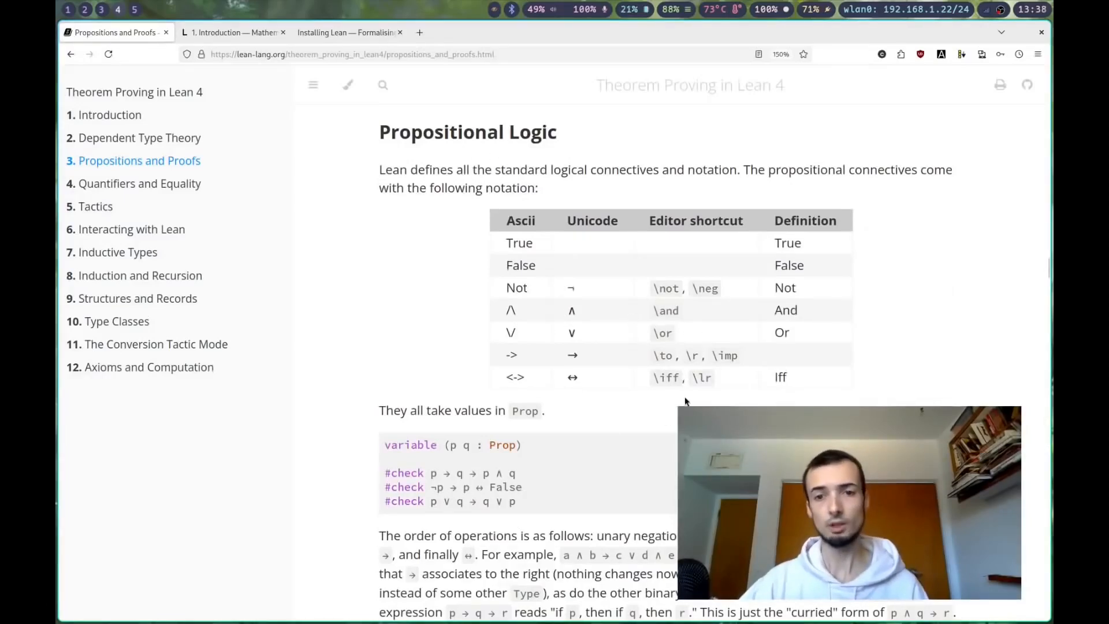
pyautogui.moveTo(664, 297)
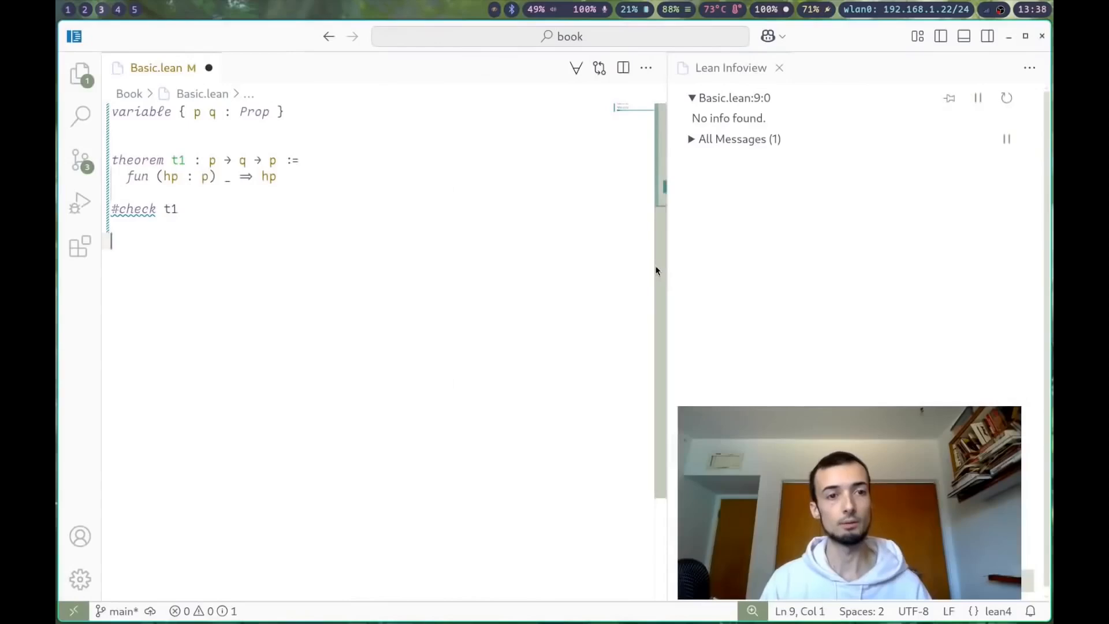
# Add a #check p ∨ q line below #check t1
pyautogui.write('#')
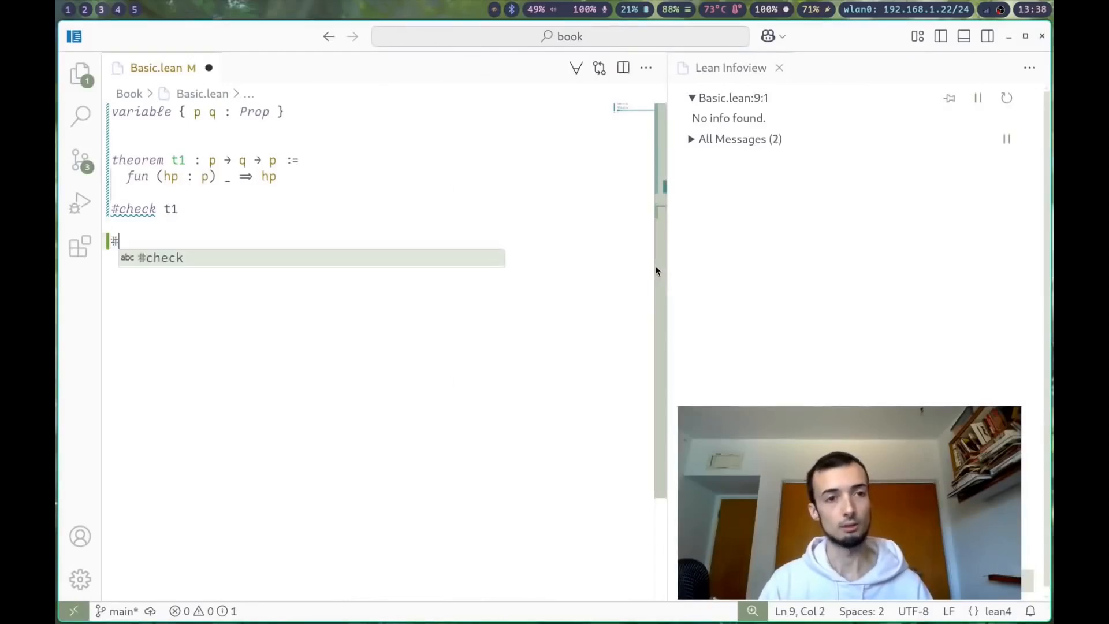
pyautogui.write('eval p \\')
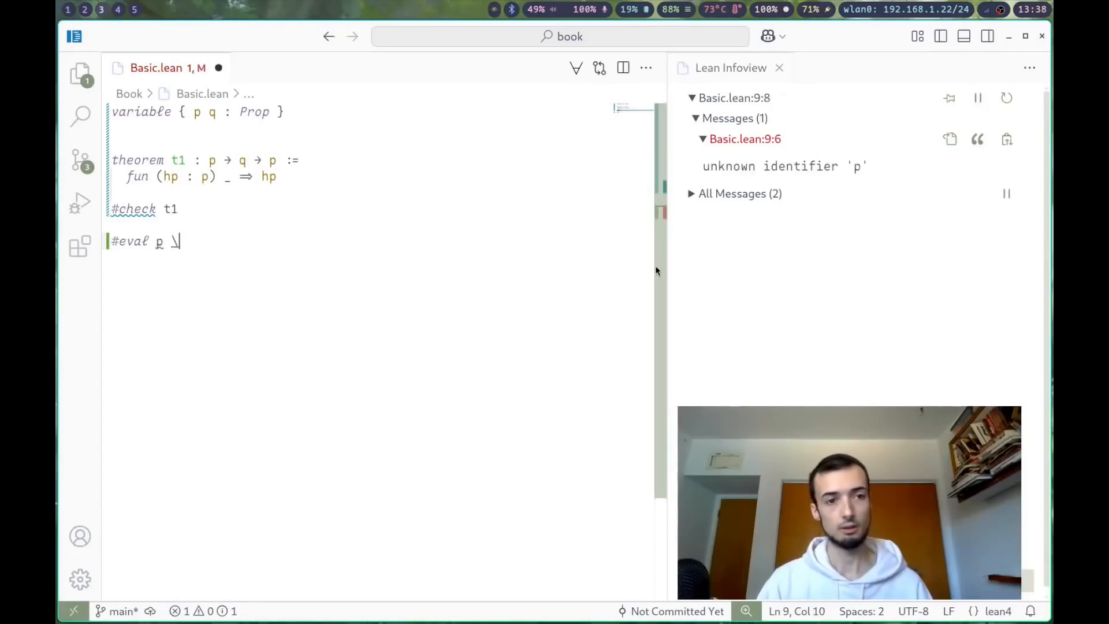
pyautogui.write('∨')
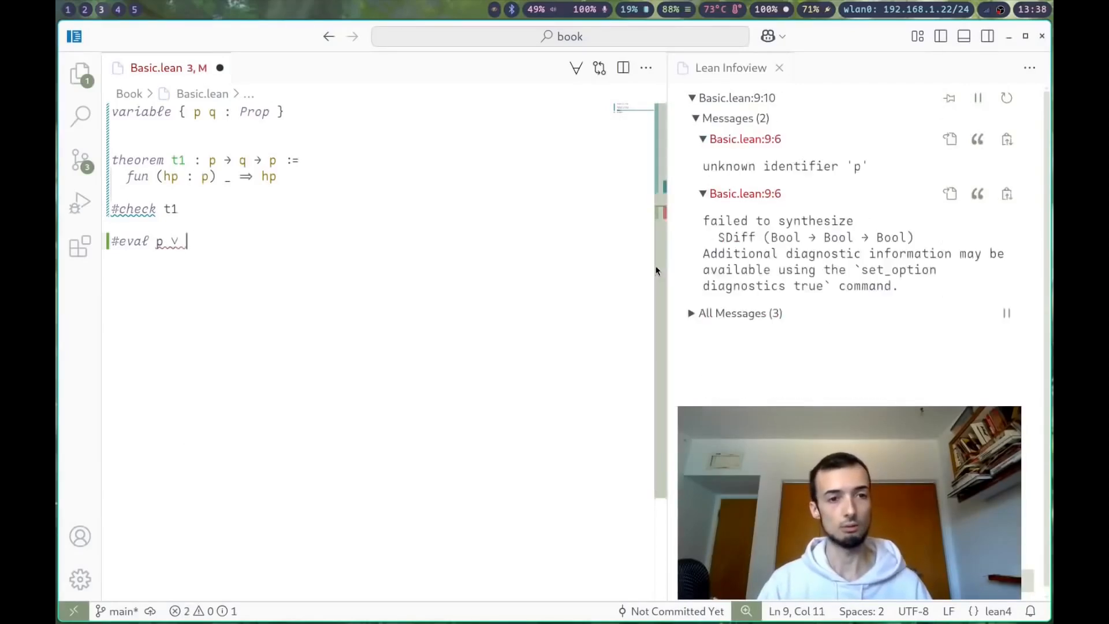
pyautogui.write('q')
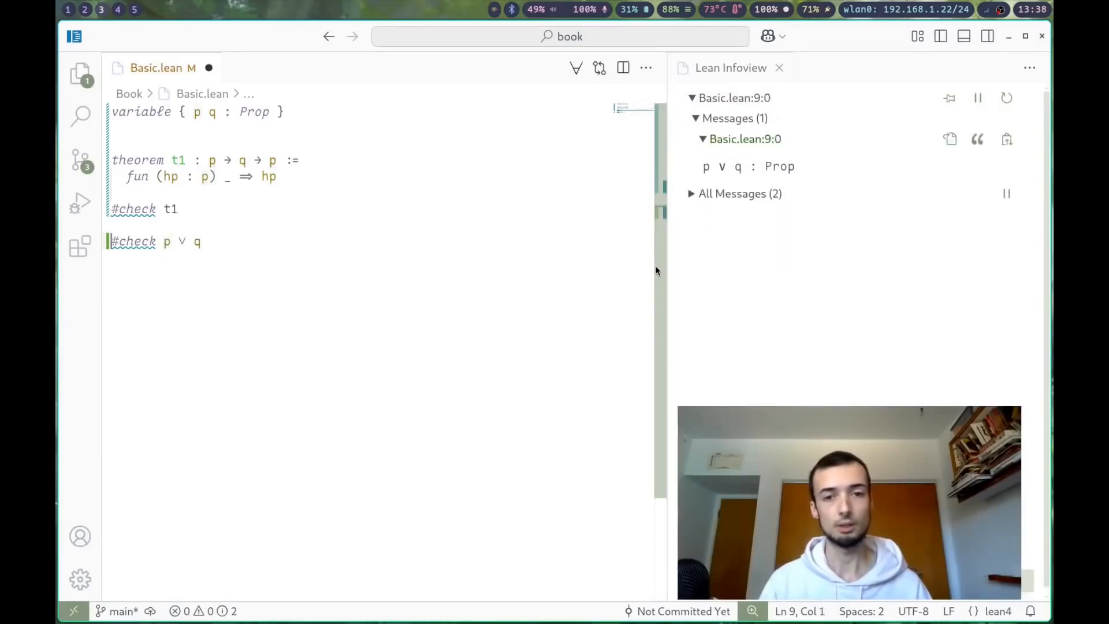
# At the end of that line, try the ↔ symbol via \iff, then delete it
pyautogui.click(187, 241)
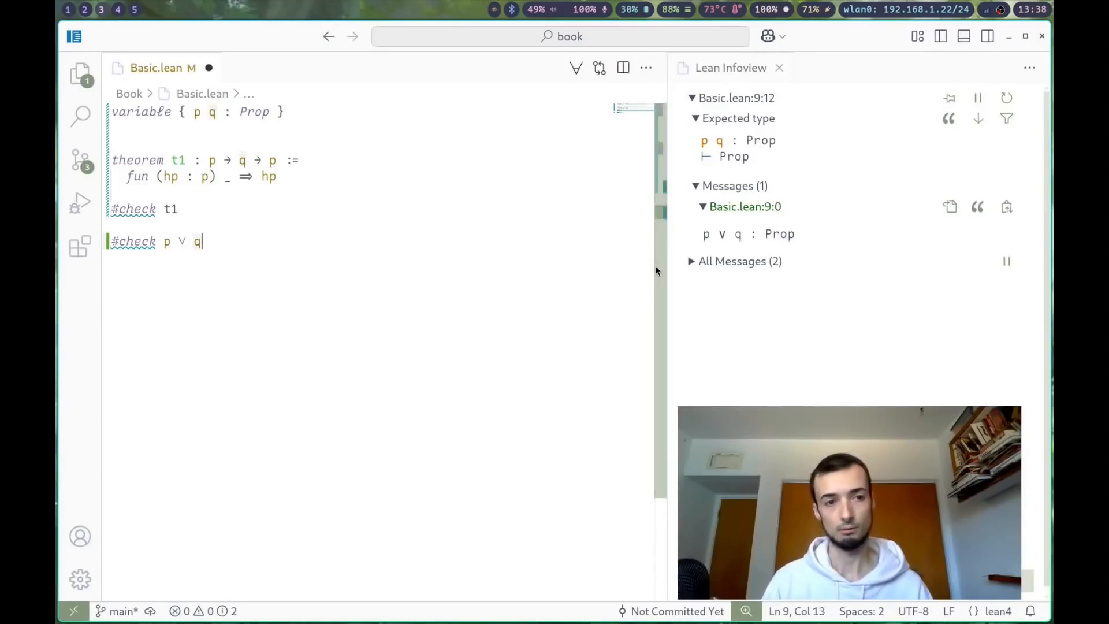
pyautogui.write('\\if')
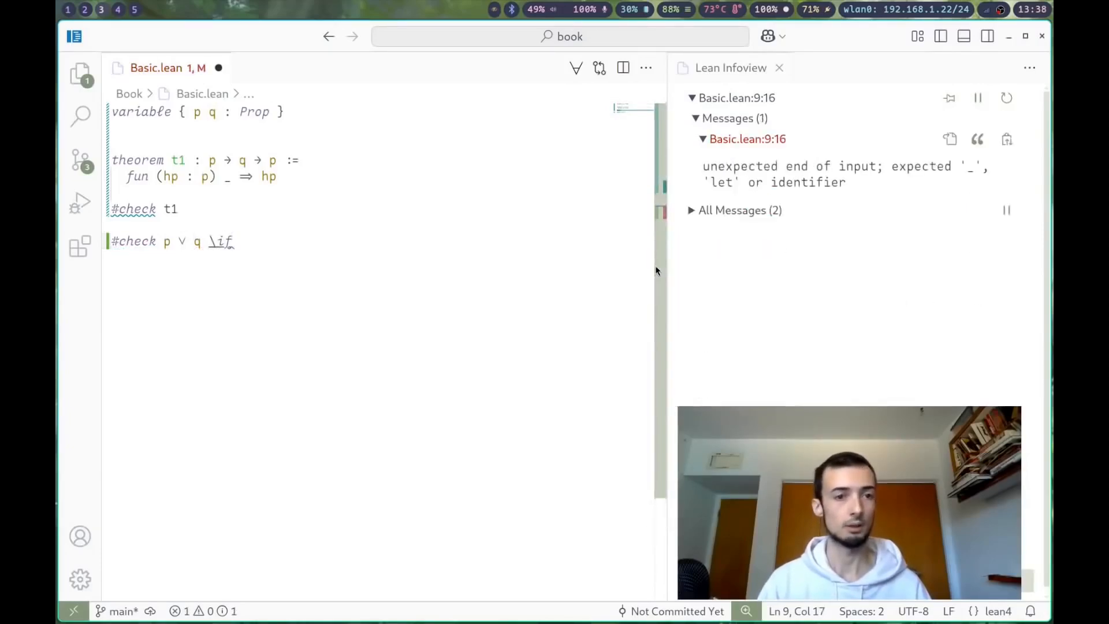
pyautogui.write('↔')
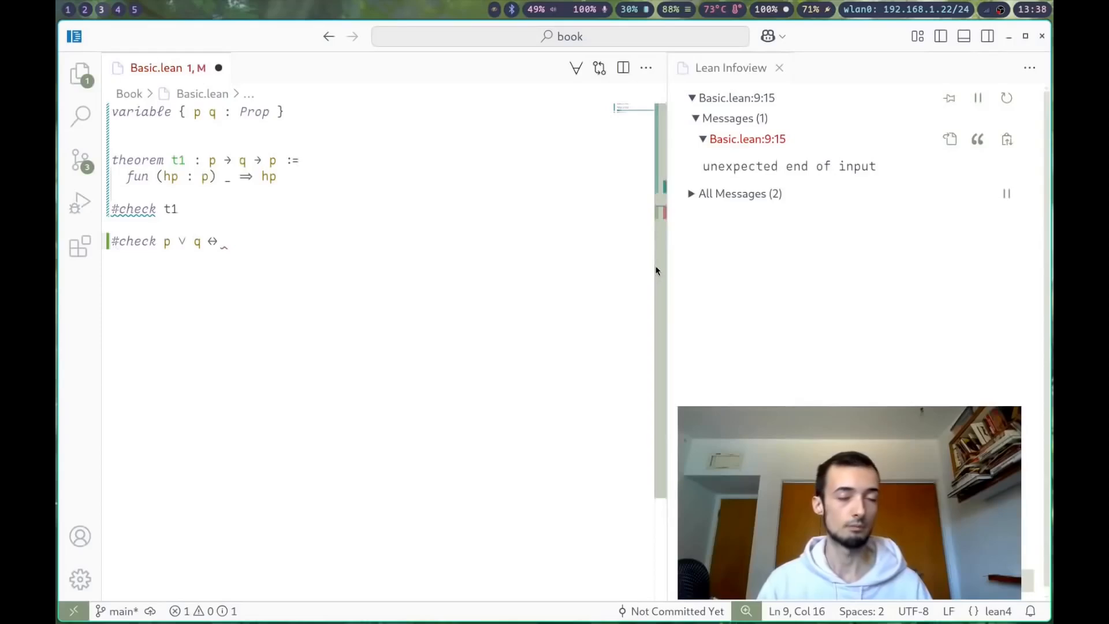
pyautogui.press('Backspace')
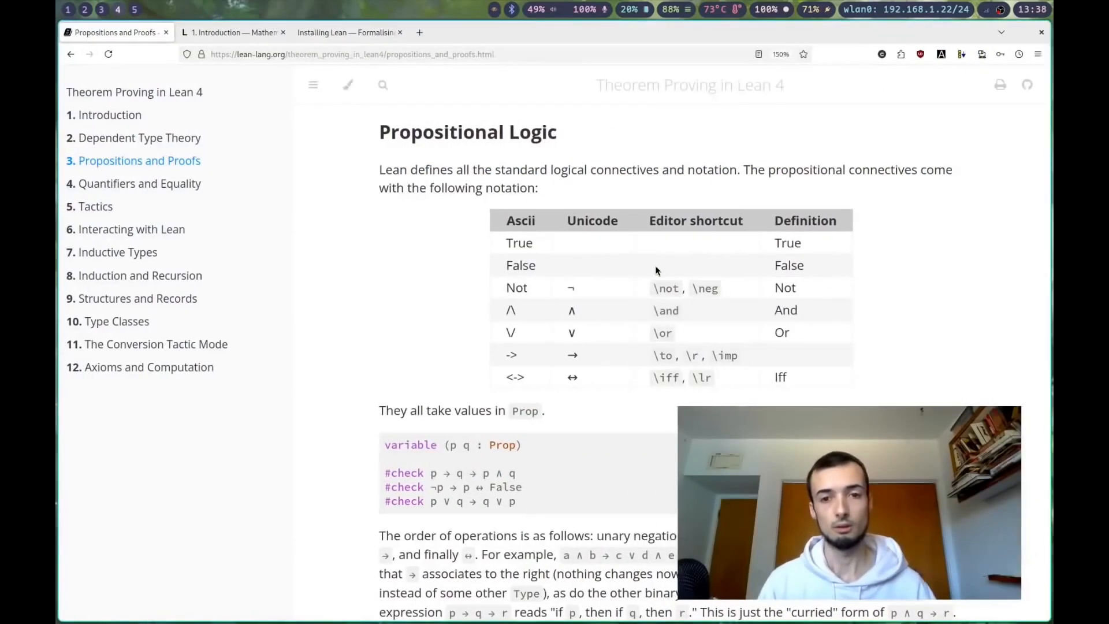
# Read the Conjunction section, selecting h1 in the And.intro explanation, then return below the code
pyautogui.scroll(-3)
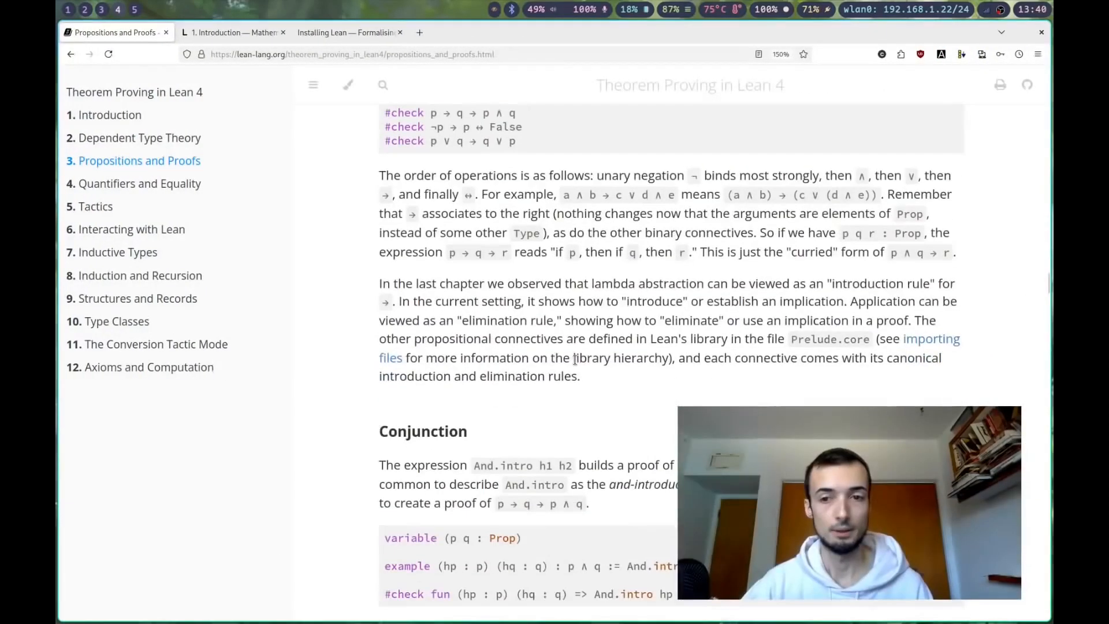
pyautogui.scroll(-3)
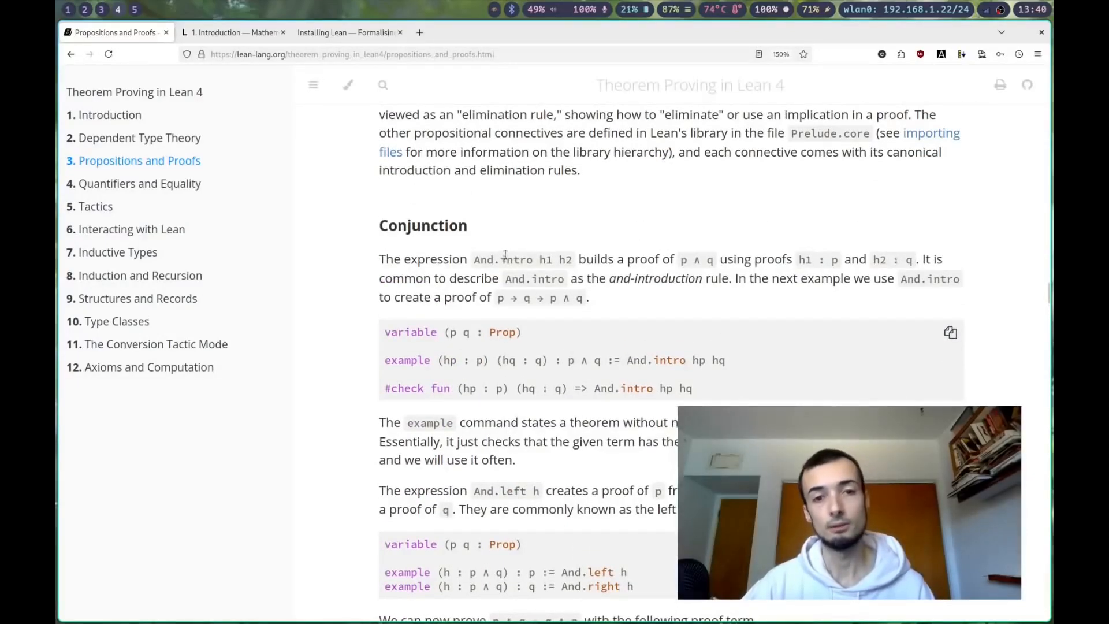
pyautogui.doubleClick(502, 259)
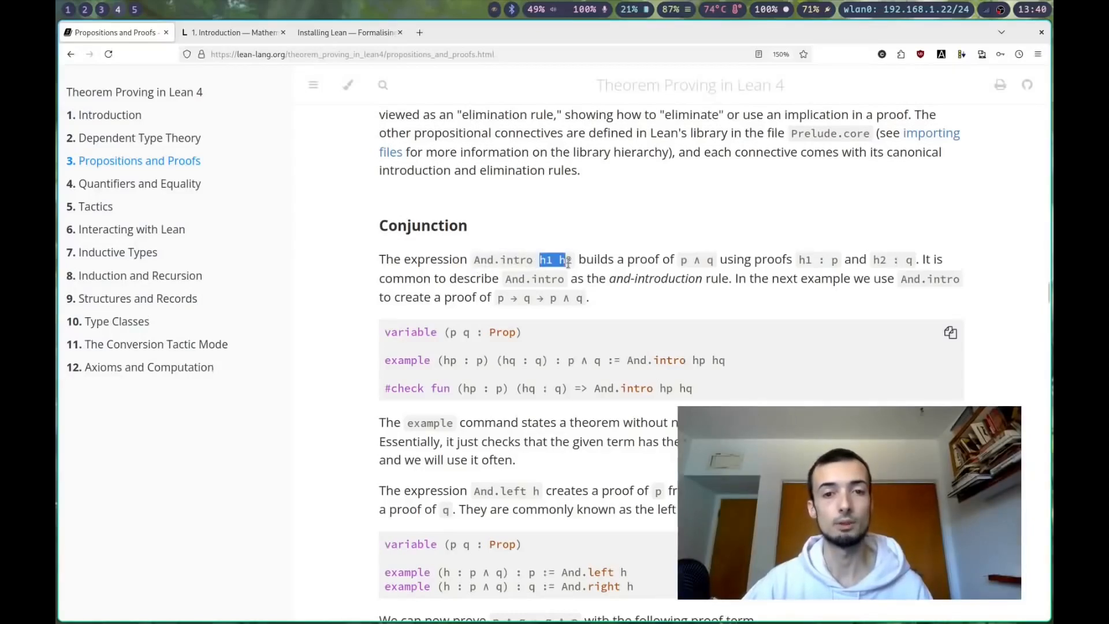
pyautogui.moveTo(501, 296)
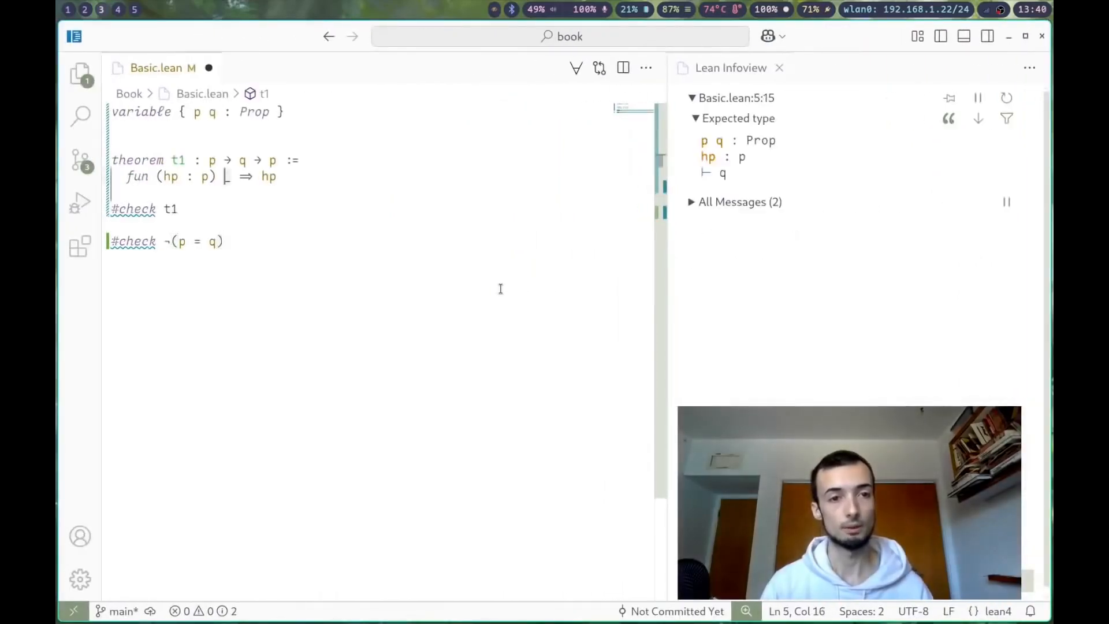
pyautogui.click(180, 208)
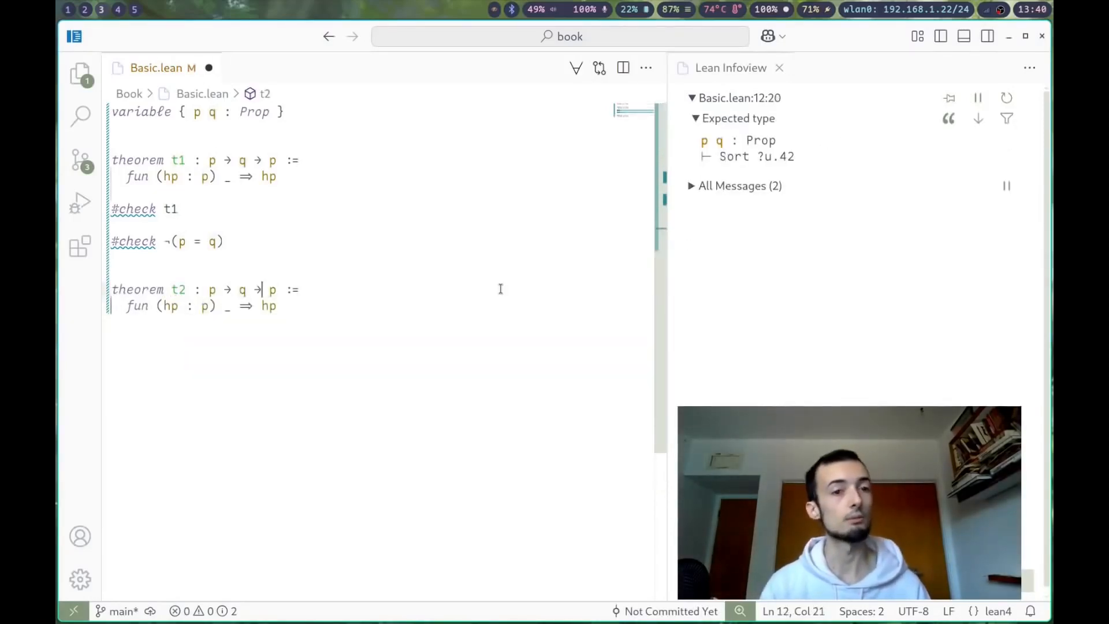
# Make t2's type end in p ∧ q and write the body And.intro hp hq
pyautogui.write('∧ q')
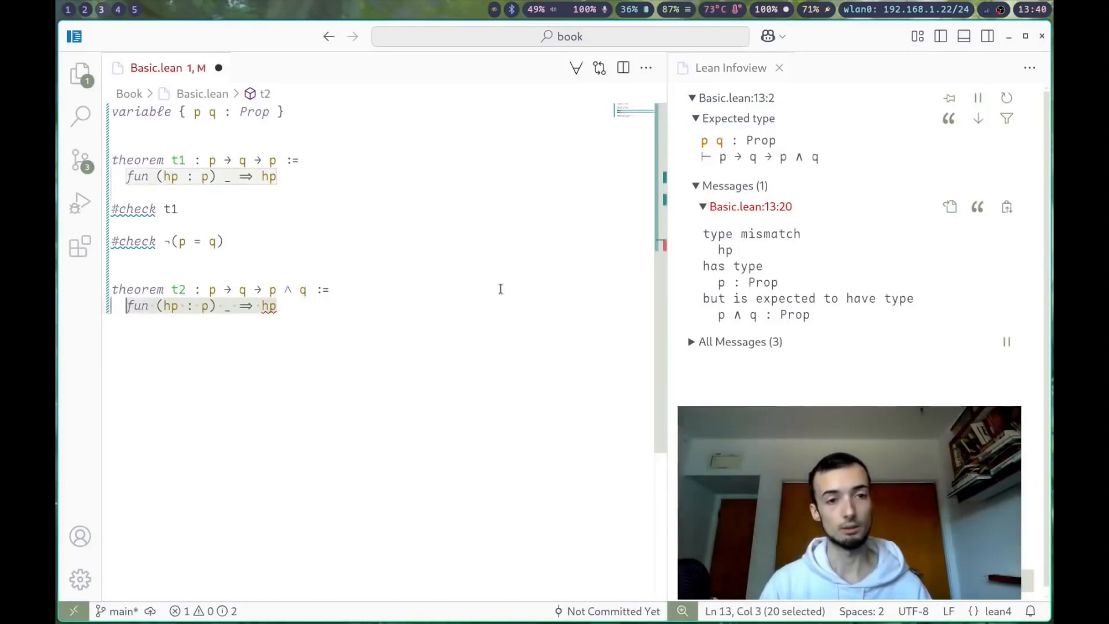
pyautogui.write('And.intro')
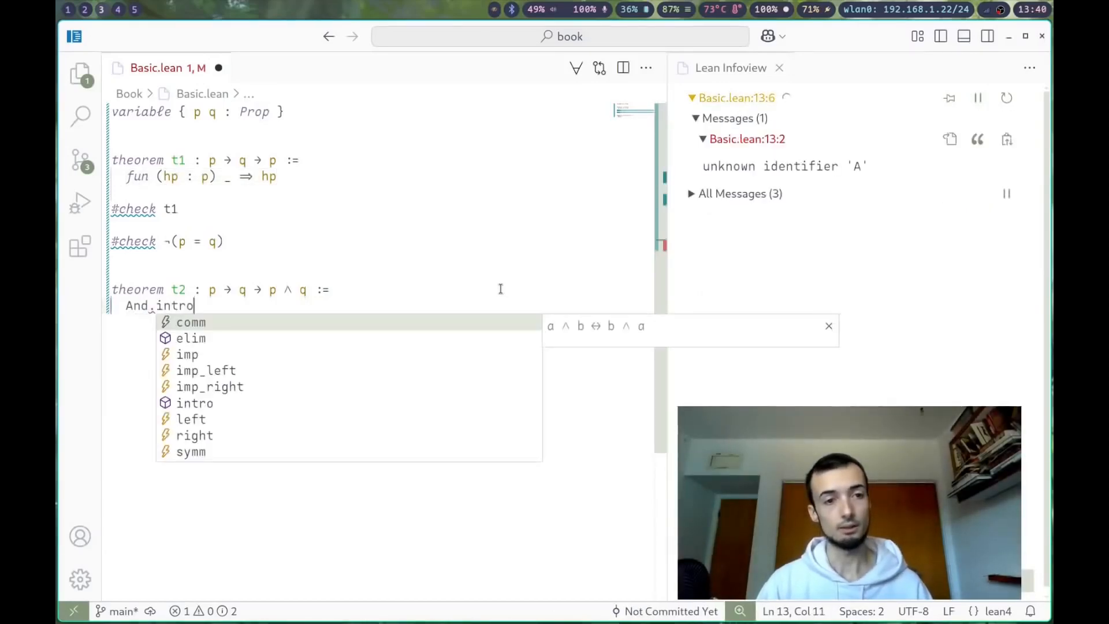
pyautogui.write('hp')
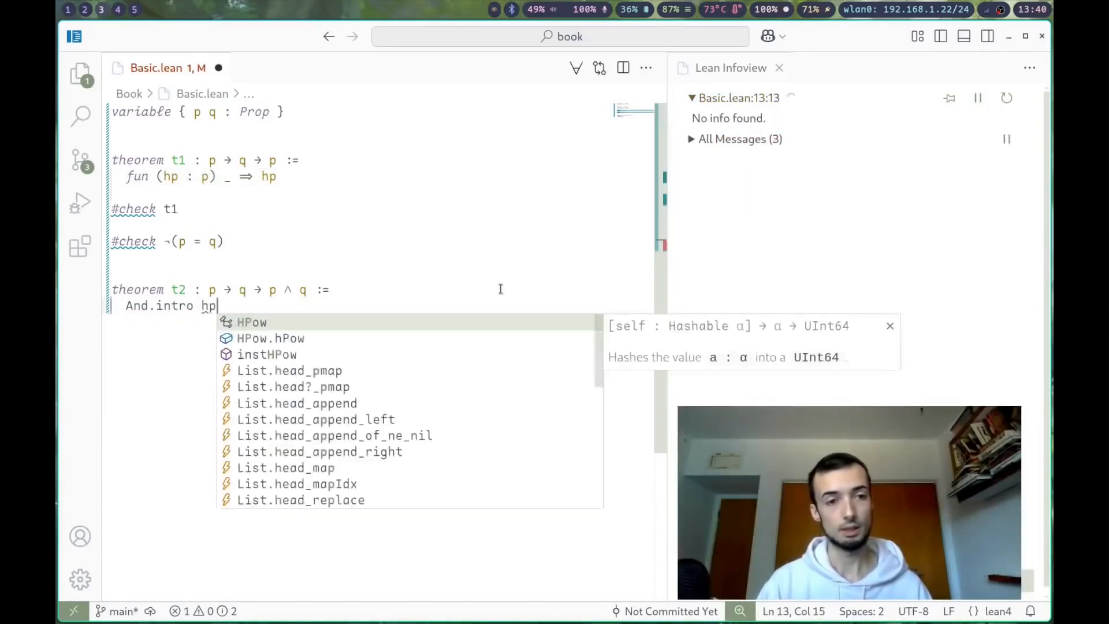
pyautogui.write('hq')
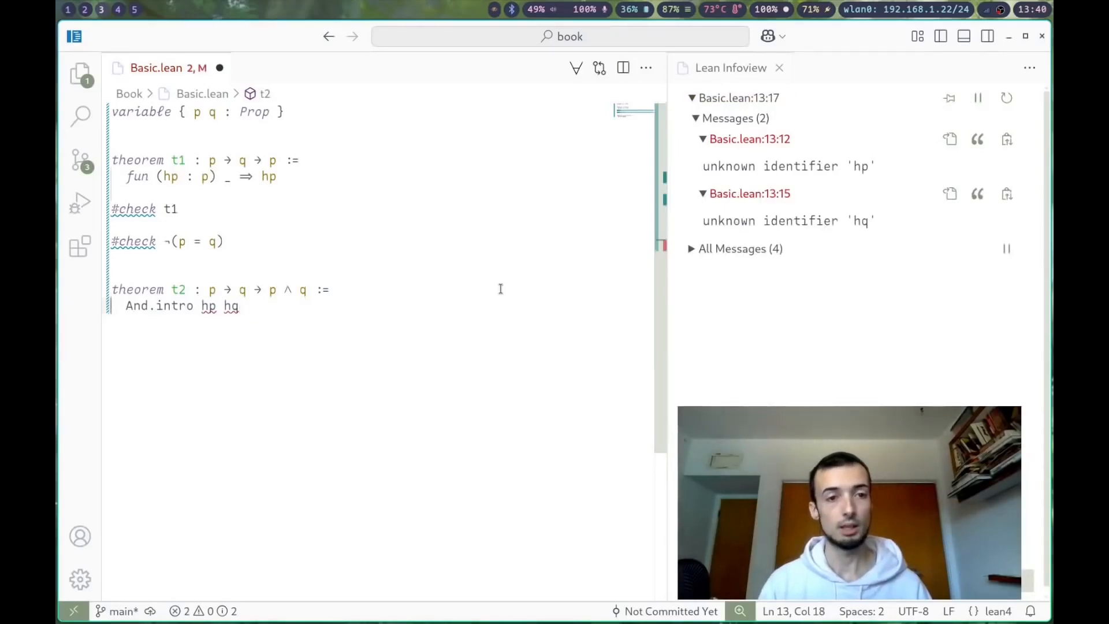
# Prefix t2's body with fun p q and inspect the expected goals
pyautogui.click(299, 289)
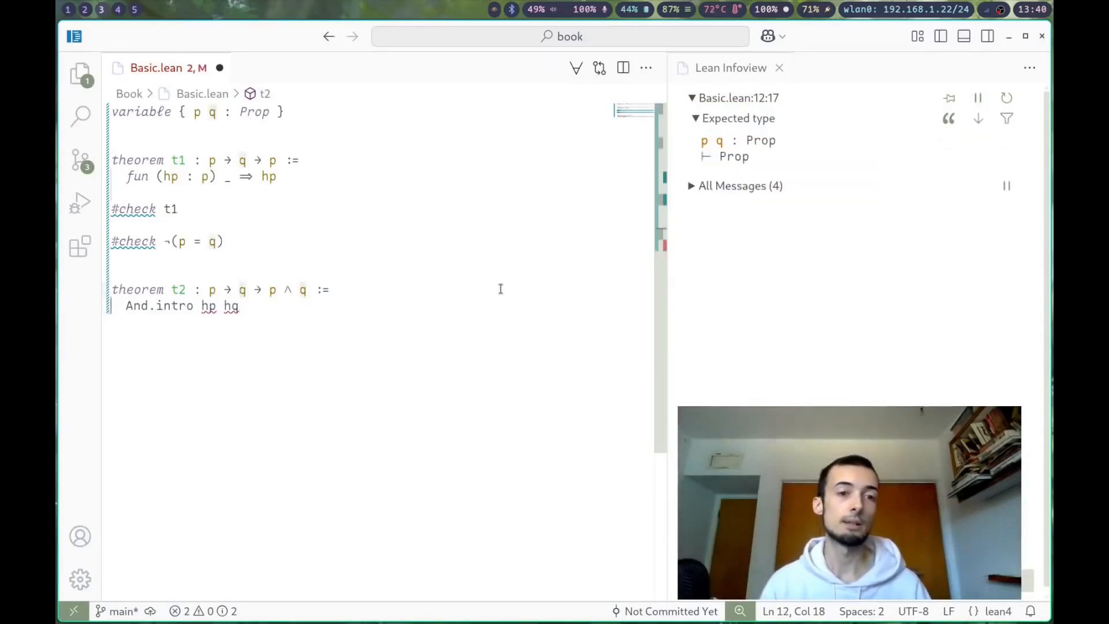
pyautogui.click(125, 306)
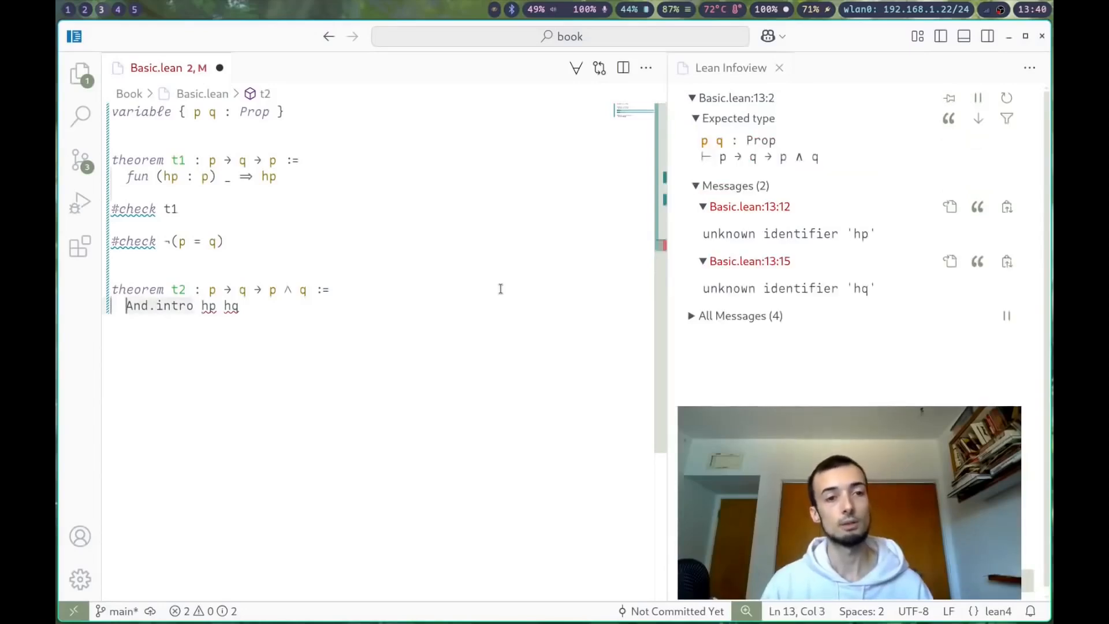
pyautogui.write('fun p q ⇒')
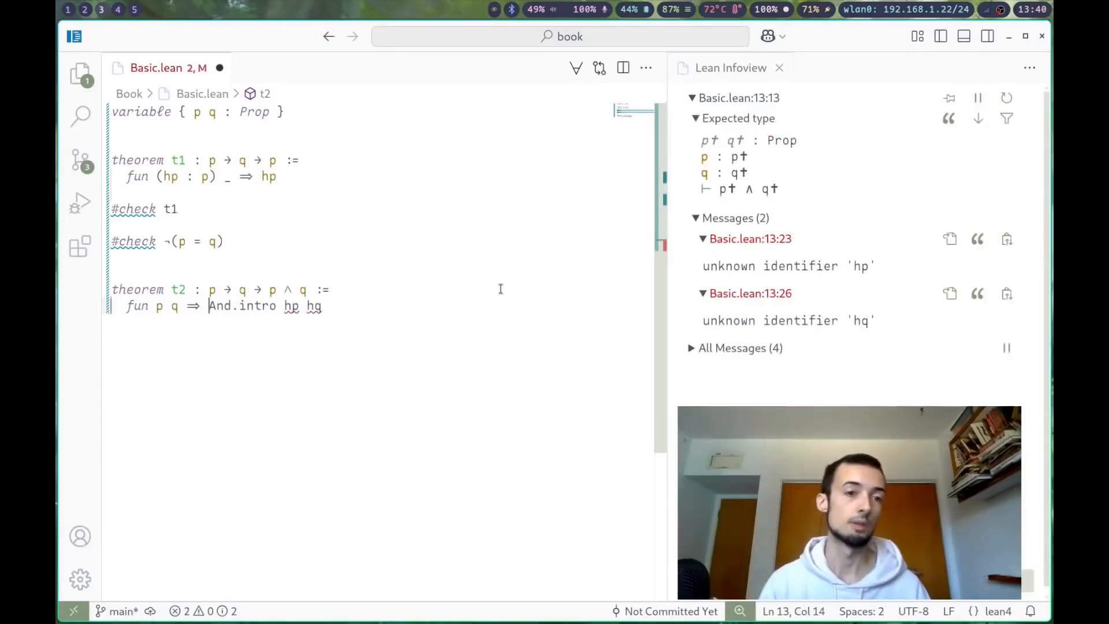
pyautogui.click(193, 305)
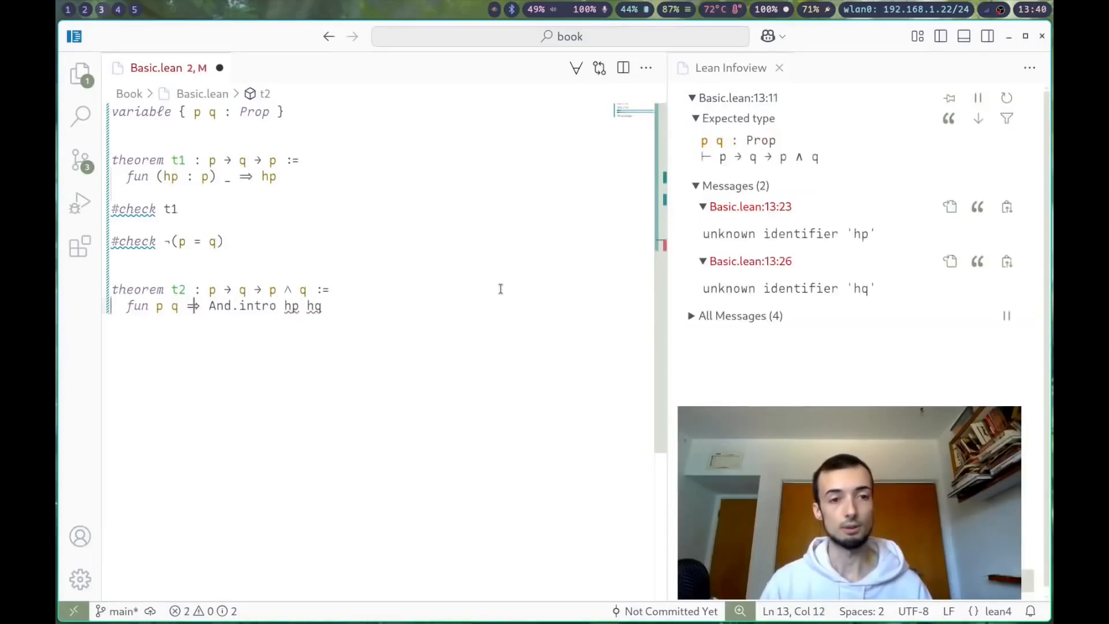
pyautogui.click(279, 305)
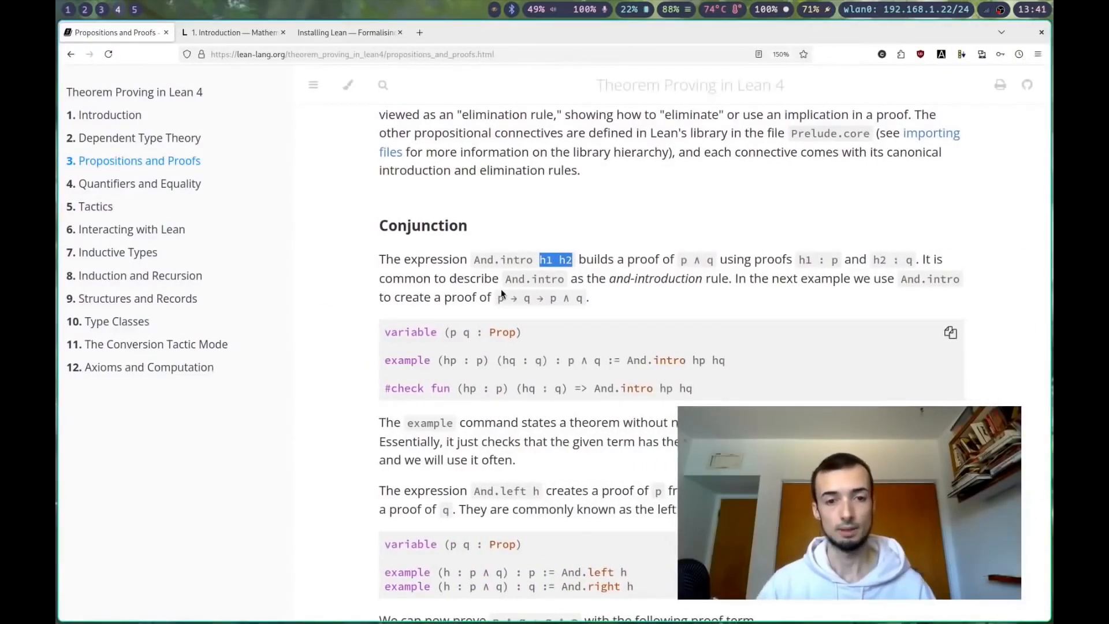
pyautogui.scroll(-3)
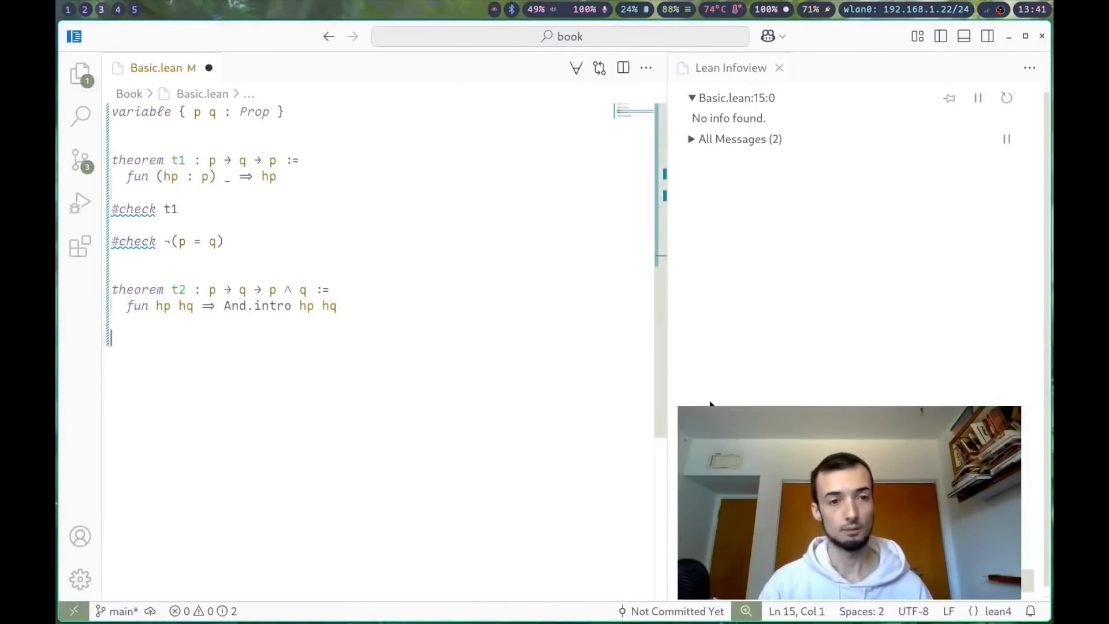
pyautogui.write('#')
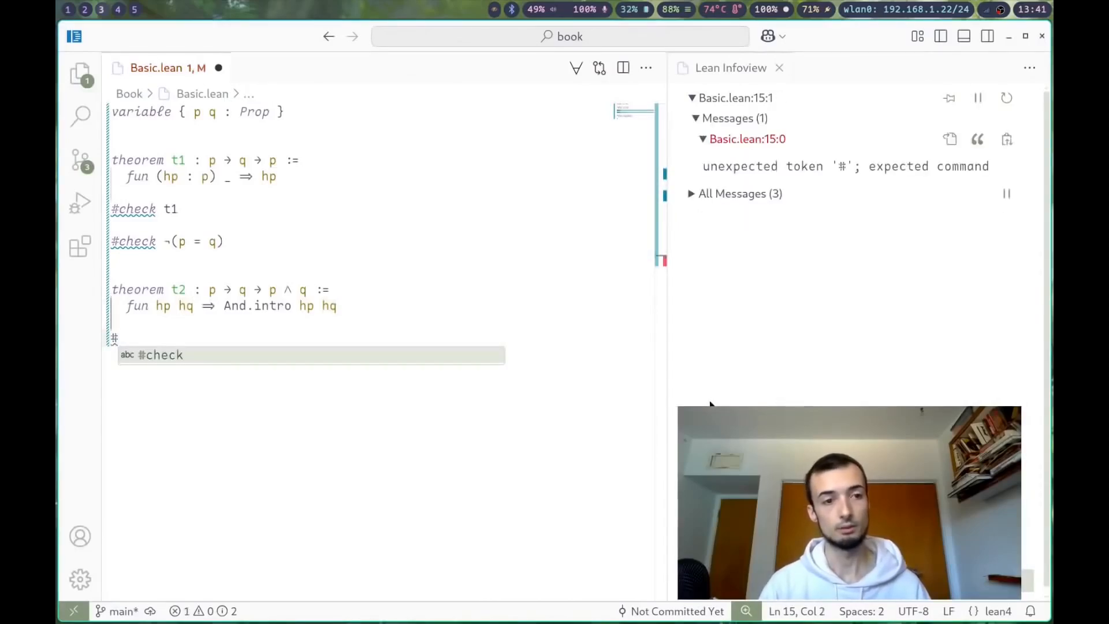
pyautogui.write('eval')
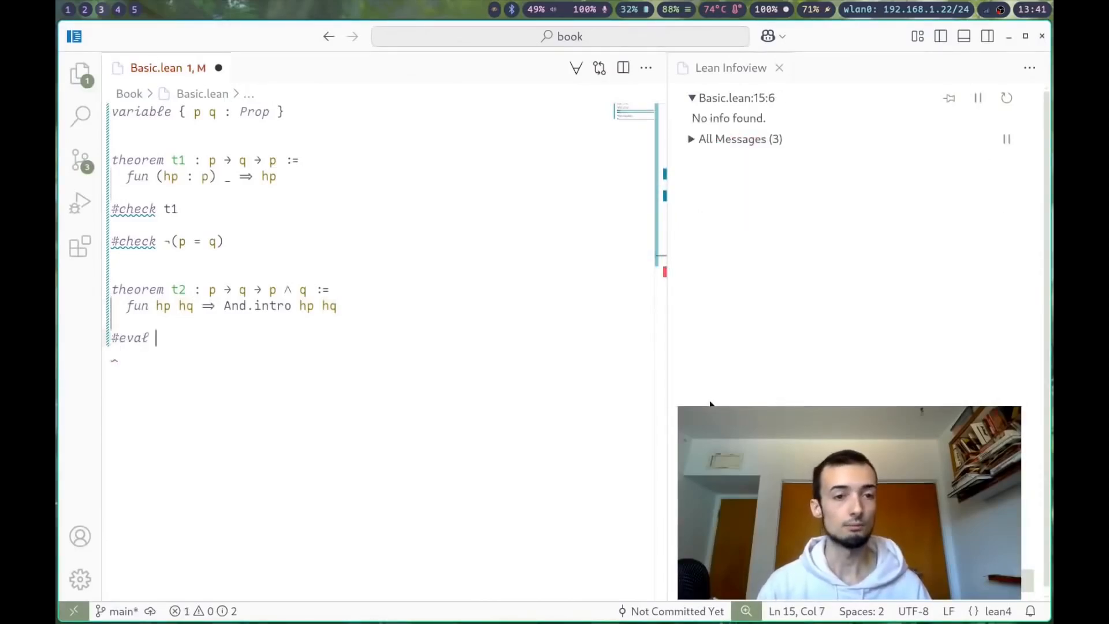
pyautogui.write('#chcek')
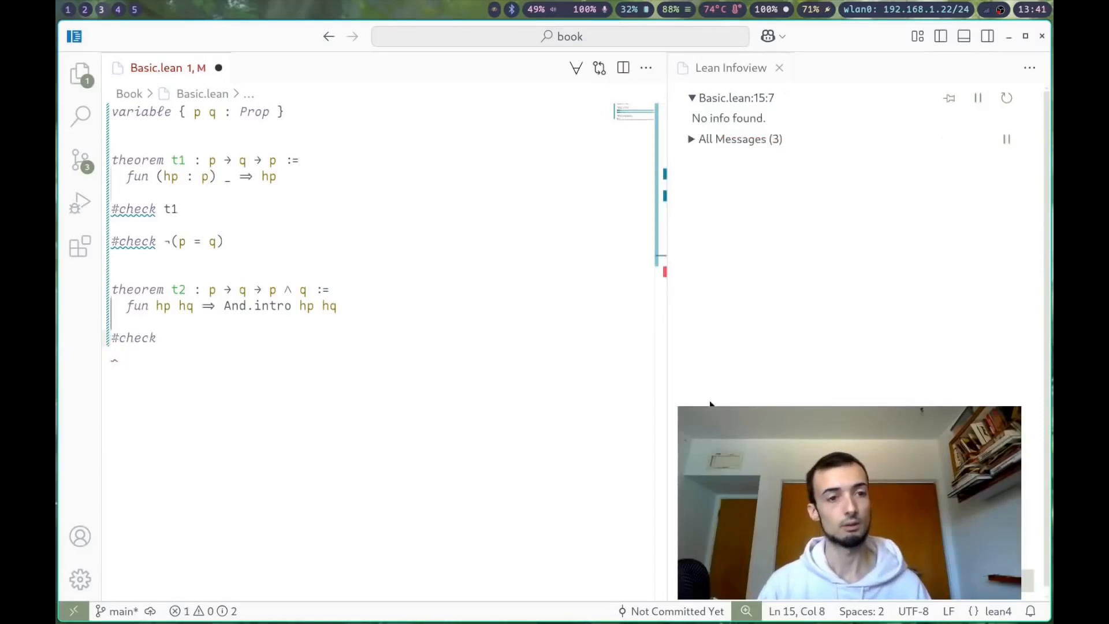
pyautogui.write('t2')
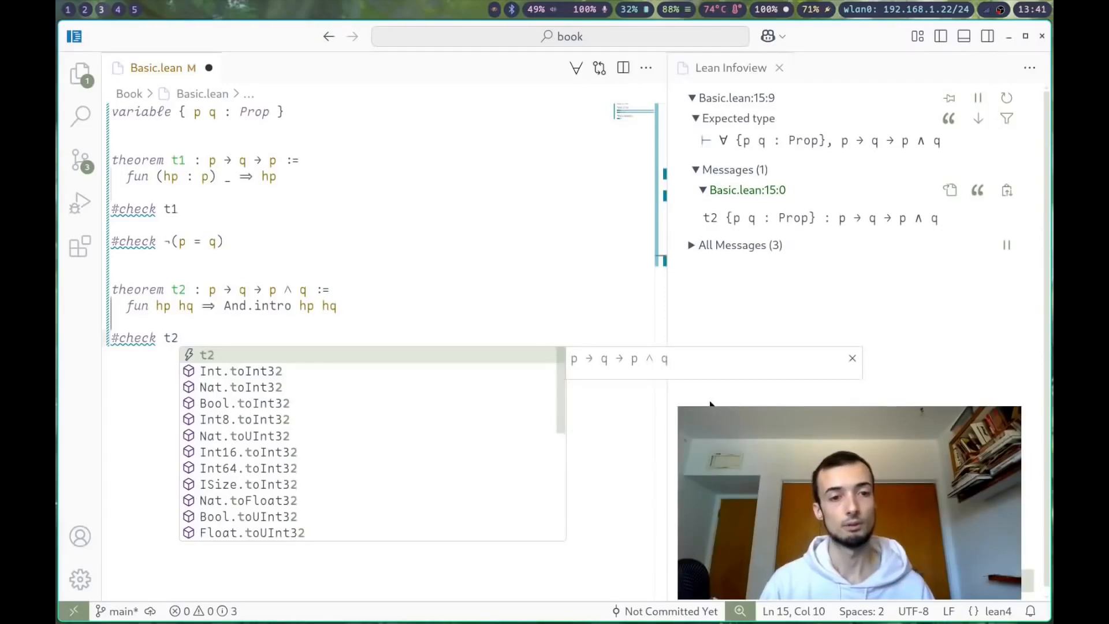
pyautogui.write('.left')
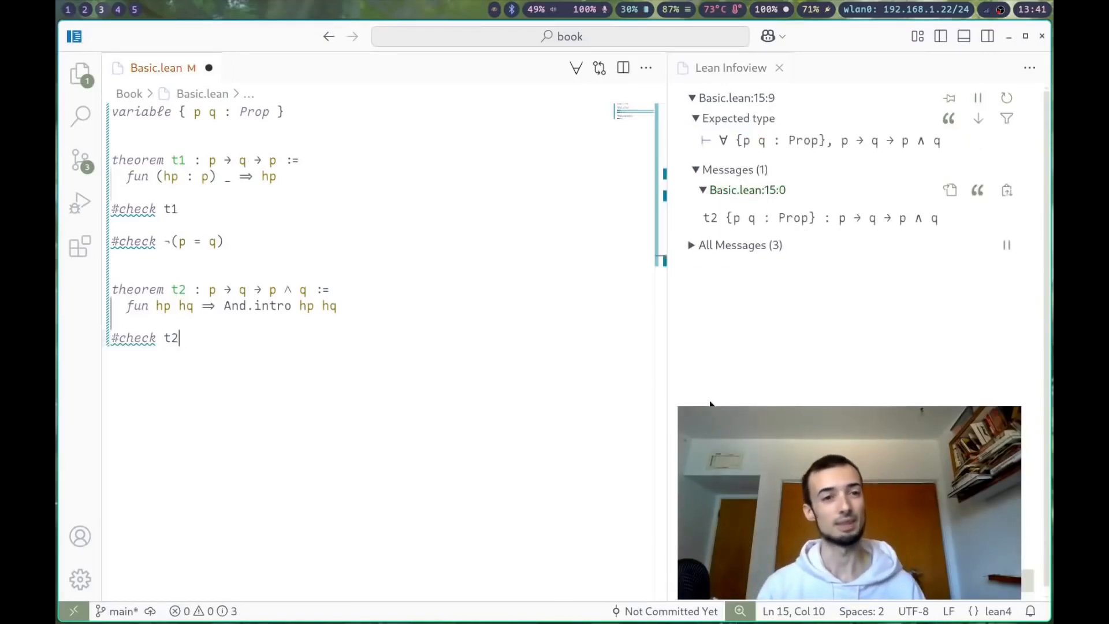
pyautogui.write('p q')
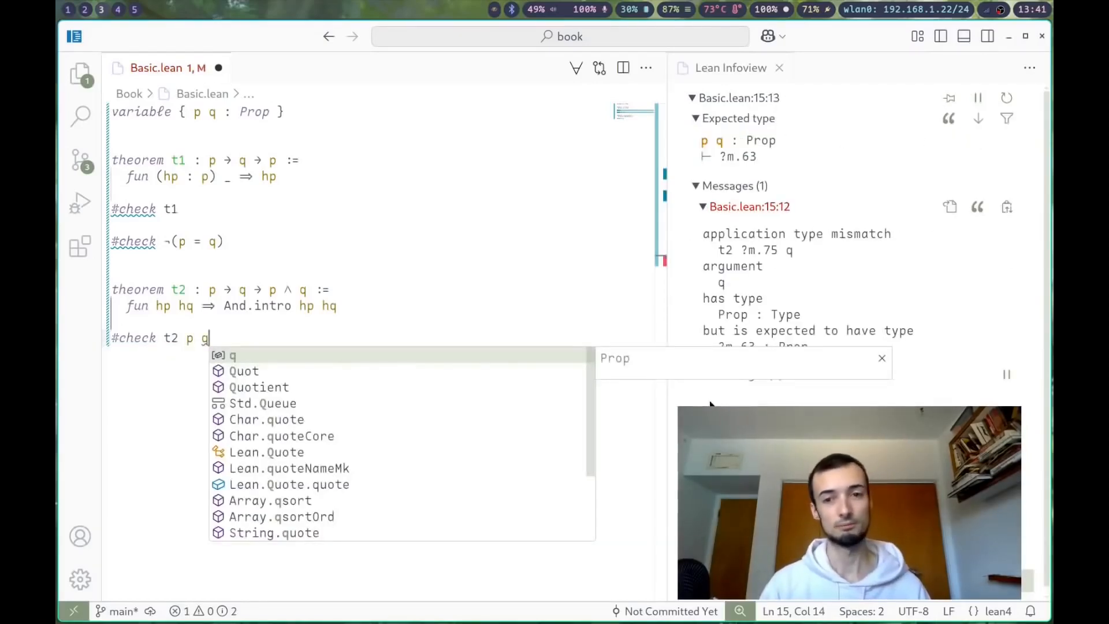
pyautogui.press('Backspace')
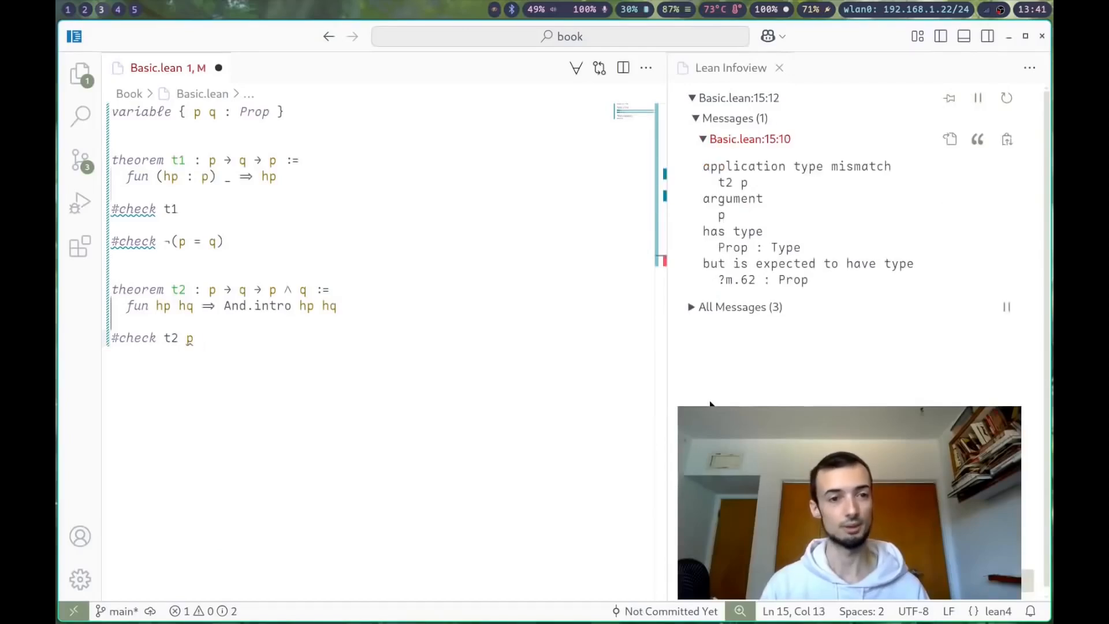
pyautogui.press('Backspace')
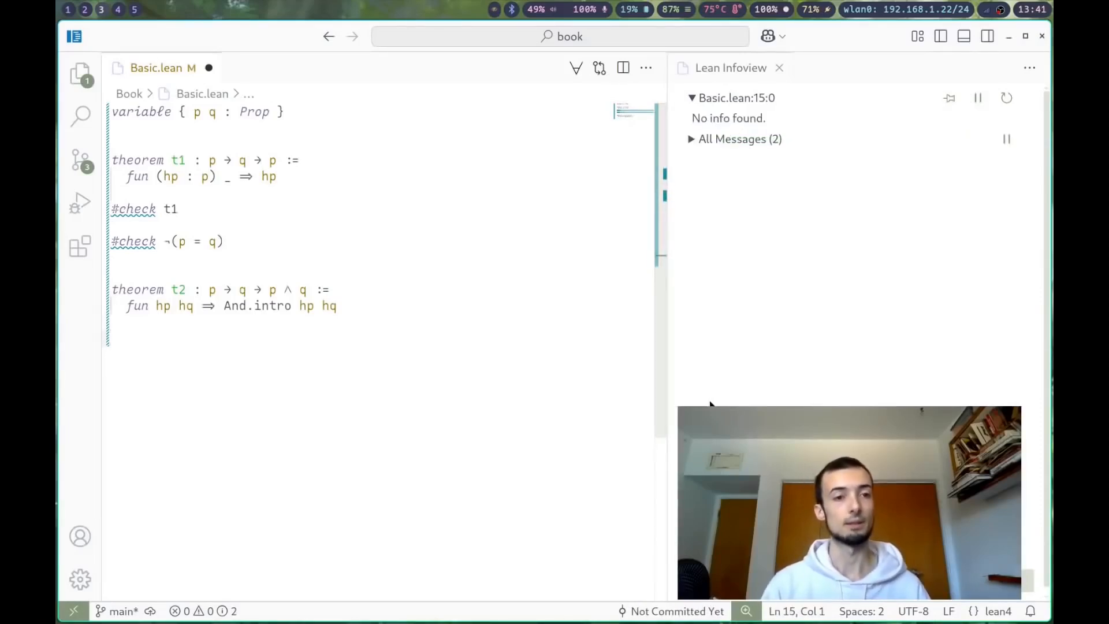
# Type the statement theorem t3 : p ∧ q → p, fixing mistyped parts
pyautogui.write('theorem r3')
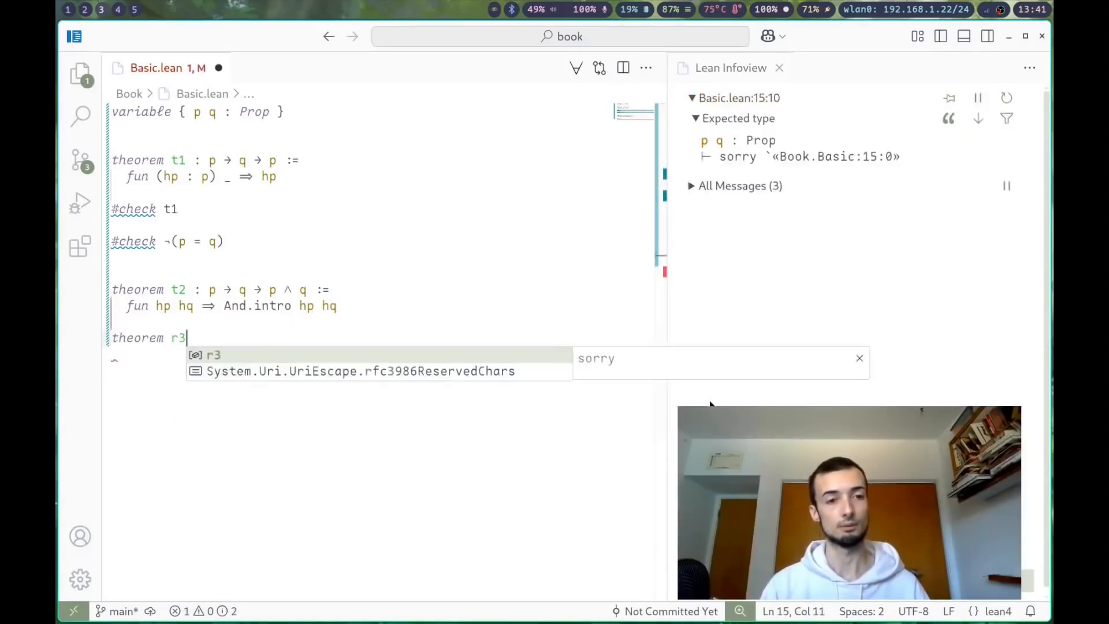
pyautogui.write('3 : pq → \\')
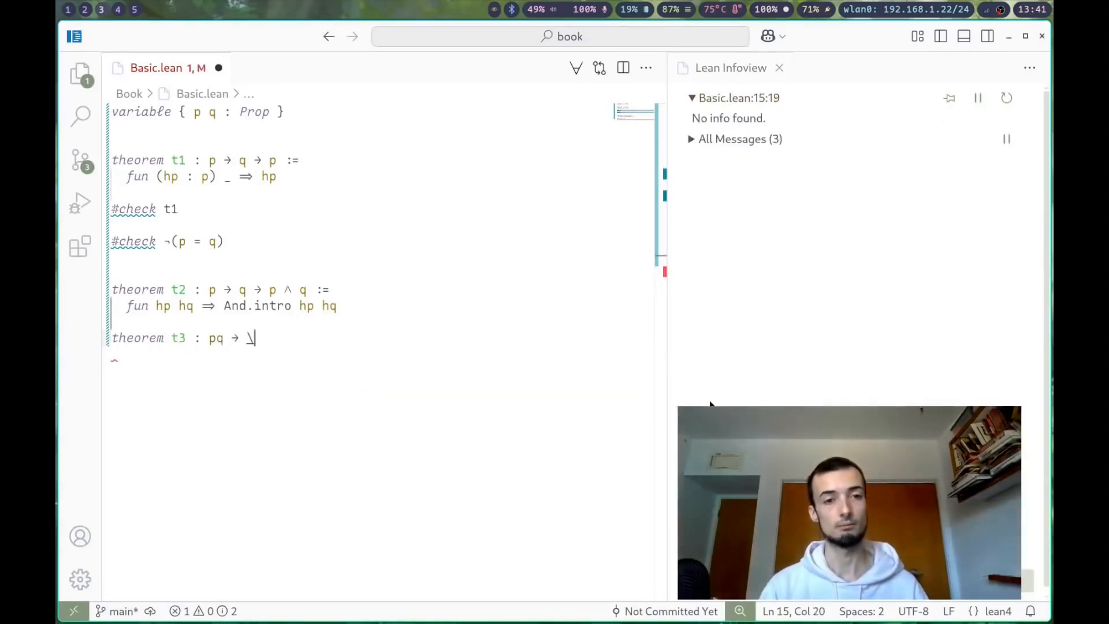
pyautogui.press('BackSpace')
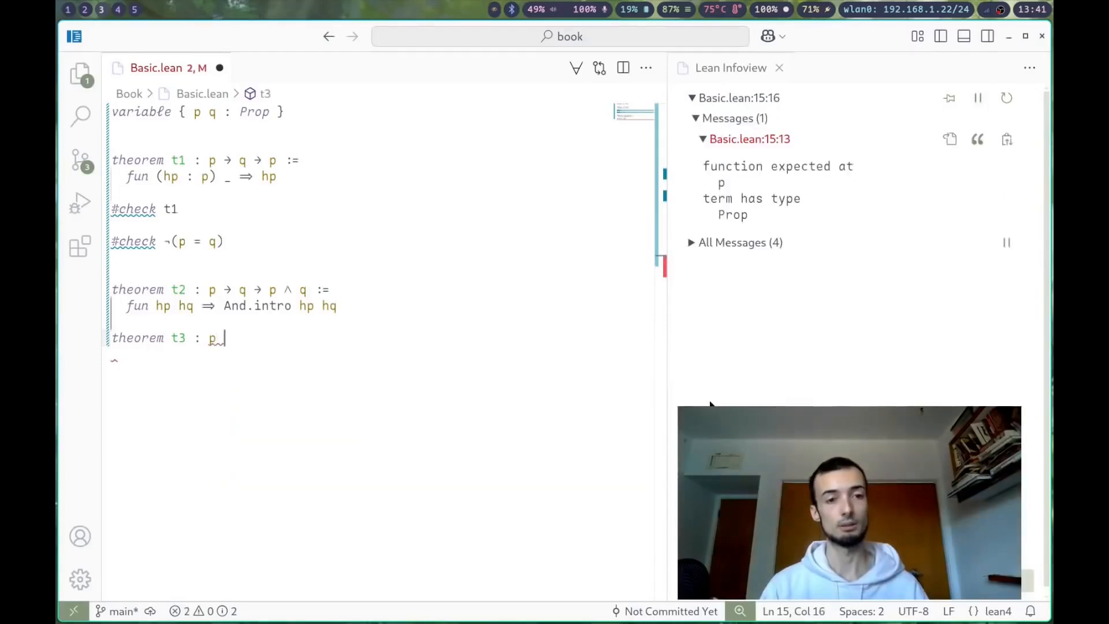
pyautogui.write('→ q → p')
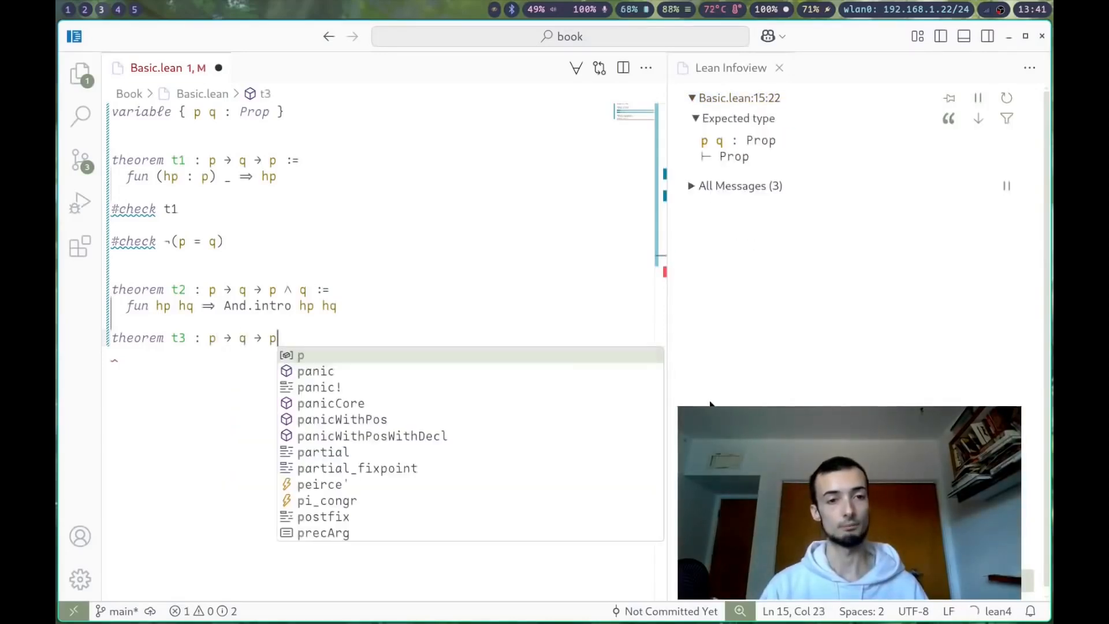
pyautogui.write('∧ q')
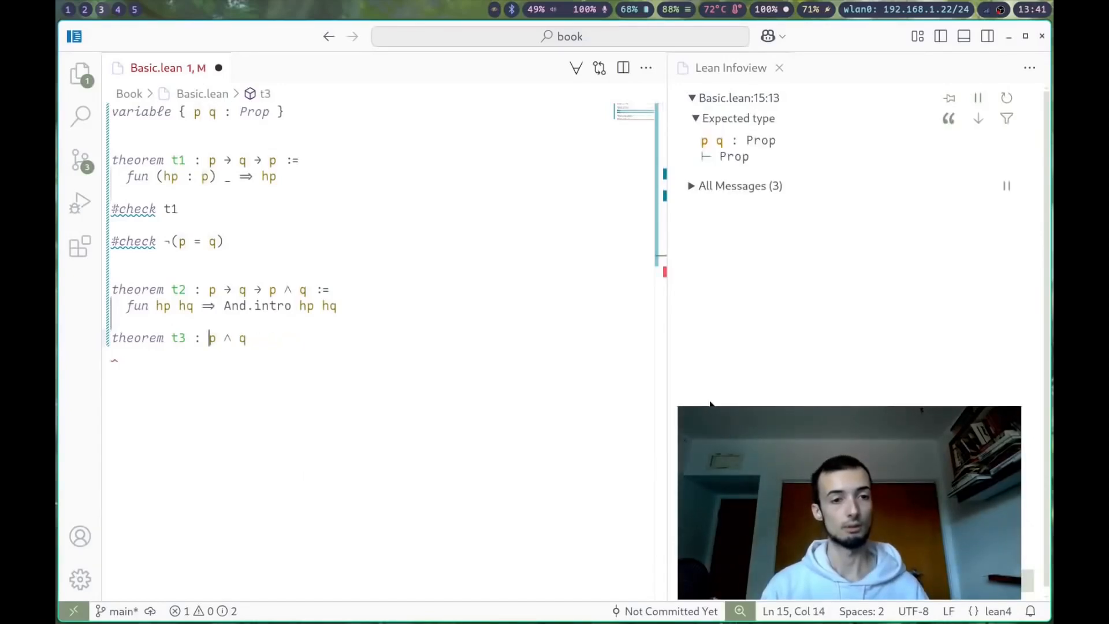
pyautogui.write('→ p :=')
pyautogui.click(384, 355)
pyautogui.write('fun')
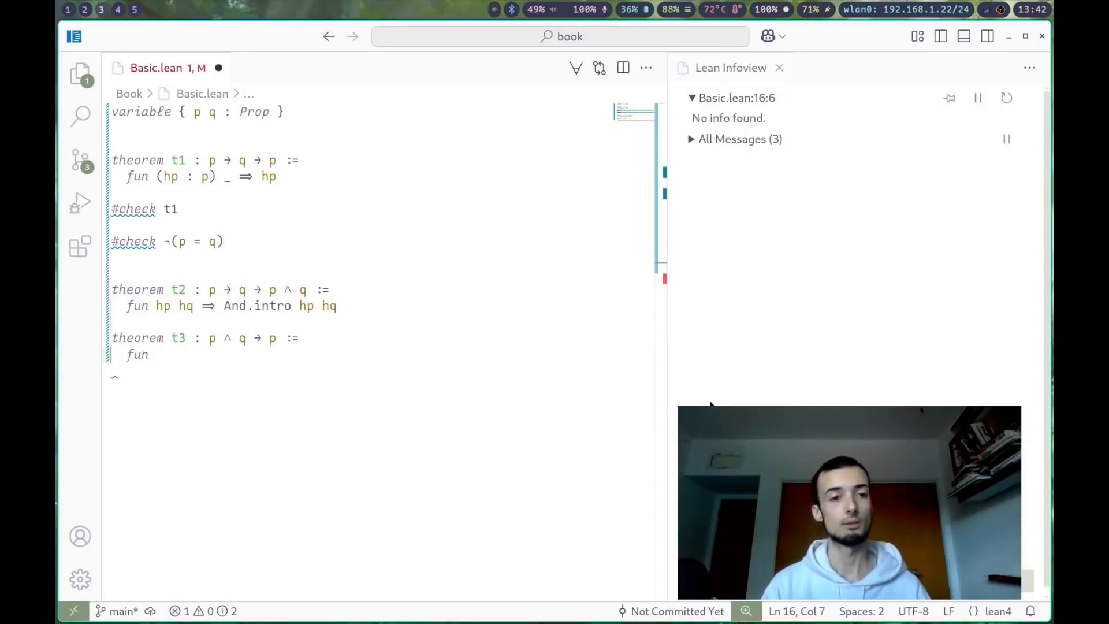
# Begin t3's proof with fun hp_and_hq ⇒ hp
pyautogui.write('p_and_q')
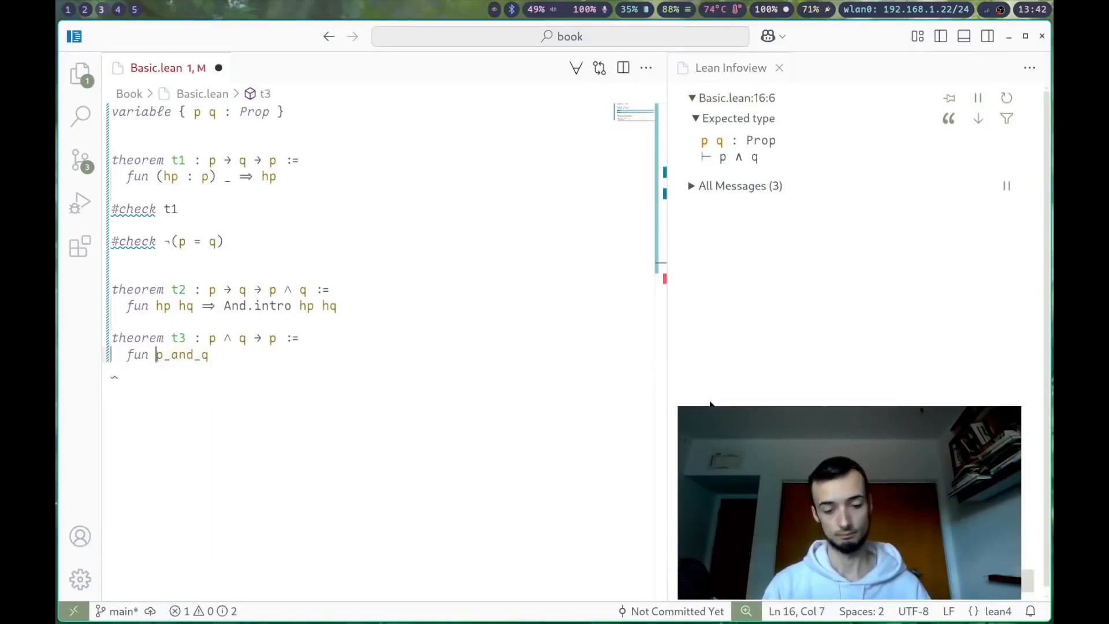
pyautogui.write('h_and_hq')
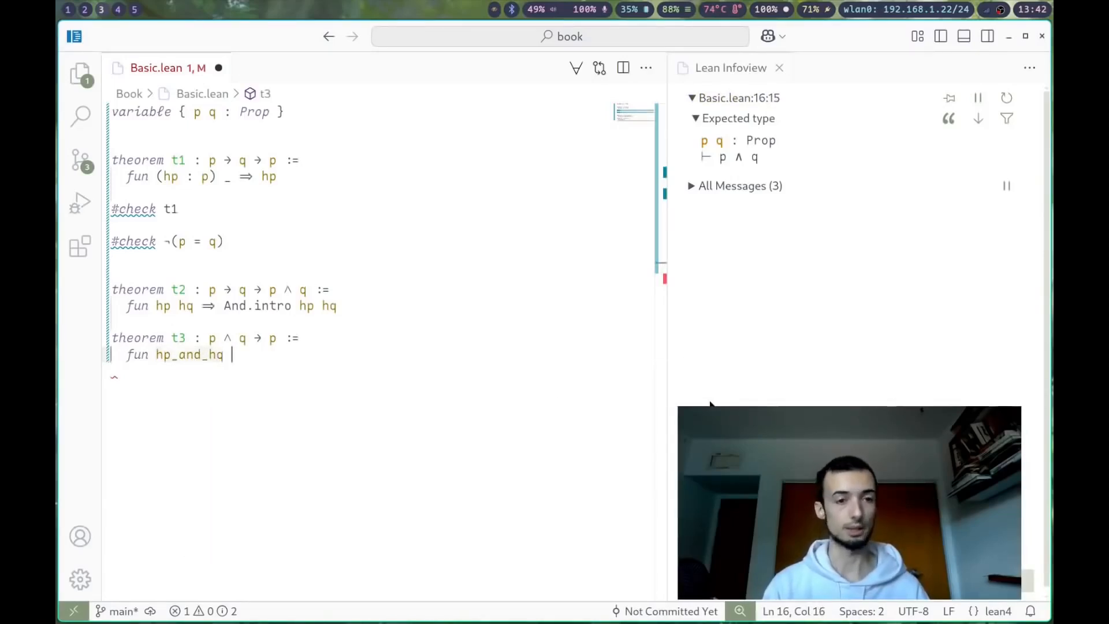
pyautogui.write('⇒ hp')
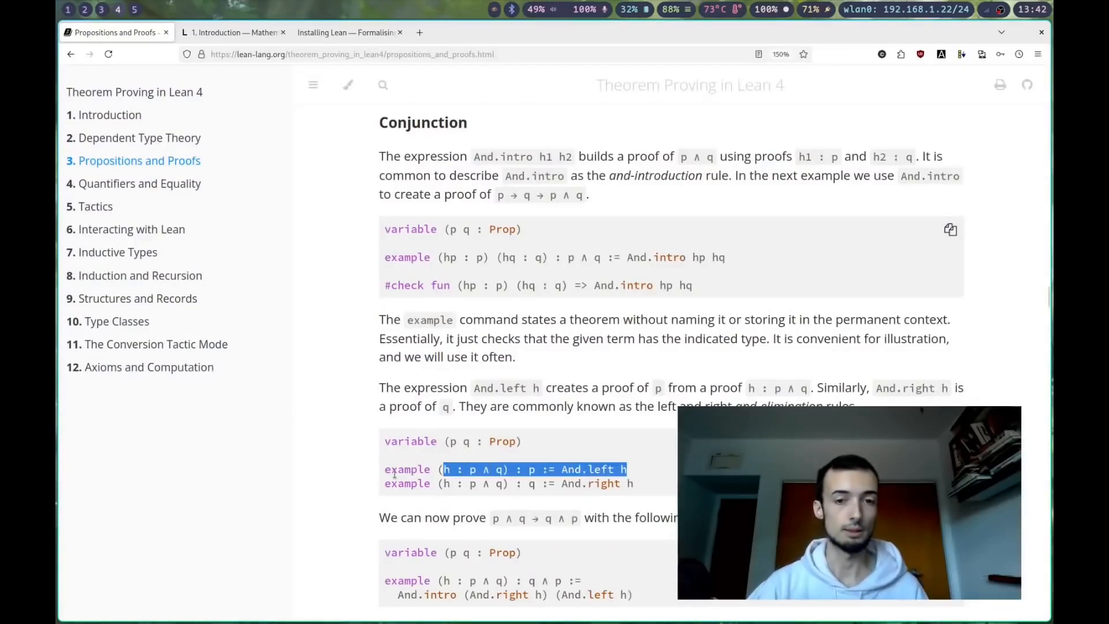
pyautogui.scroll(-3)
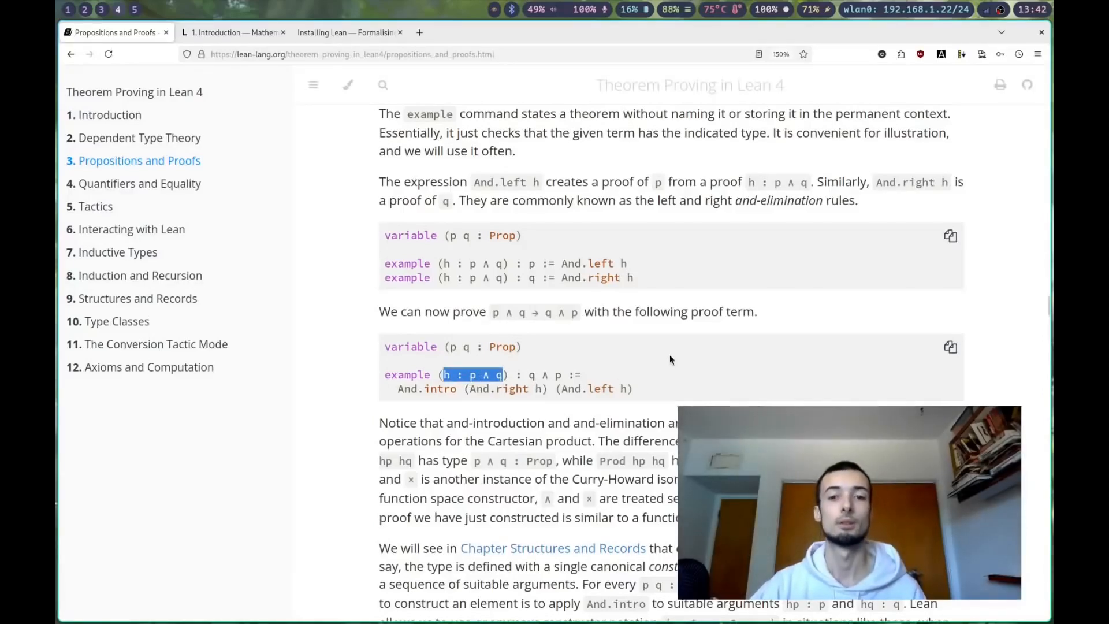
pyautogui.scroll(-3)
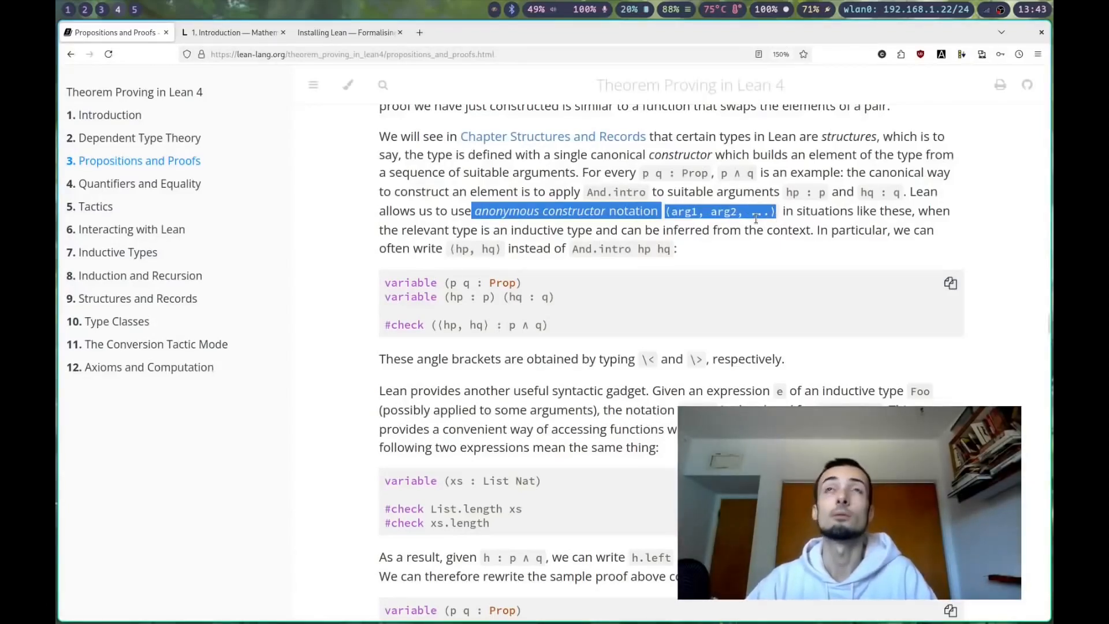
pyautogui.moveTo(559, 281)
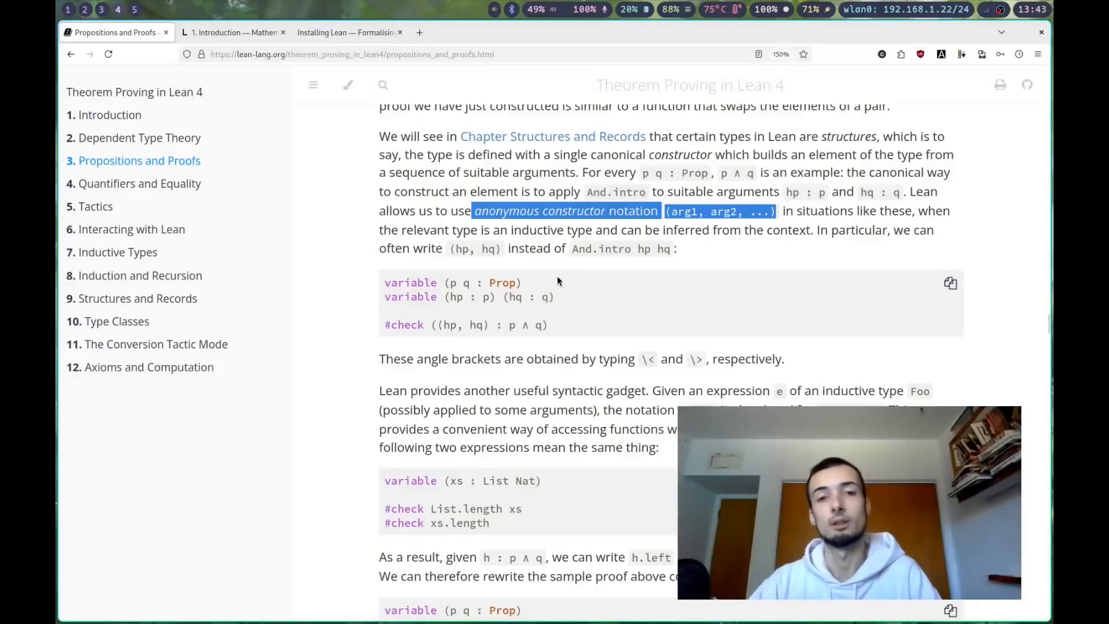
pyautogui.moveTo(284, 160)
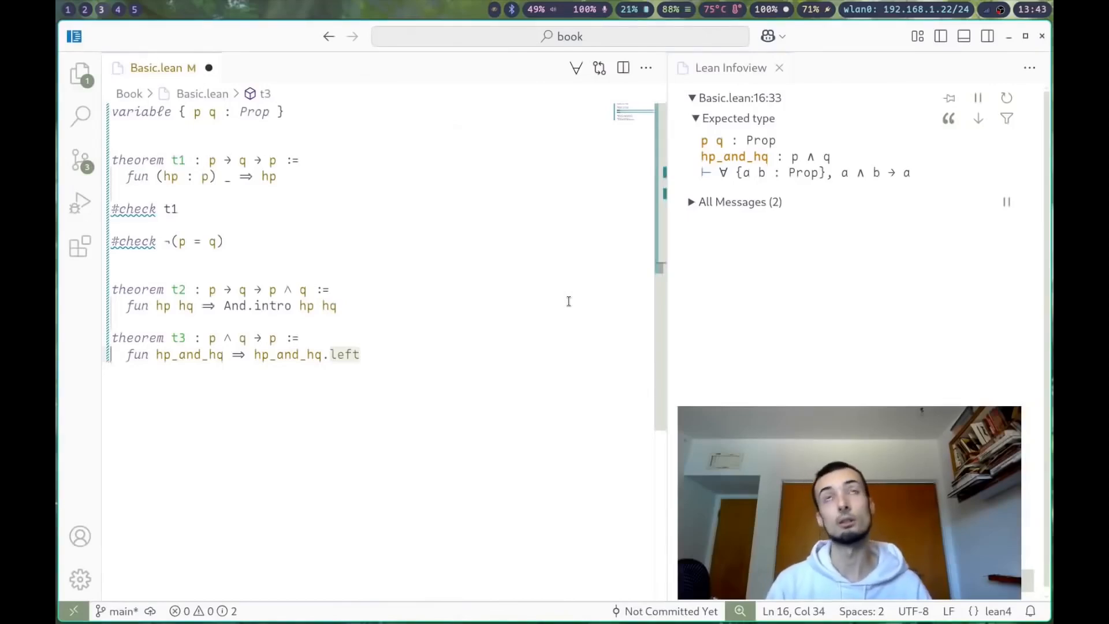
# Rewrite t2's proof as ⟨hp, hq⟩ and highlight the p ∧ q goal in the Infoview
pyautogui.click(337, 306)
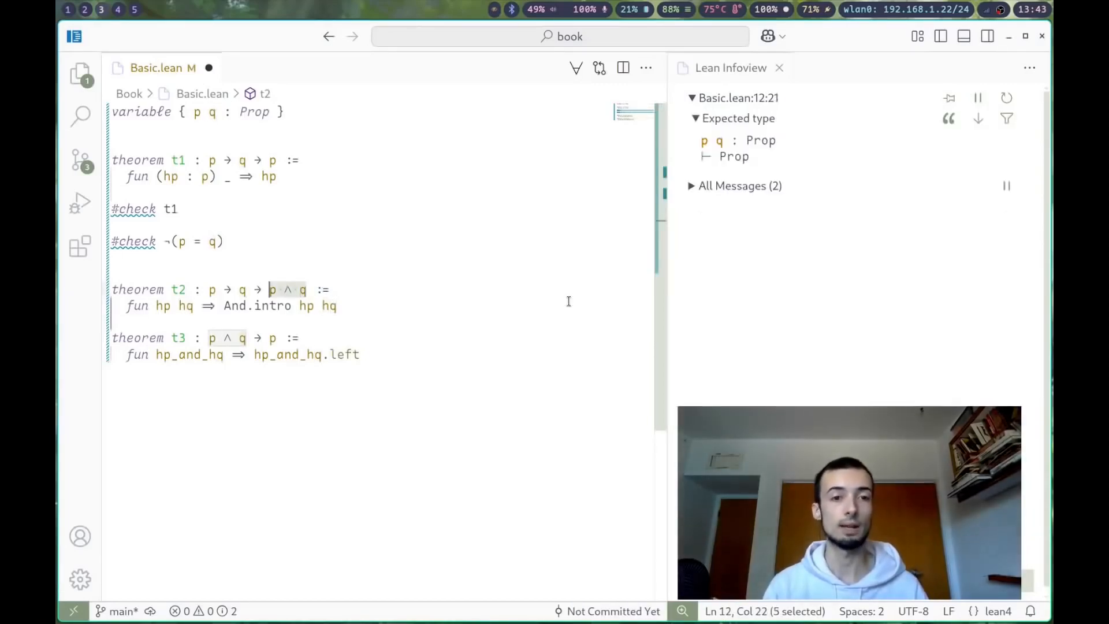
pyautogui.click(305, 305)
pyautogui.write('⟨')
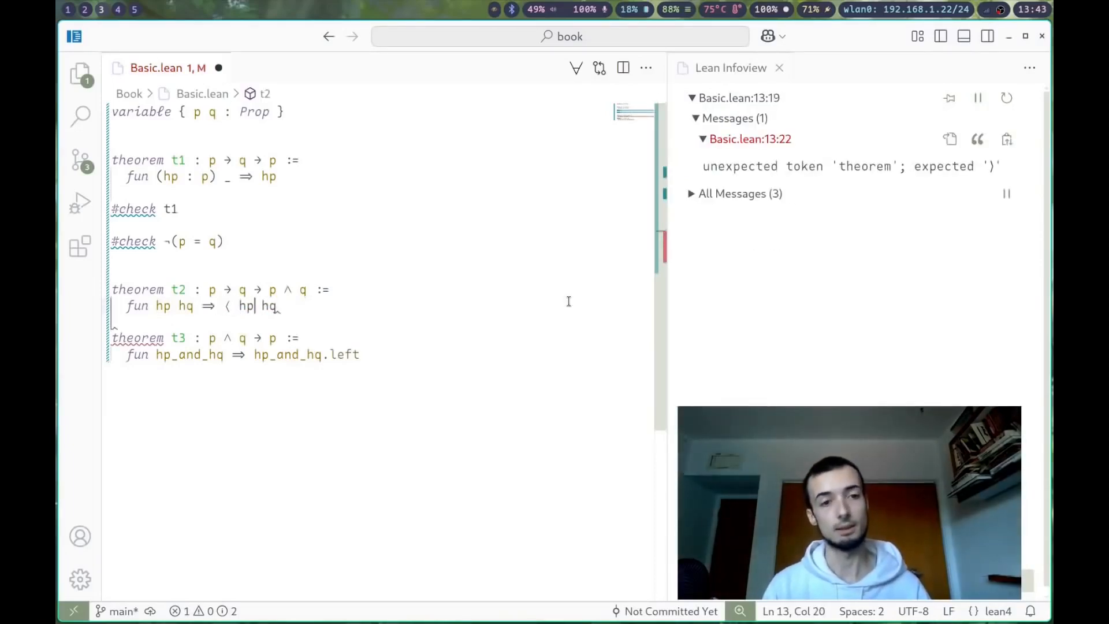
pyautogui.write(', hq \\>')
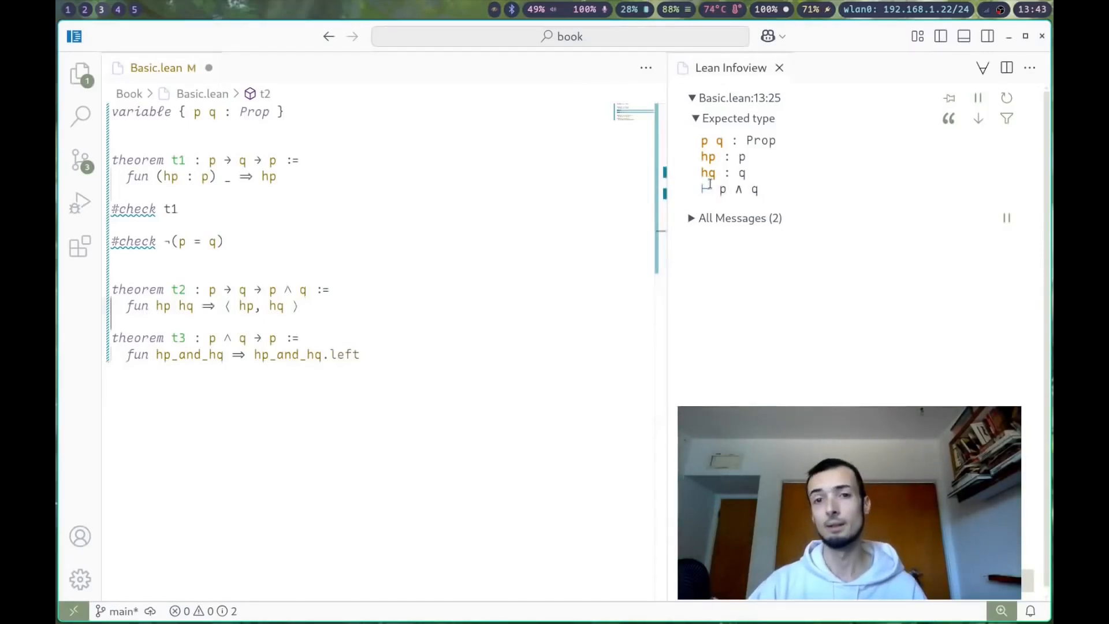
pyautogui.doubleClick(728, 188)
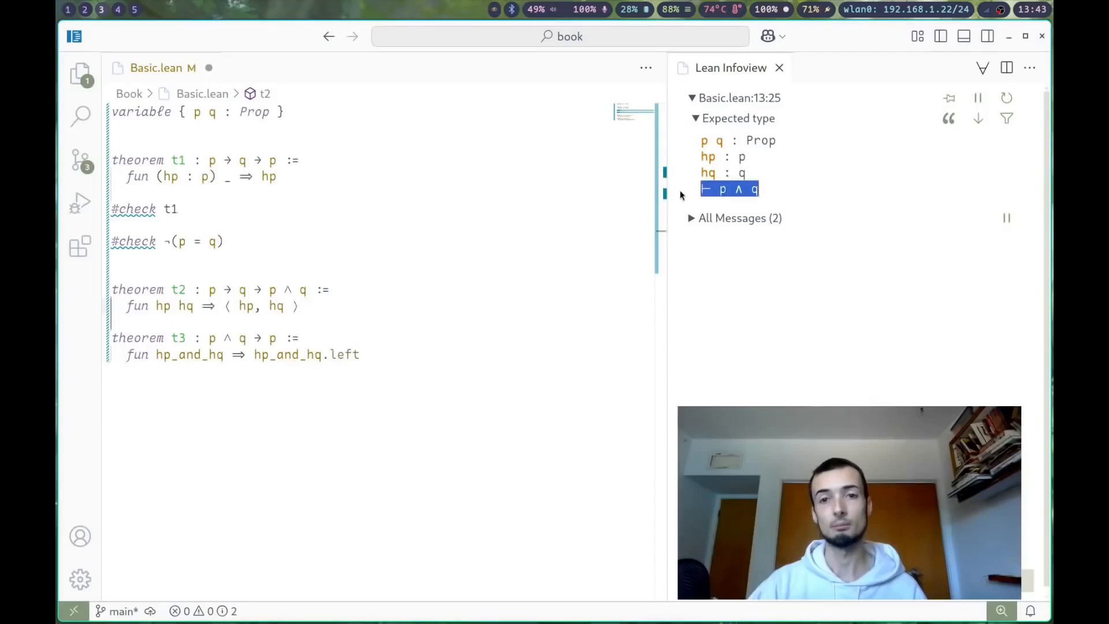